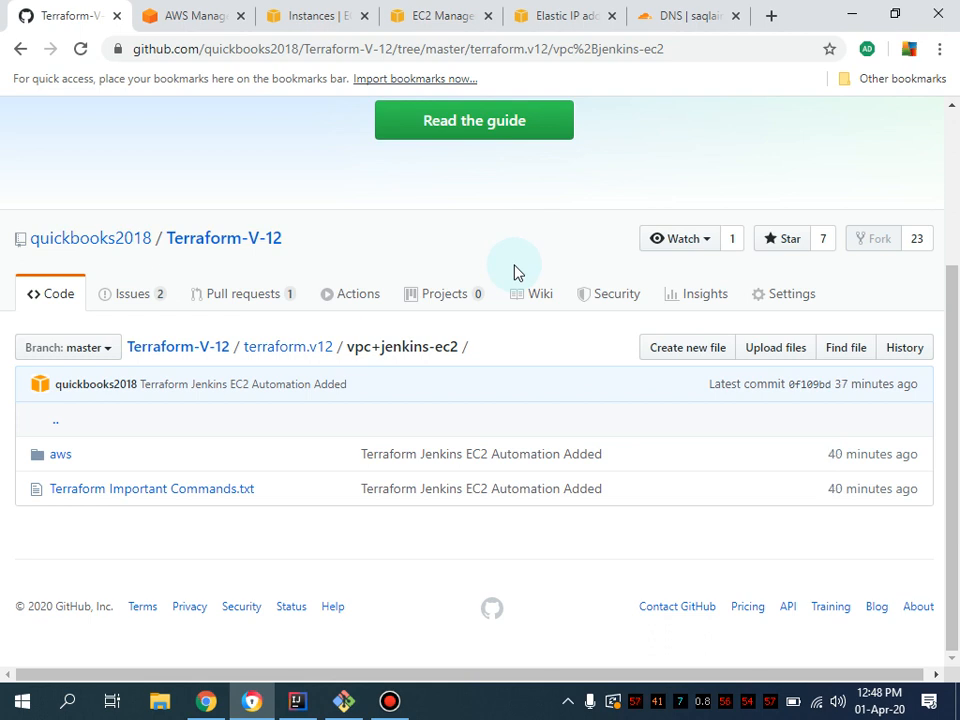
mouse_move(336, 444)
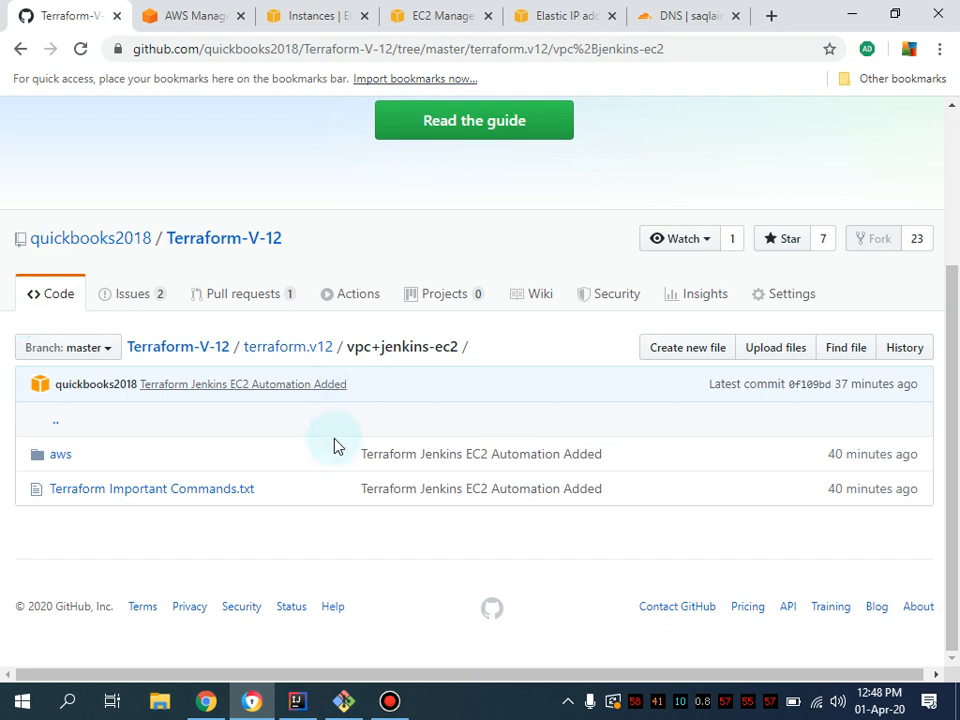
mouse_move(224, 64)
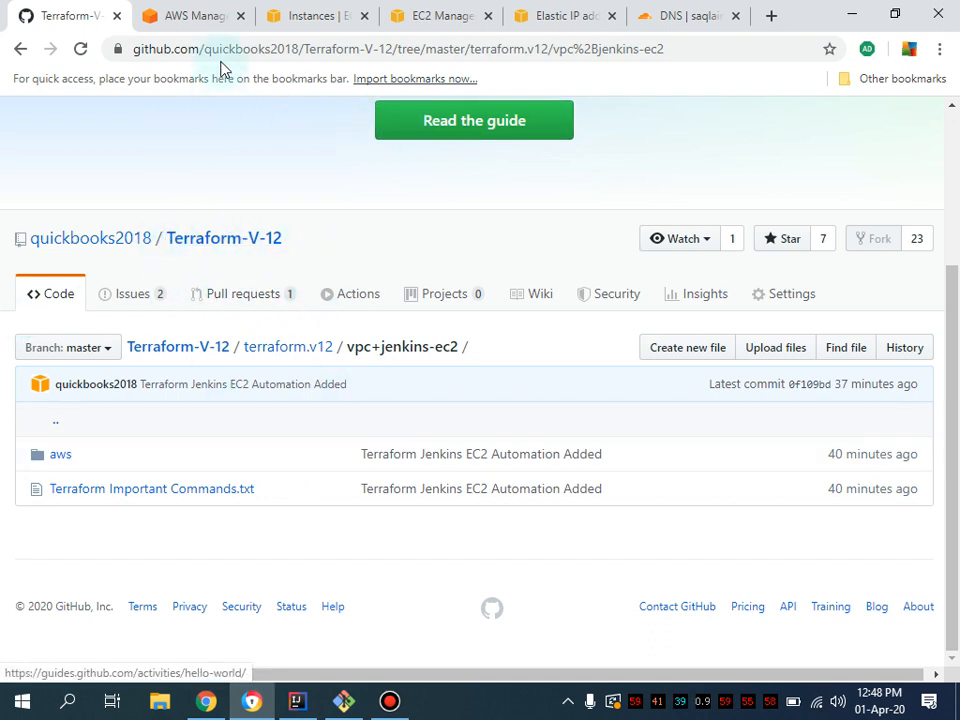
mouse_move(240, 328)
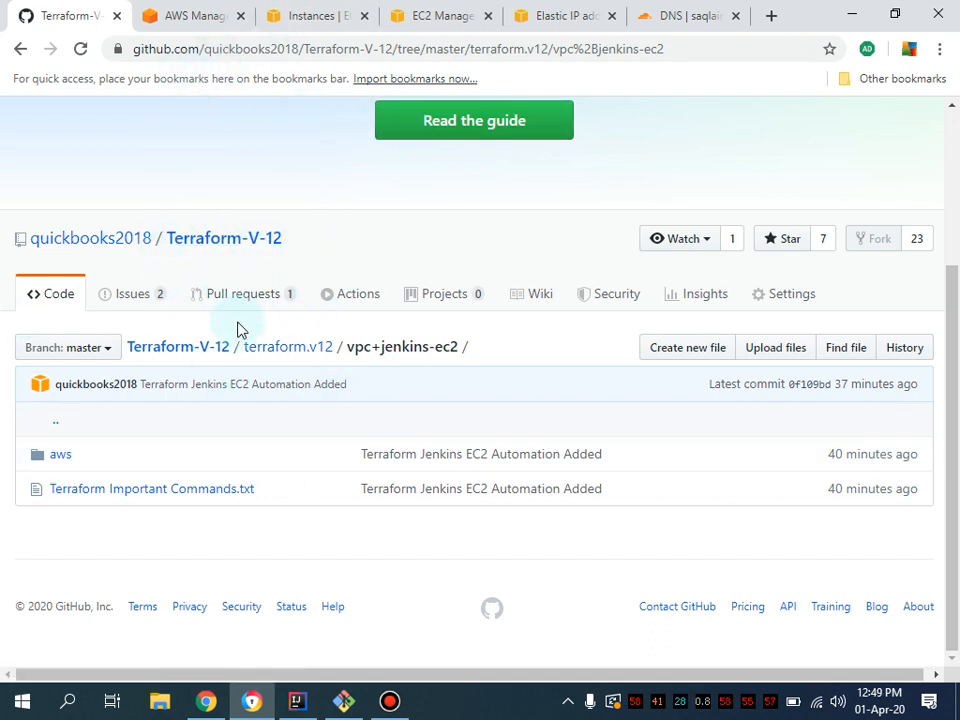
mouse_move(350, 438)
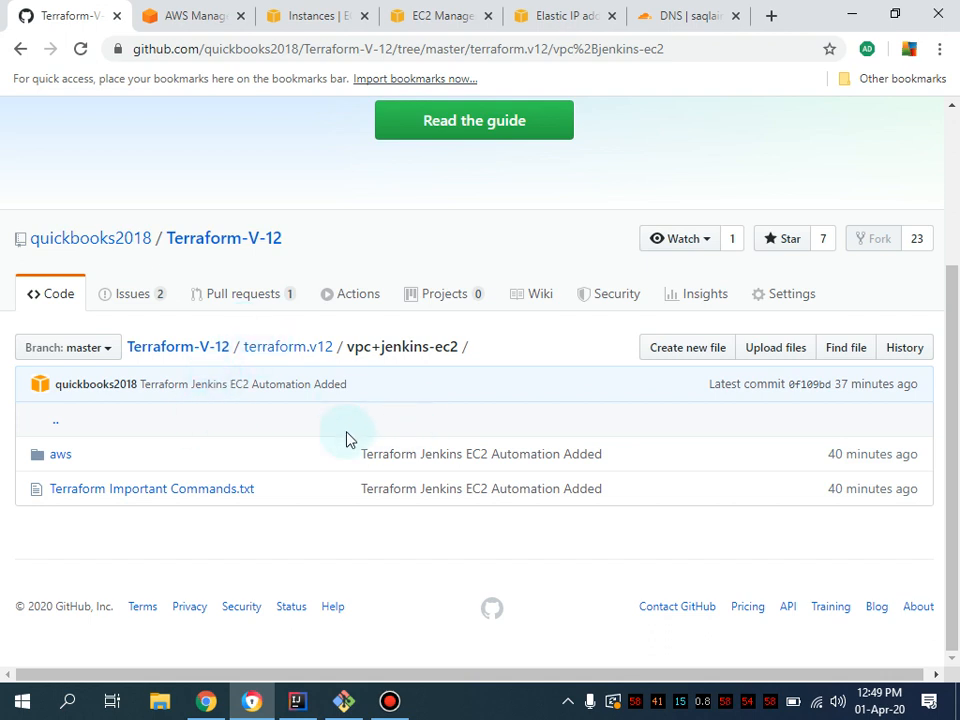
mouse_move(146, 454)
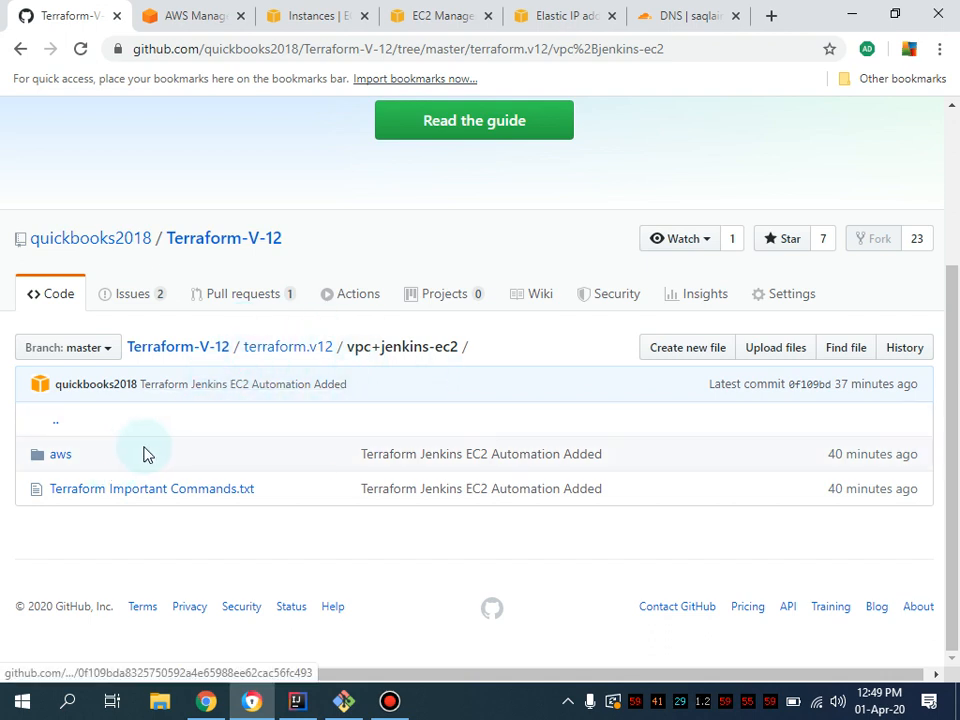
Navigate into the aws/environment/dev folder listing main.tf, variables.tf and versions.tf
click(60, 454)
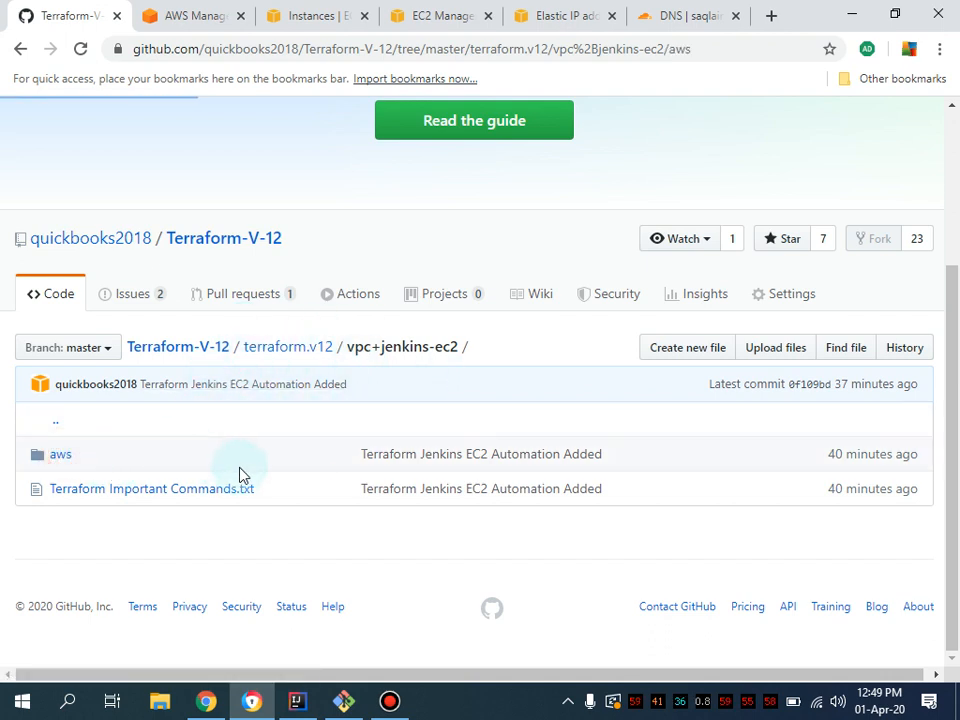
click(60, 454)
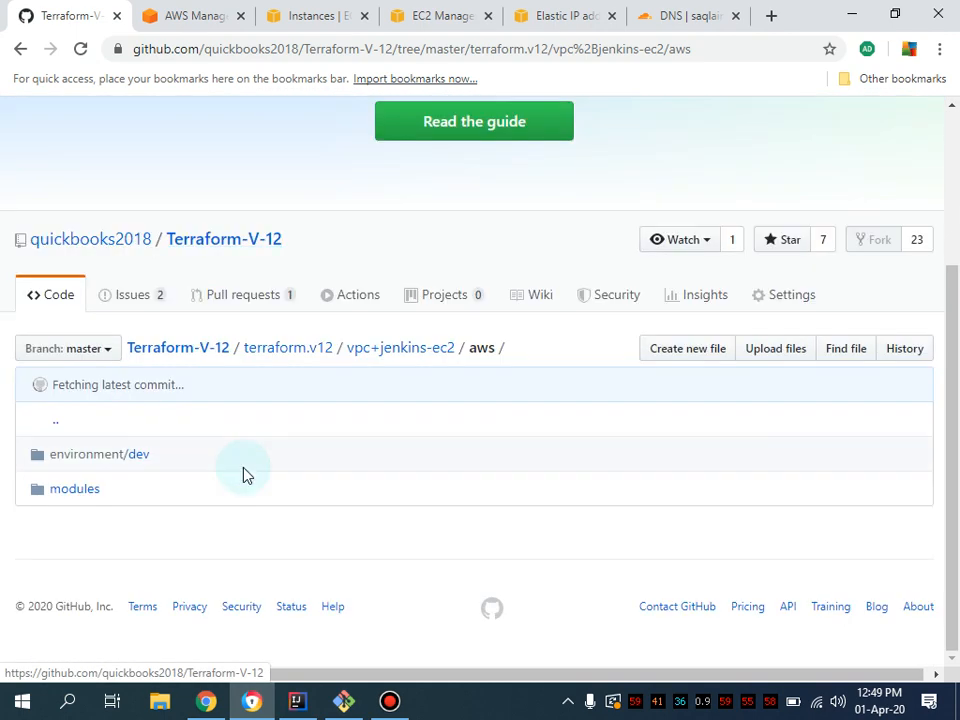
click(100, 454)
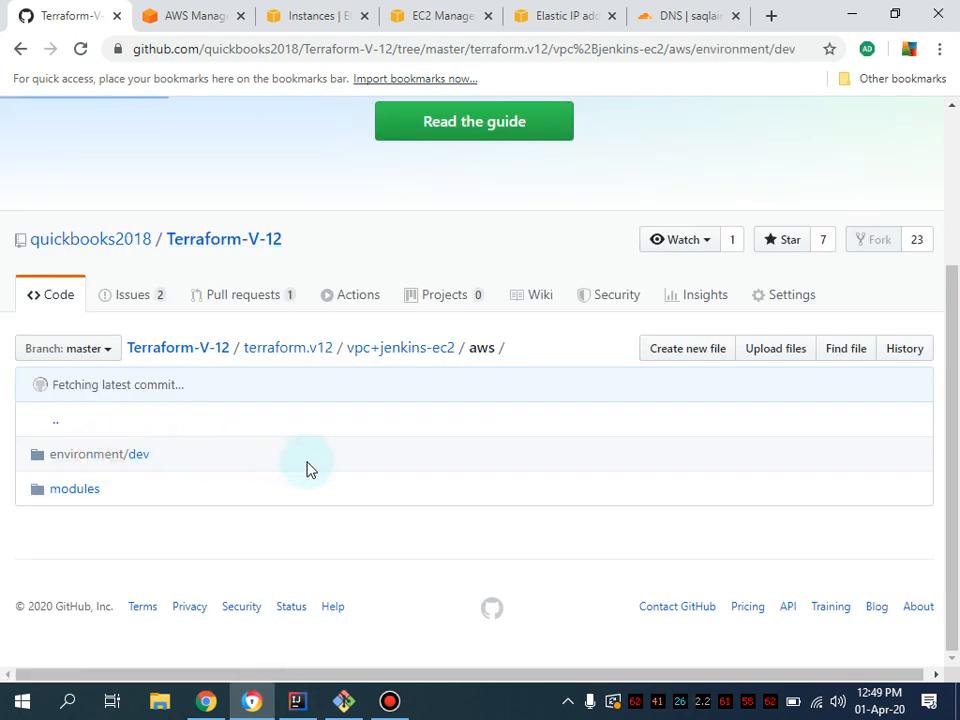
click(100, 452)
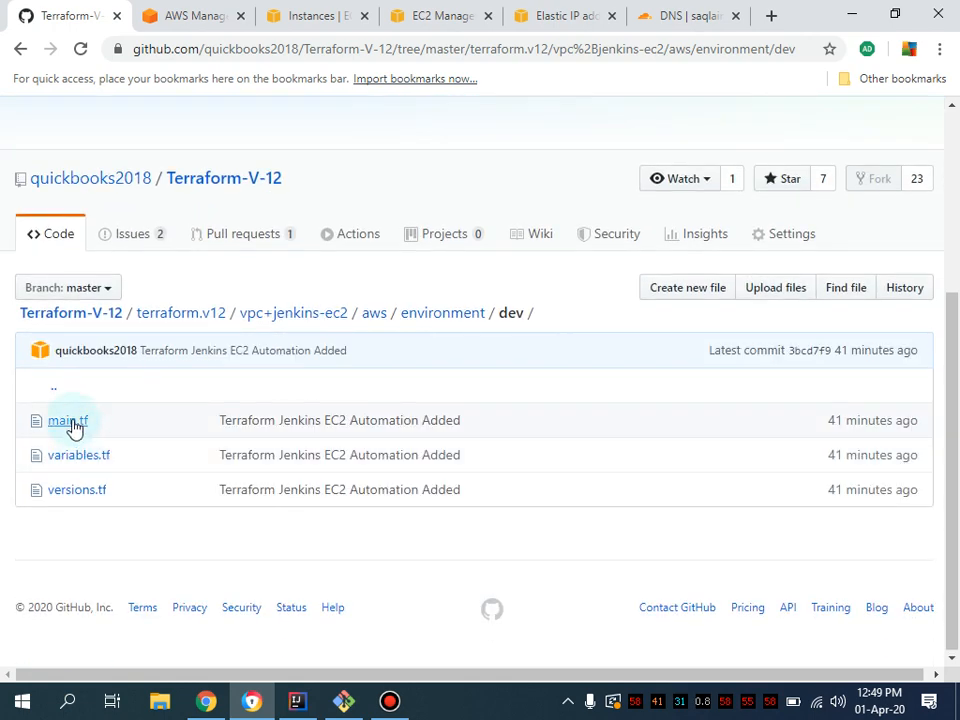
View main.tf and scroll through its modules down to the ec2-jenkins module
click(68, 420)
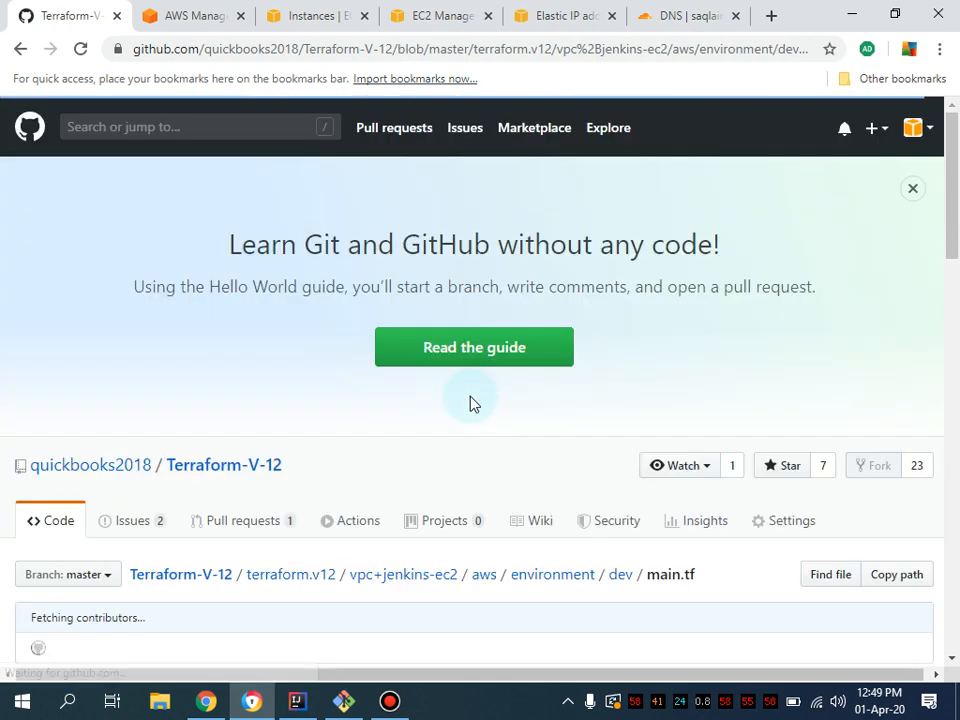
scroll(down, 3)
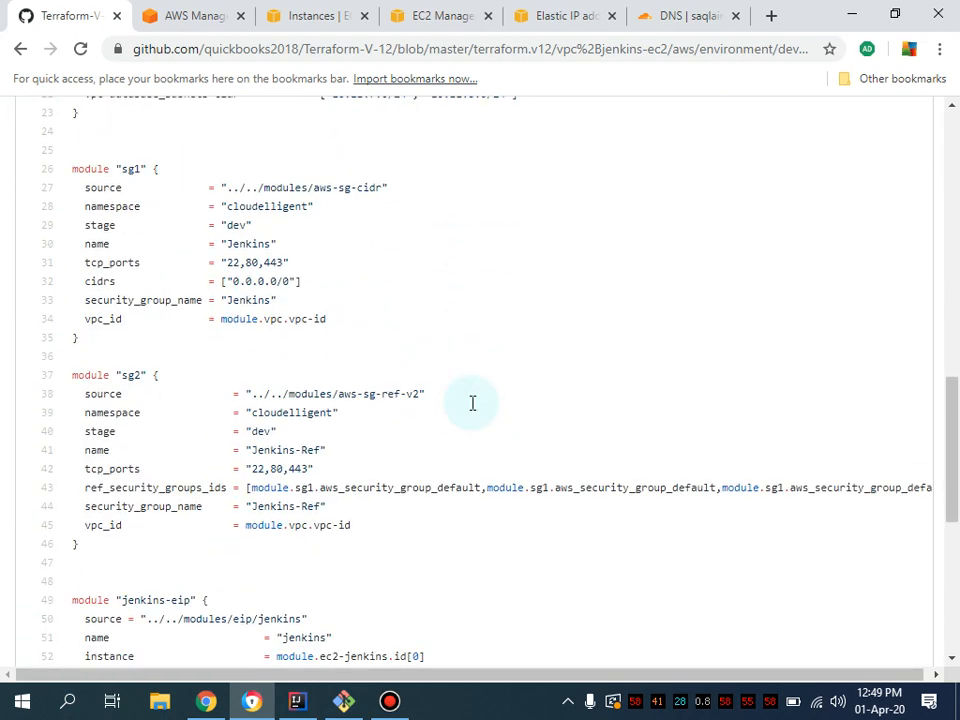
scroll(down, 3)
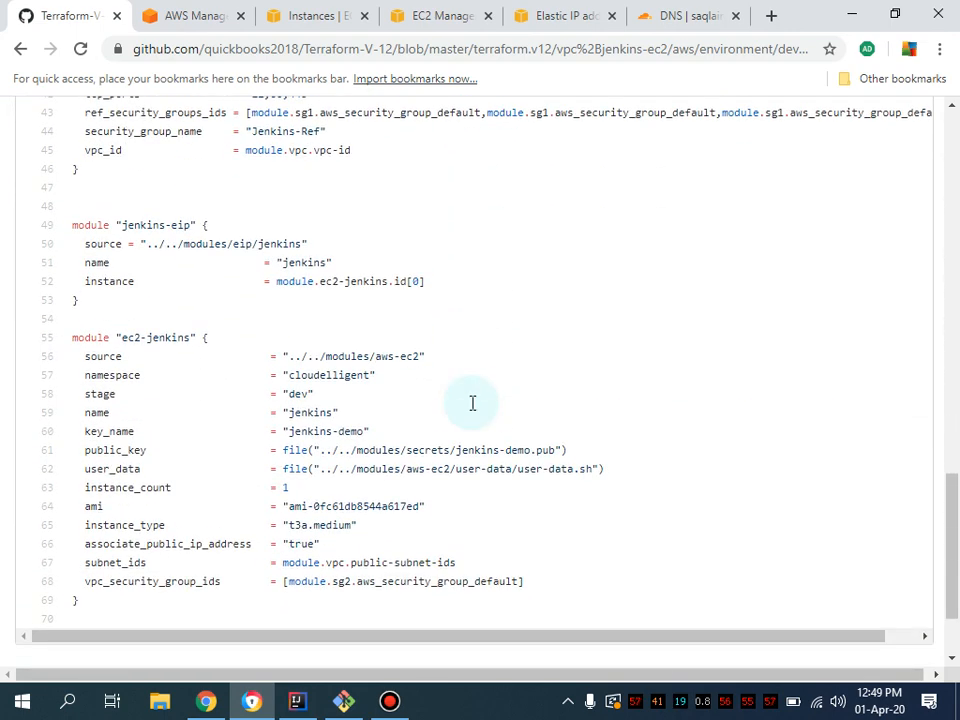
scroll(up, 3)
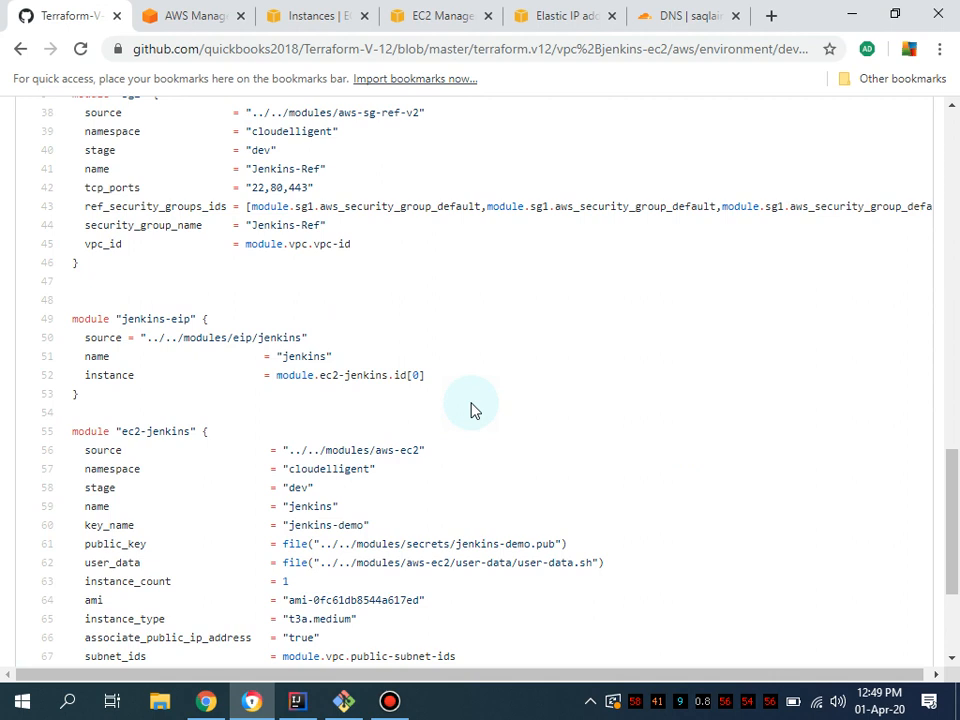
mouse_move(316, 318)
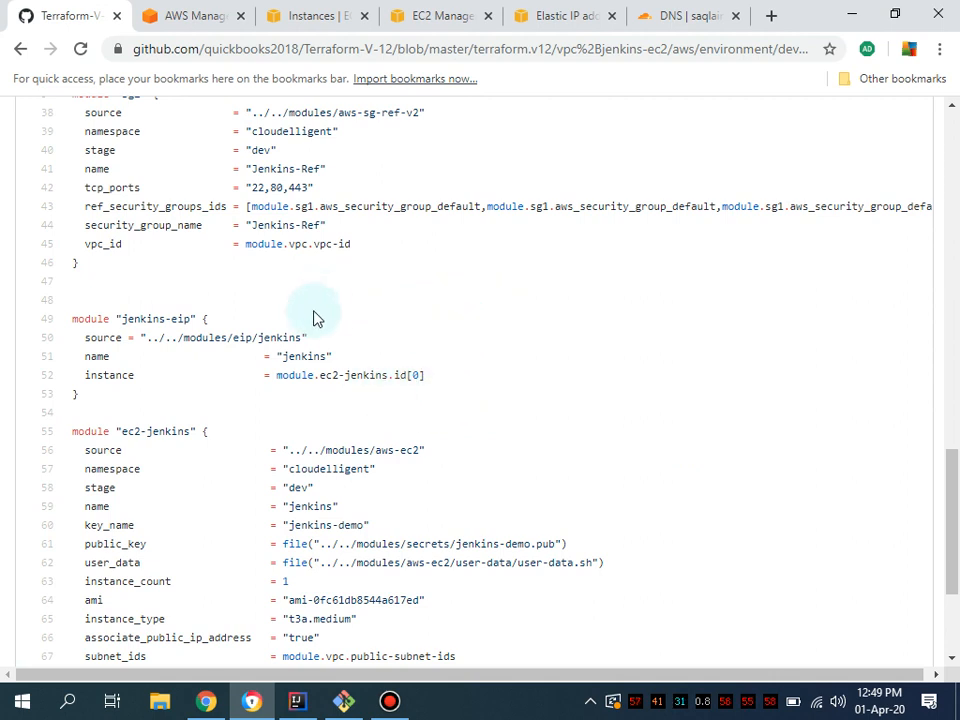
scroll(down, 3)
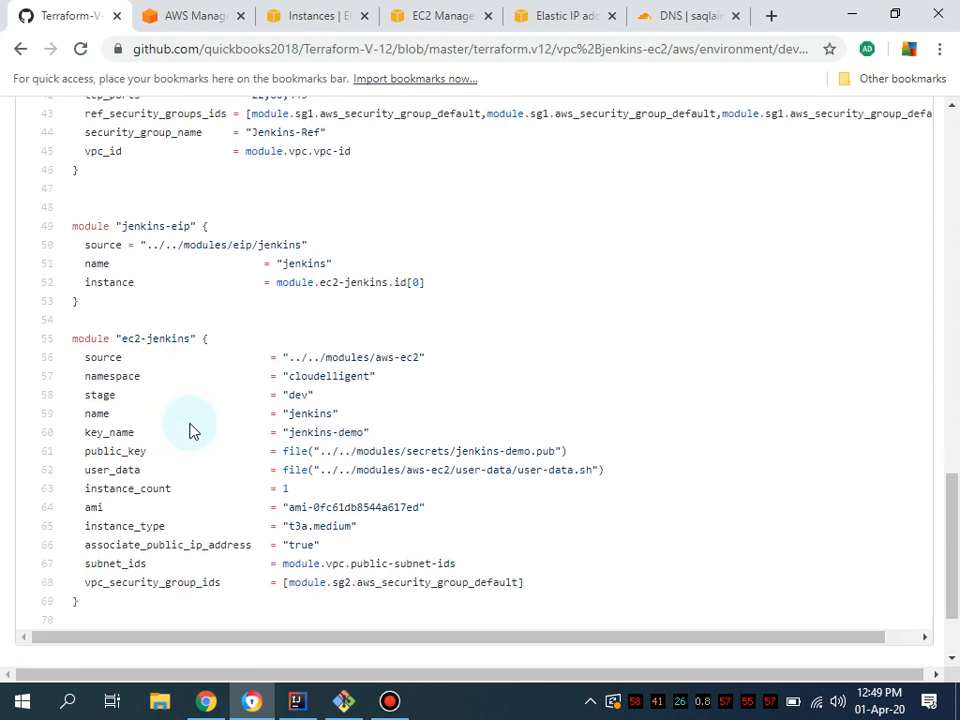
mouse_move(168, 376)
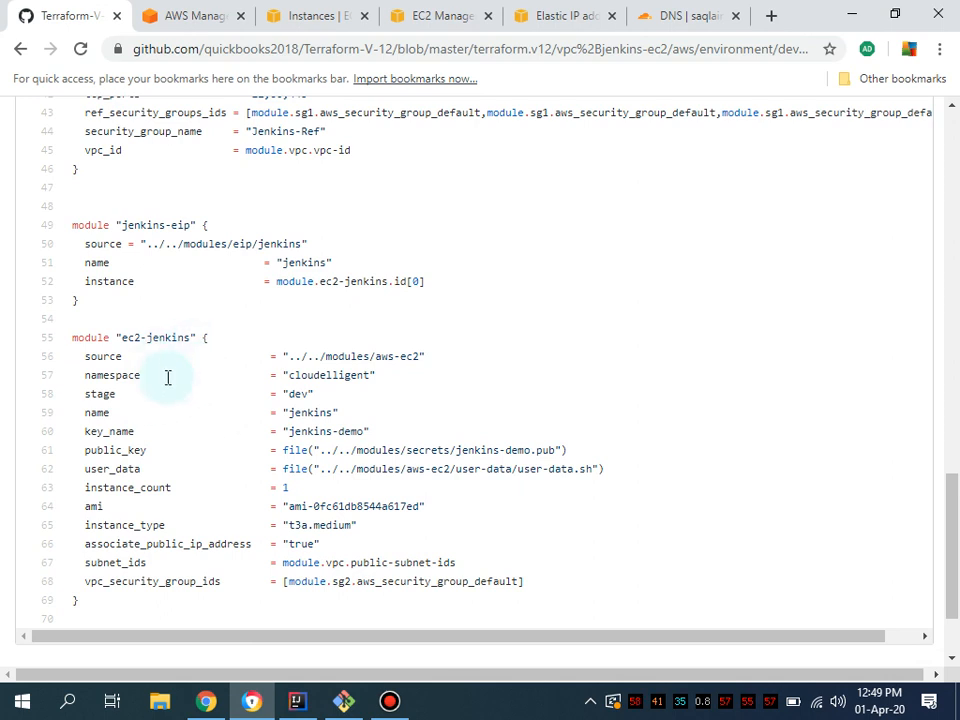
scroll(up, 3)
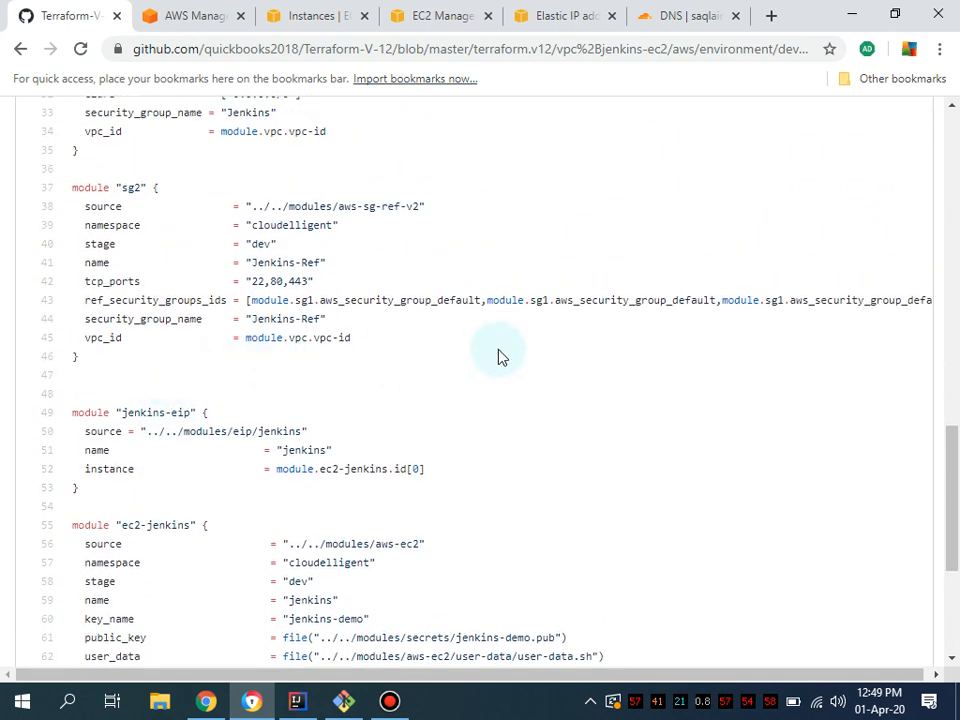
mouse_move(716, 482)
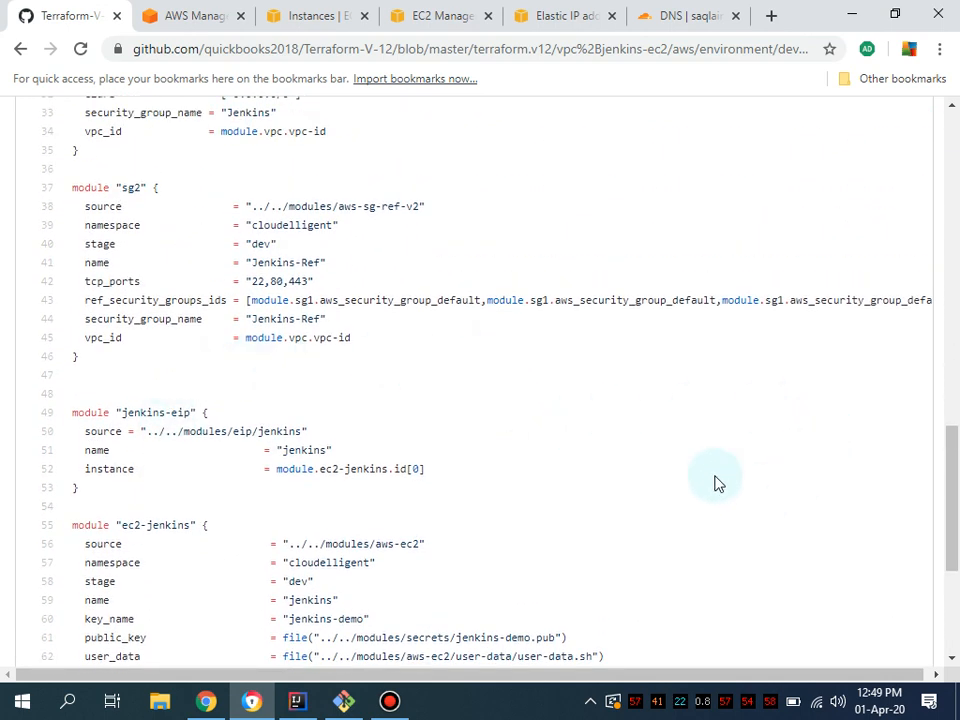
scroll(down, 3)
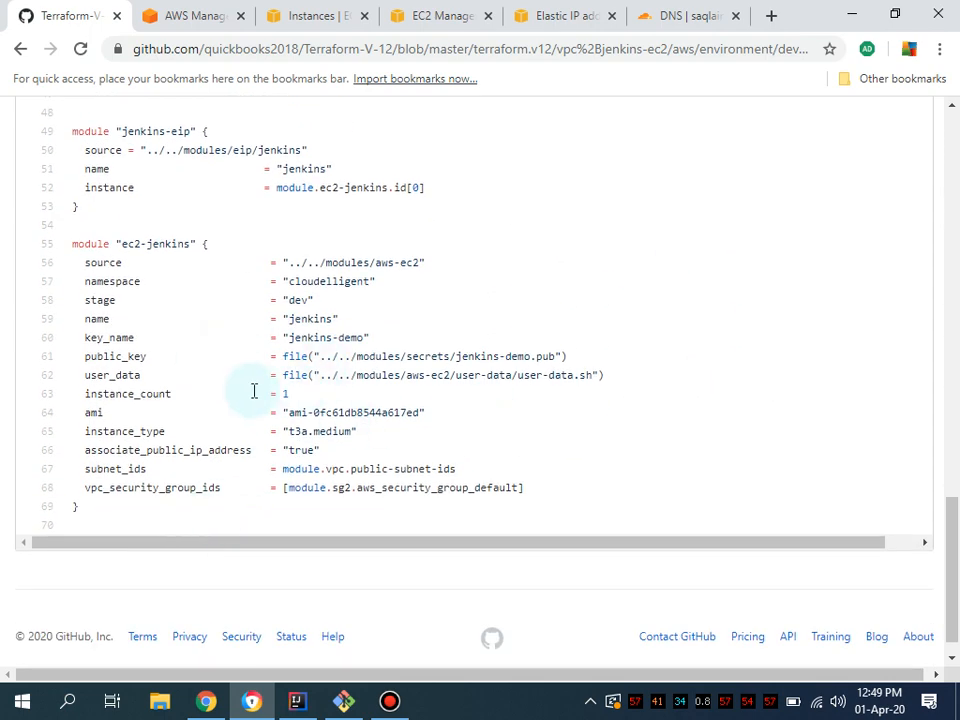
Highlight the ec2-jenkins module's user_data script and instance_count lines
drag(86, 370, 356, 446)
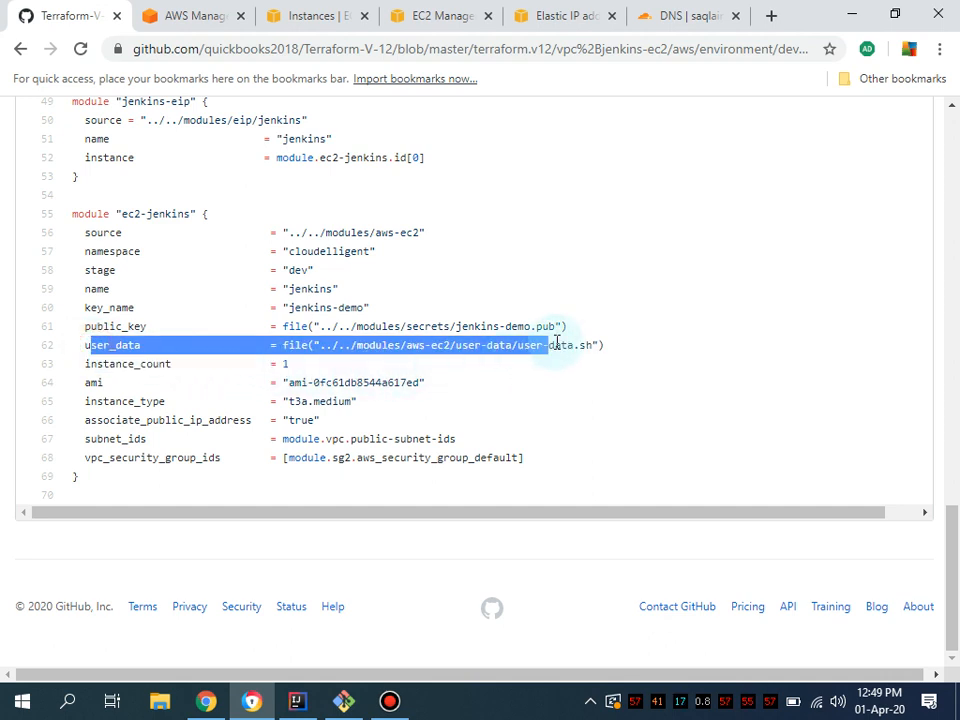
click(248, 344)
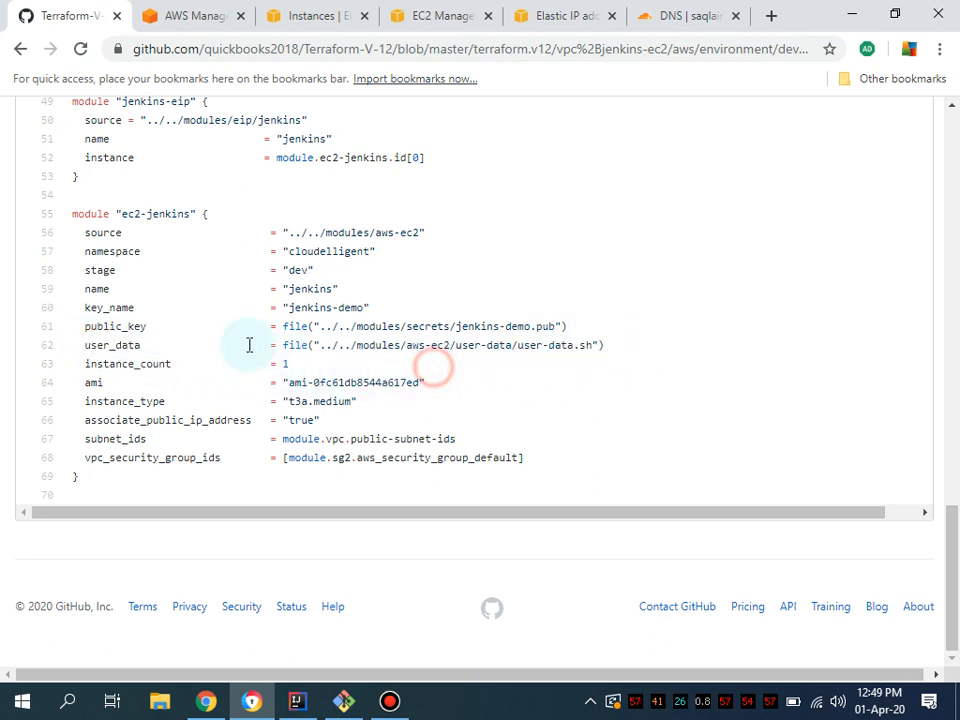
drag(248, 344, 610, 364)
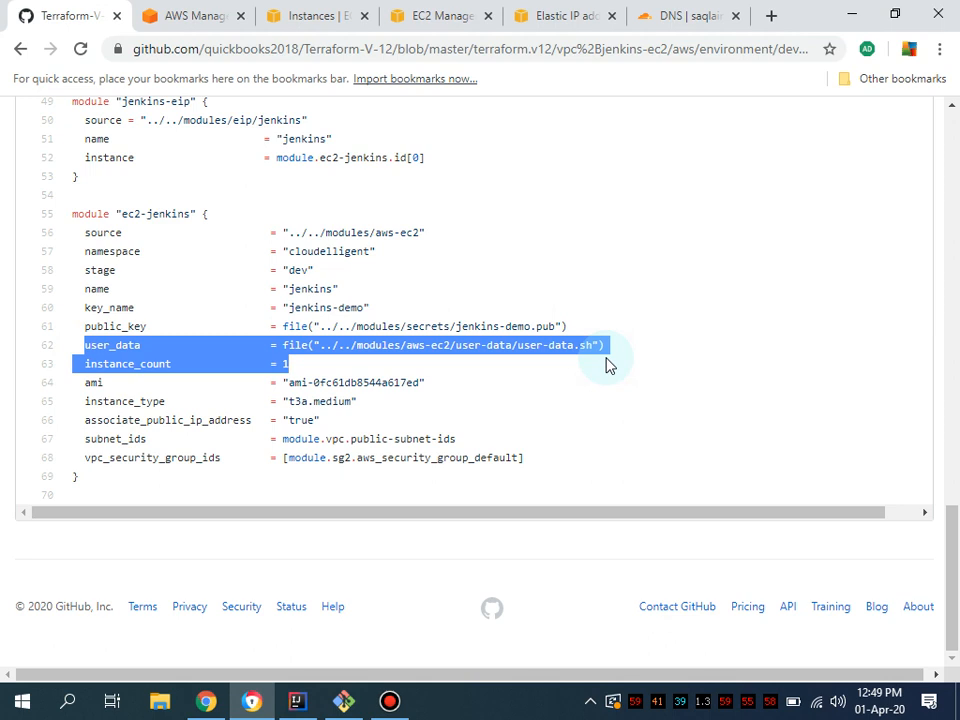
click(596, 384)
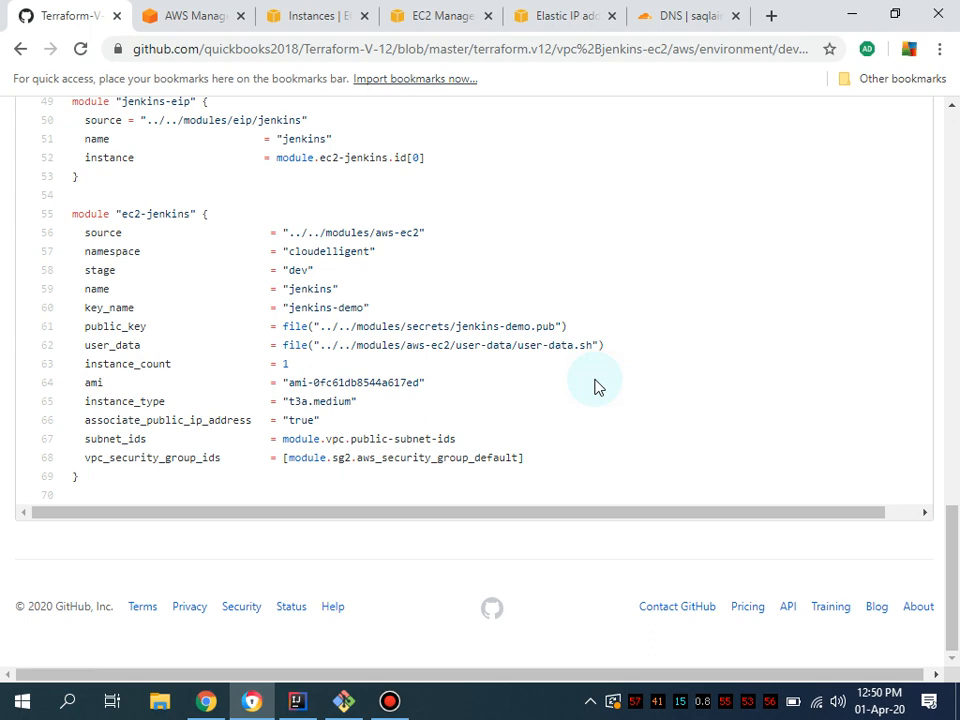
mouse_move(636, 236)
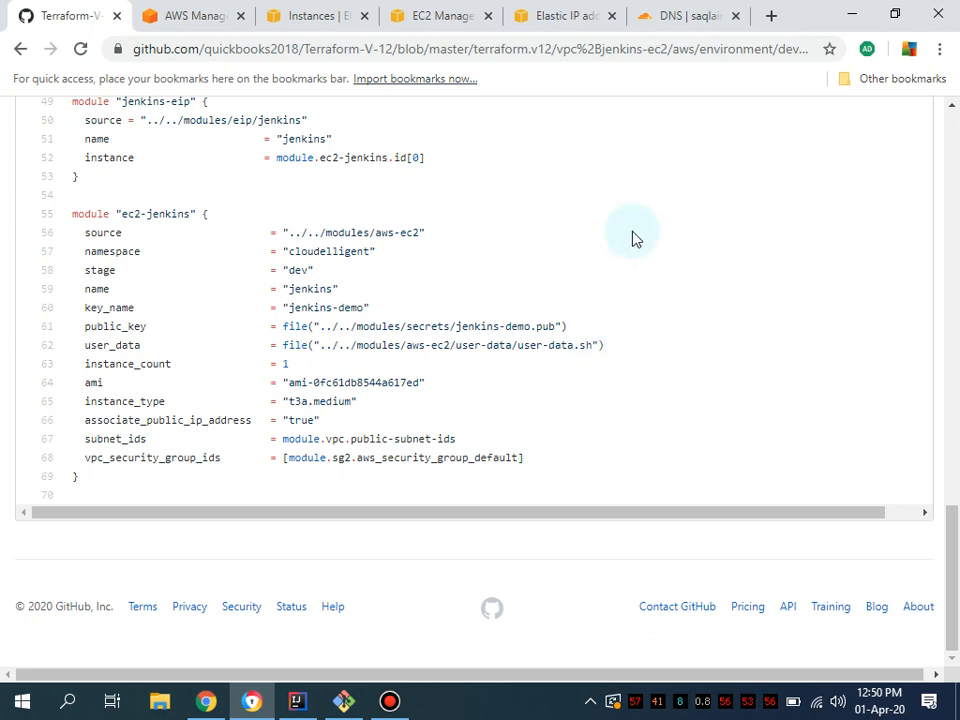
scroll(up, 3)
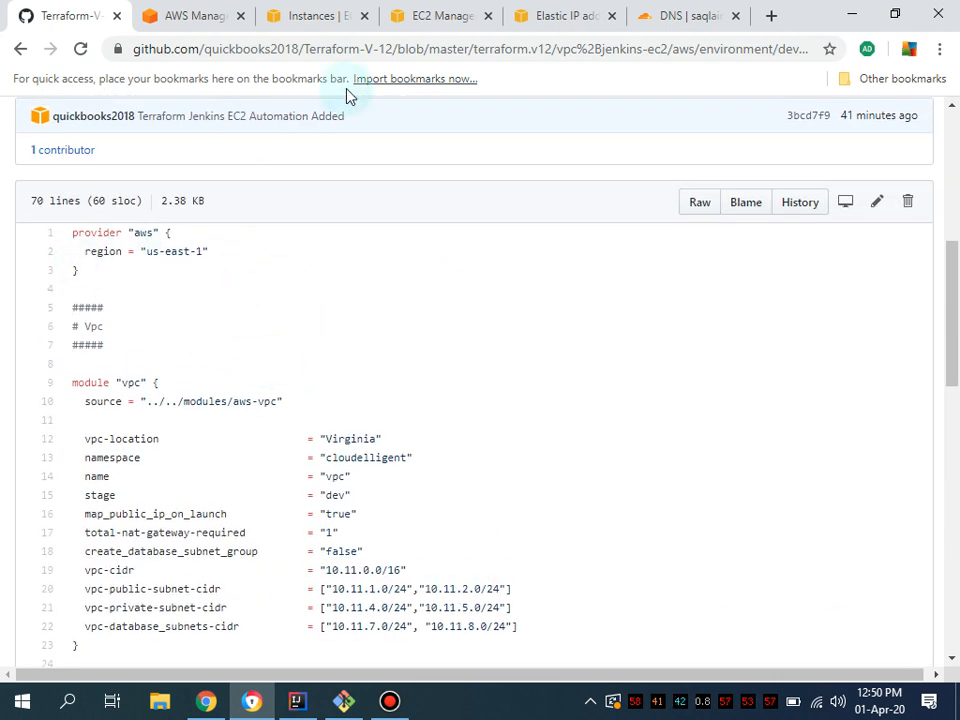
mouse_move(136, 190)
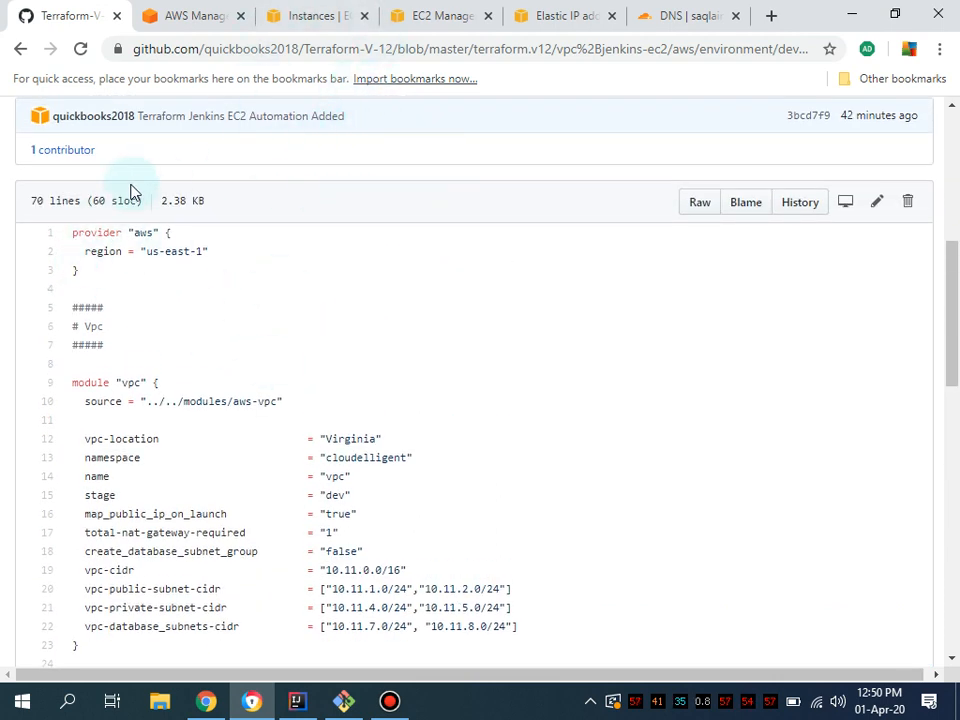
mouse_move(436, 238)
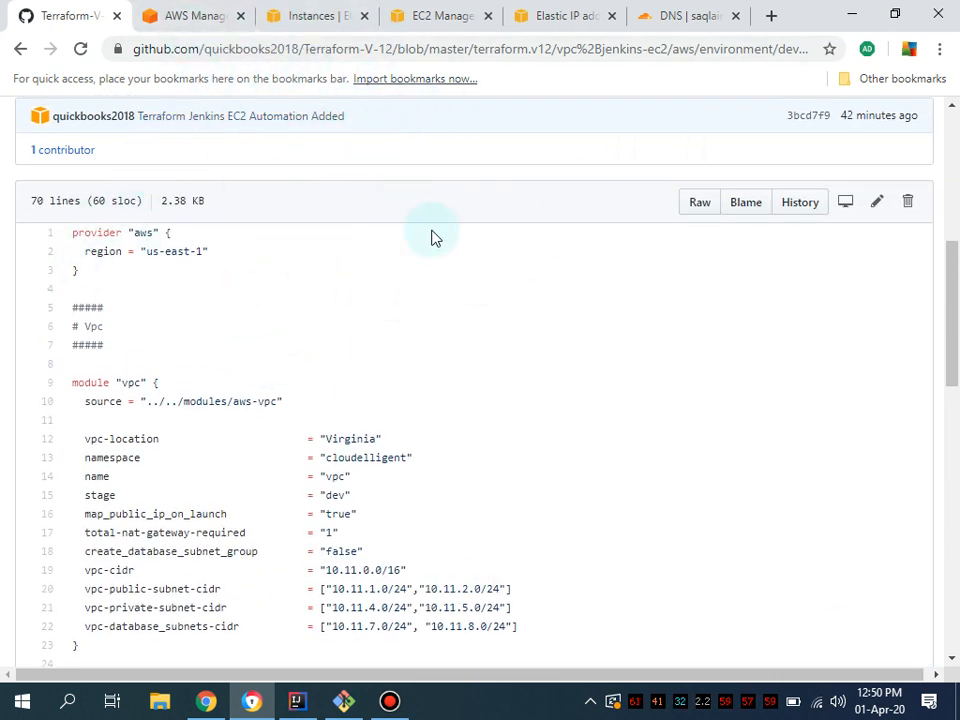
mouse_move(352, 308)
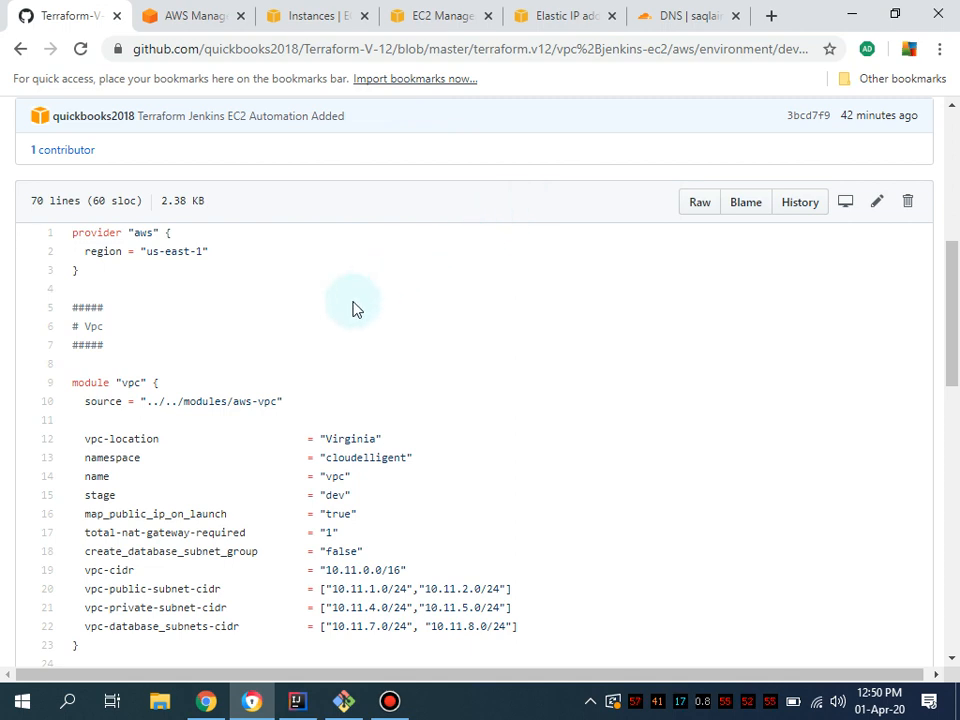
mouse_move(478, 420)
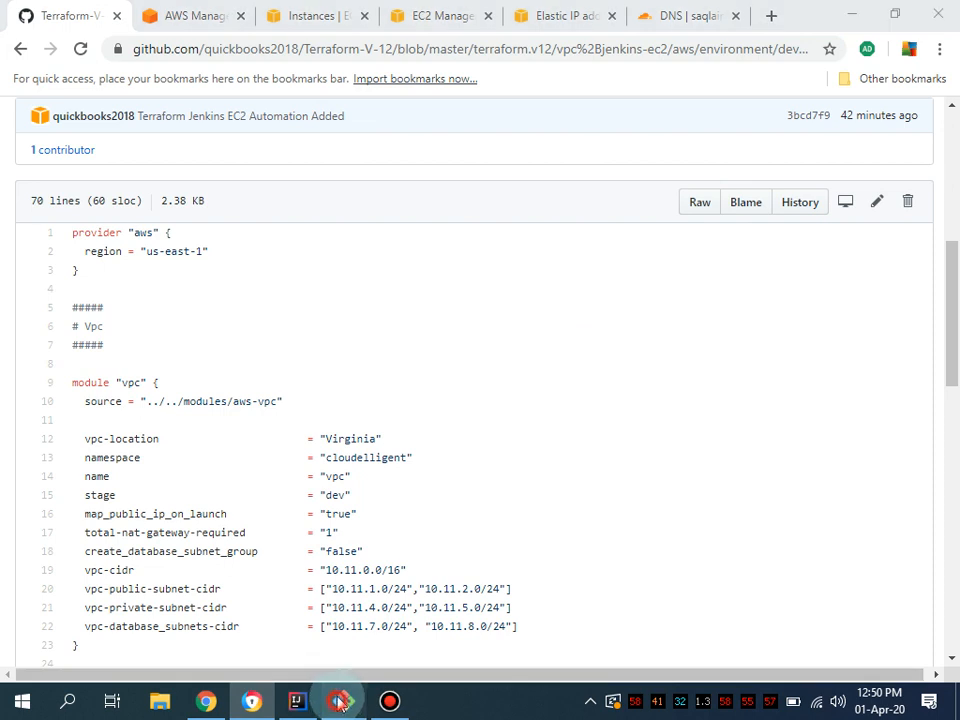
Run terraform.exe apply in the dev folder and confirm the 28-resource plan with yes
click(342, 700)
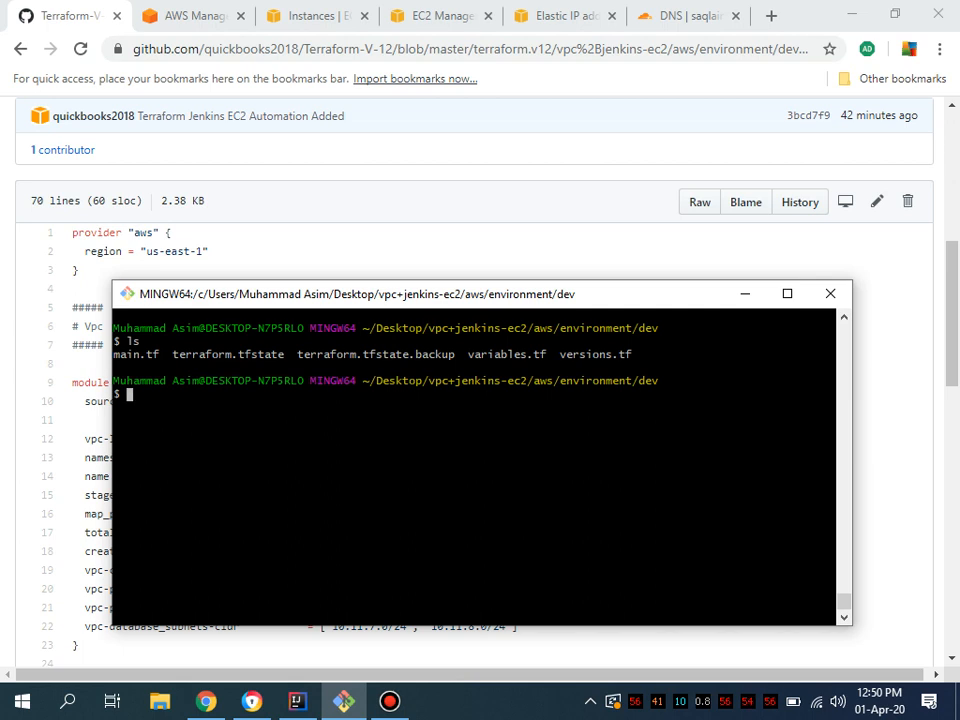
text(terraform.exe)
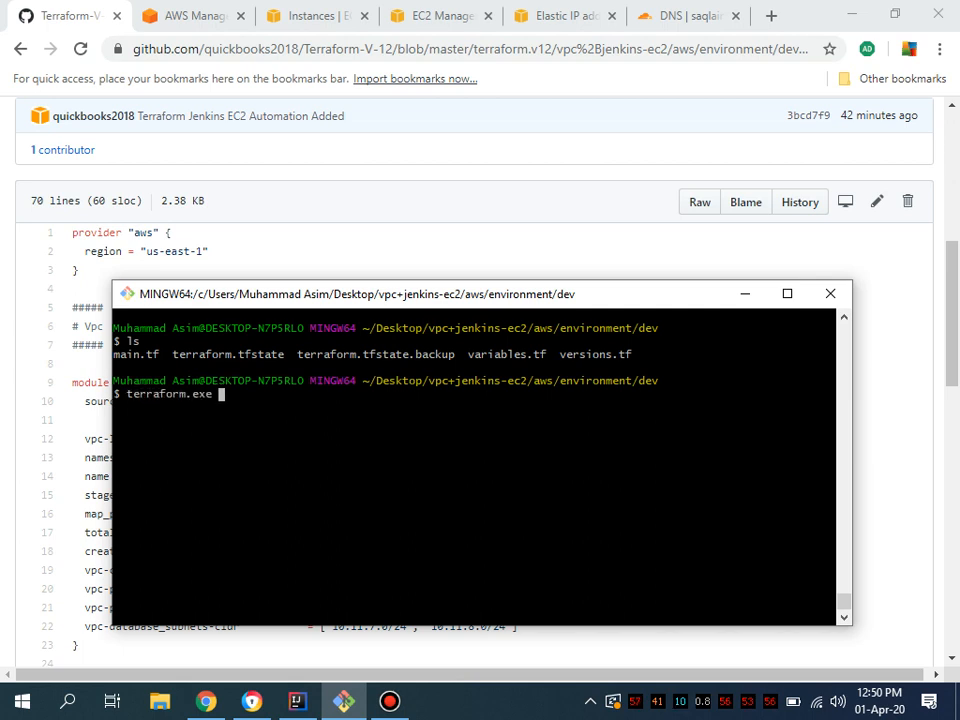
text(apply)
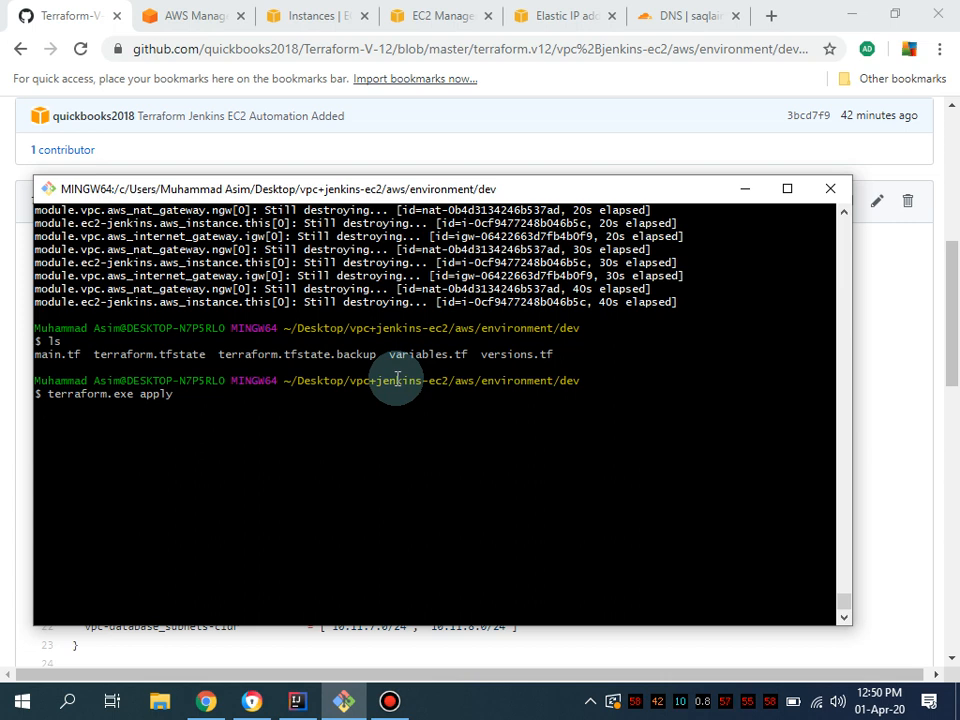
key(Return)
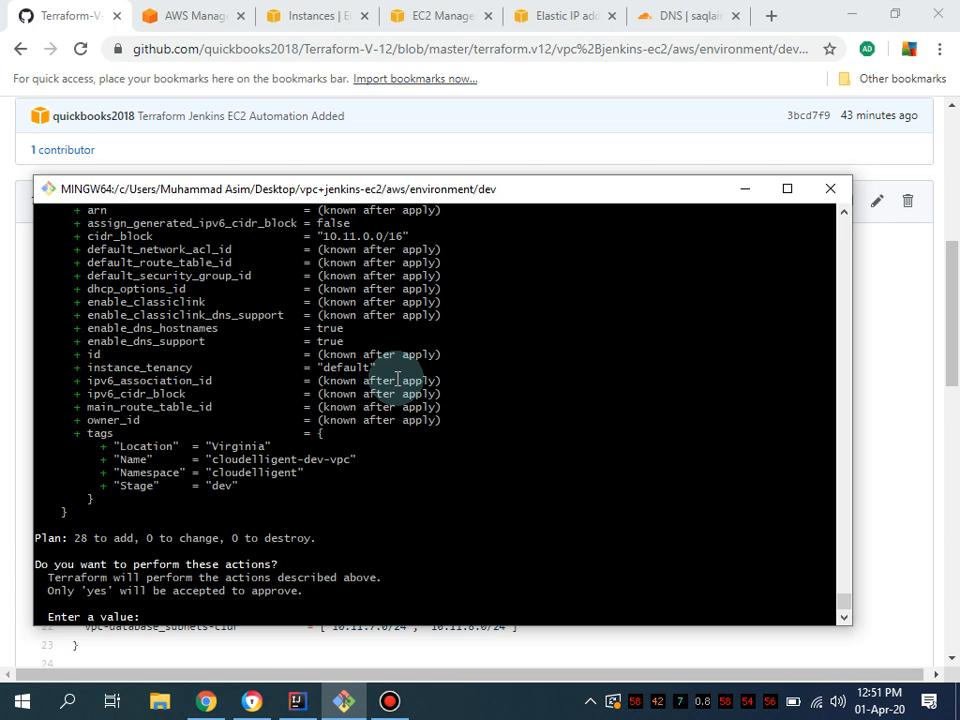
text(yes)
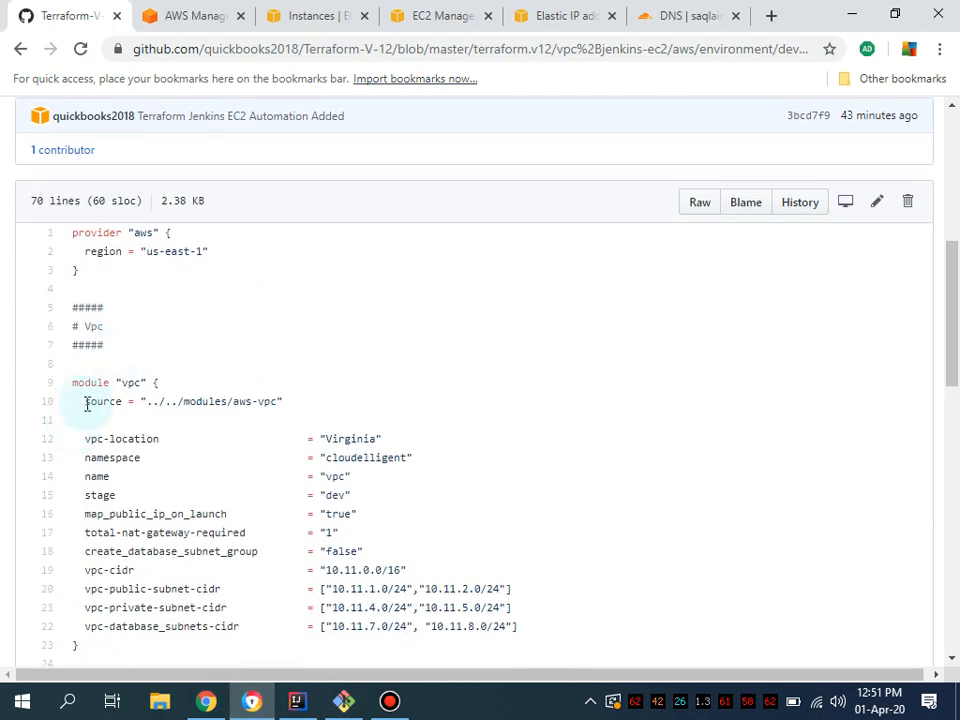
scroll(down, 3)
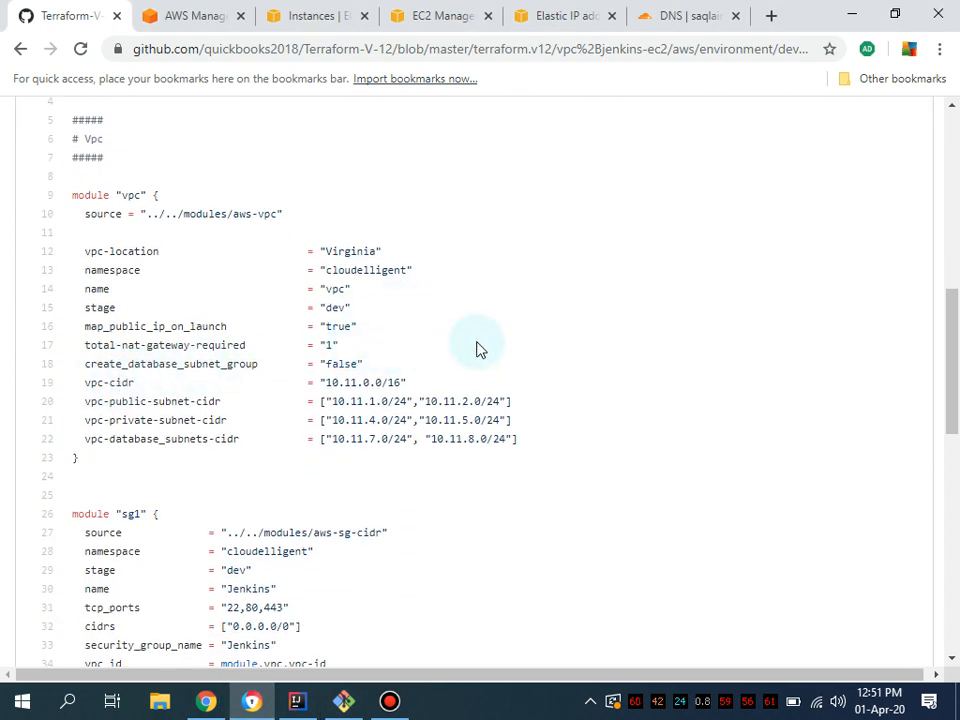
scroll(down, 3)
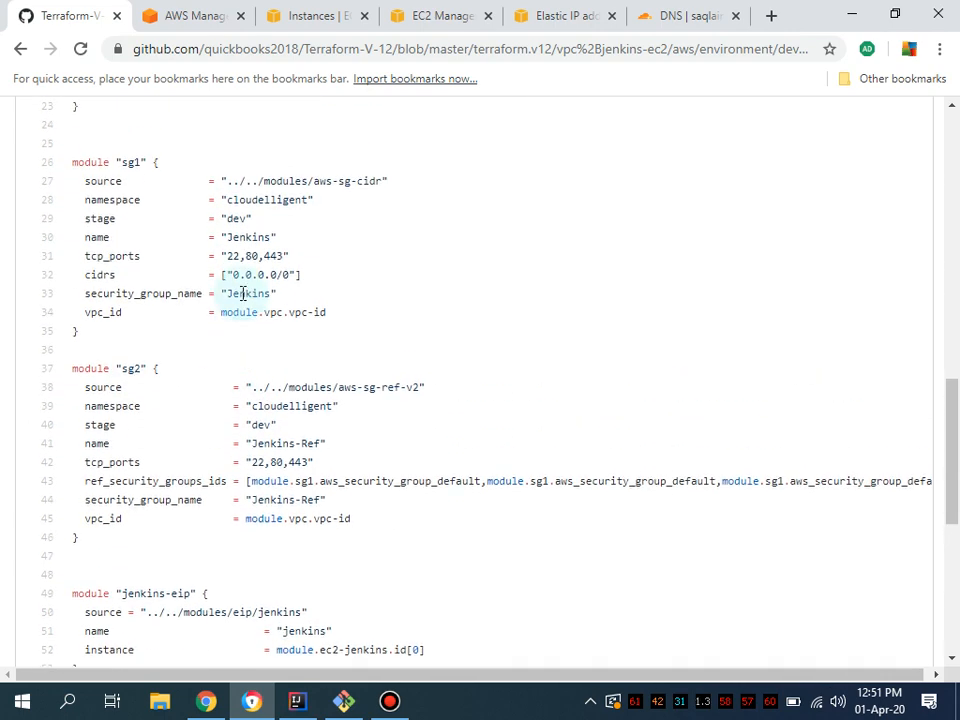
scroll(down, 3)
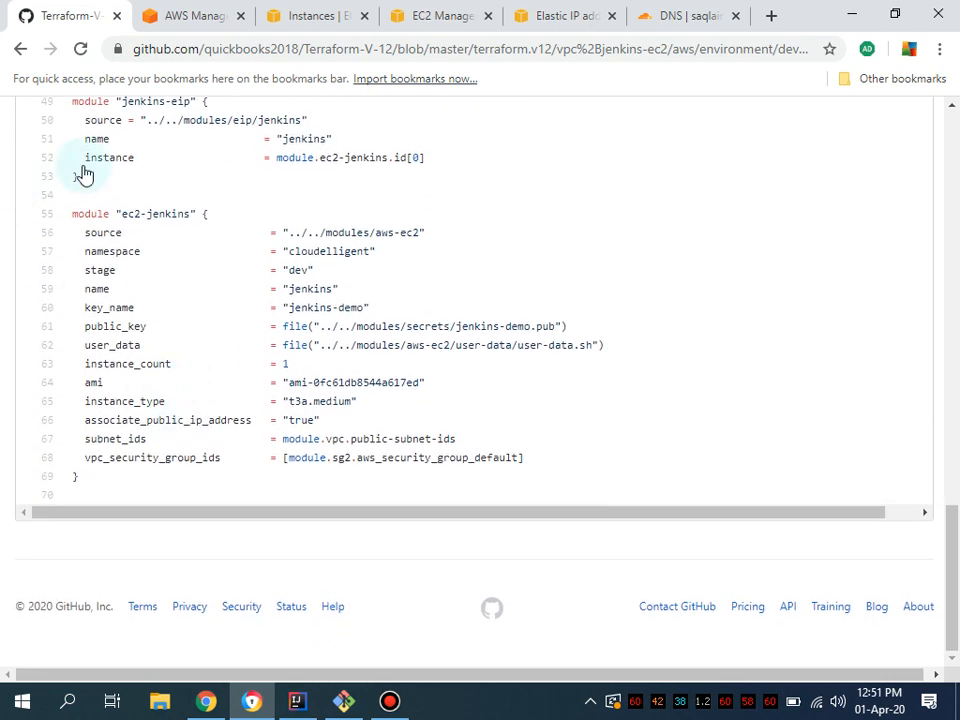
scroll(up, 3)
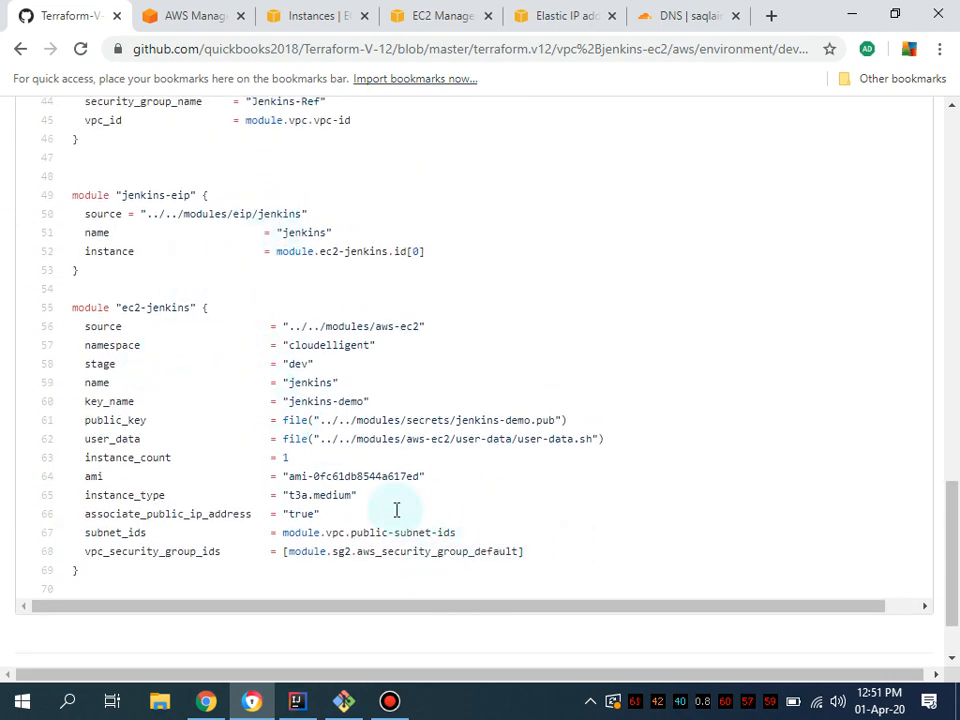
mouse_move(532, 466)
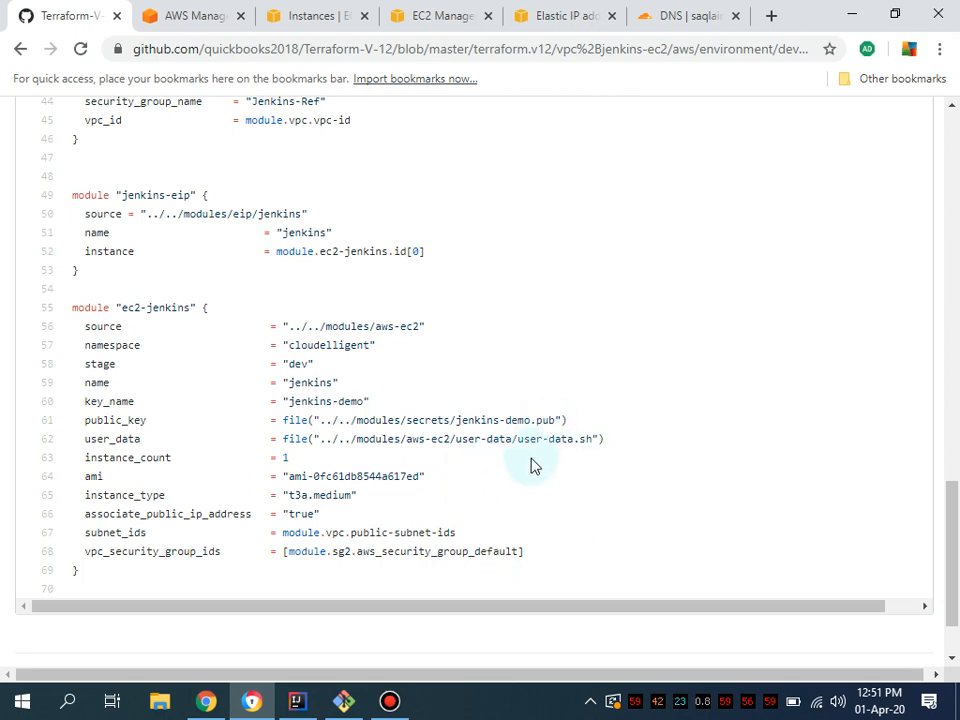
scroll(up, 3)
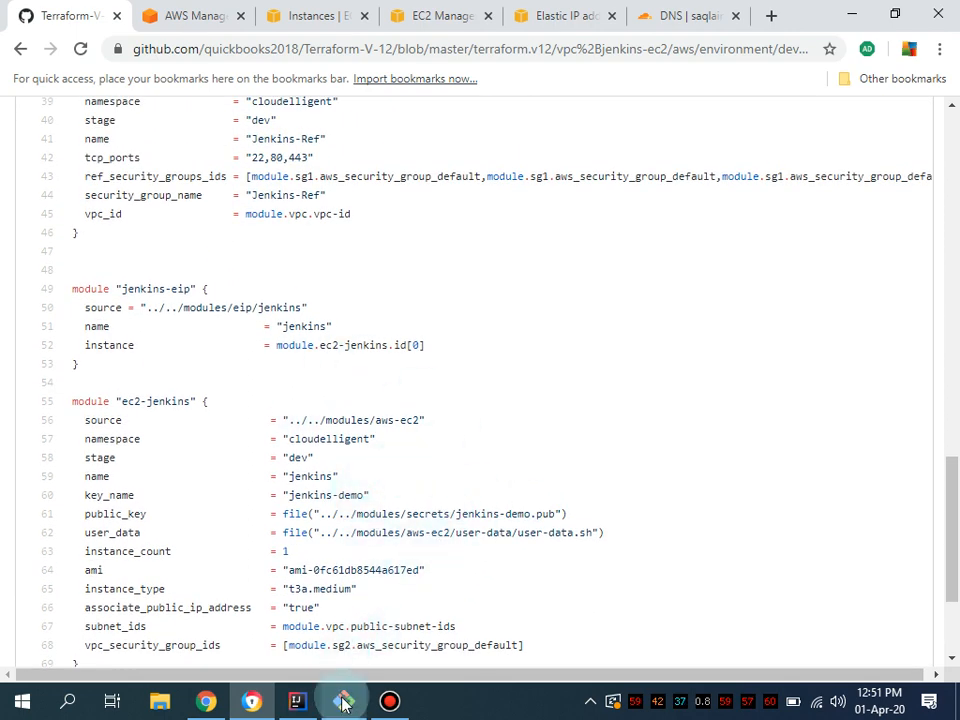
Return to Git Bash to watch the key pair, elastic IP and VPC being created
click(344, 700)
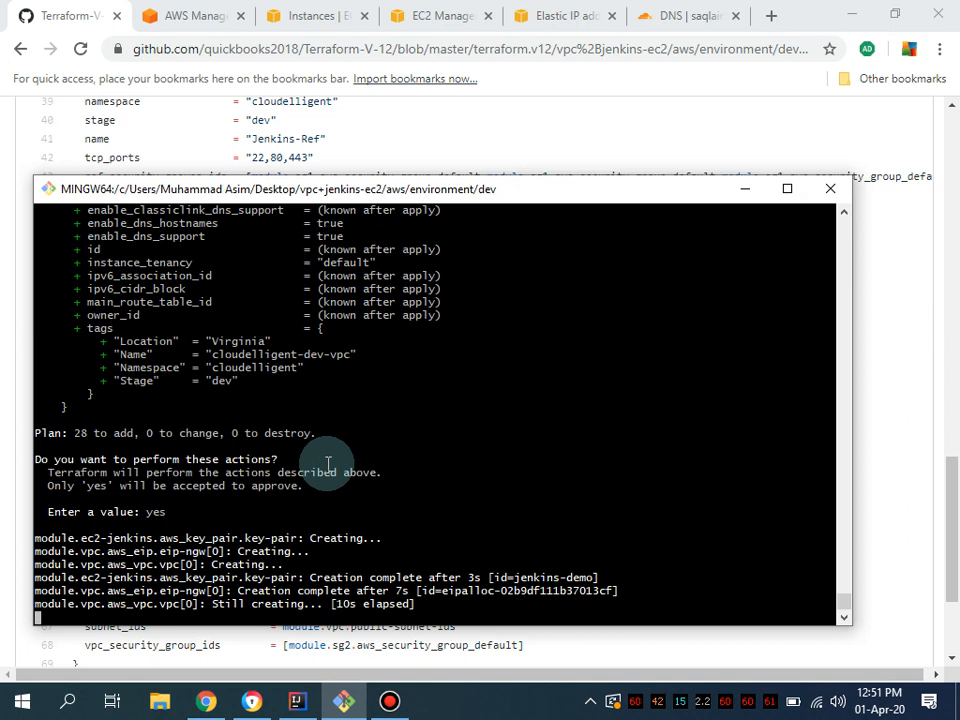
mouse_move(486, 156)
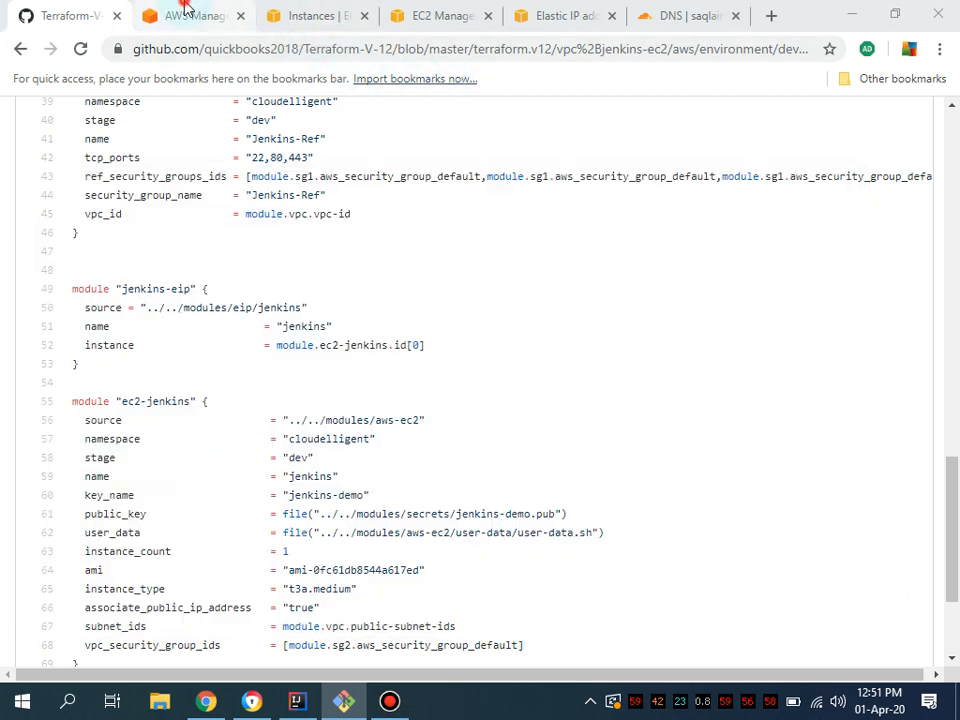
View the VPC service in a new tab, listing Your VPCs and the cloudelligent-dev-public-routes route table
right_click(172, 514)
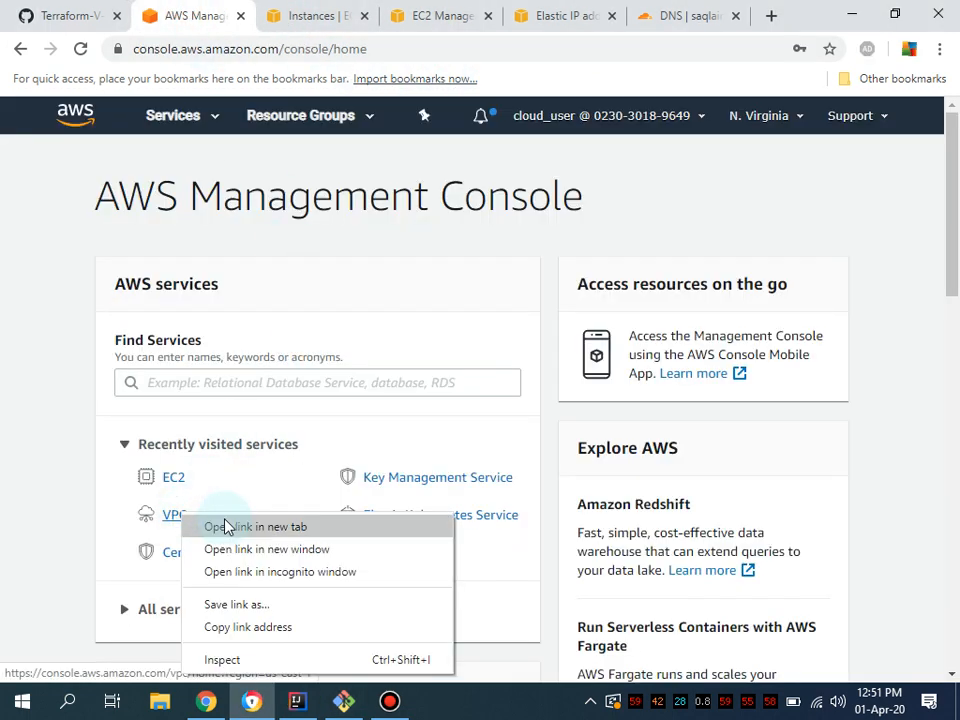
click(256, 526)
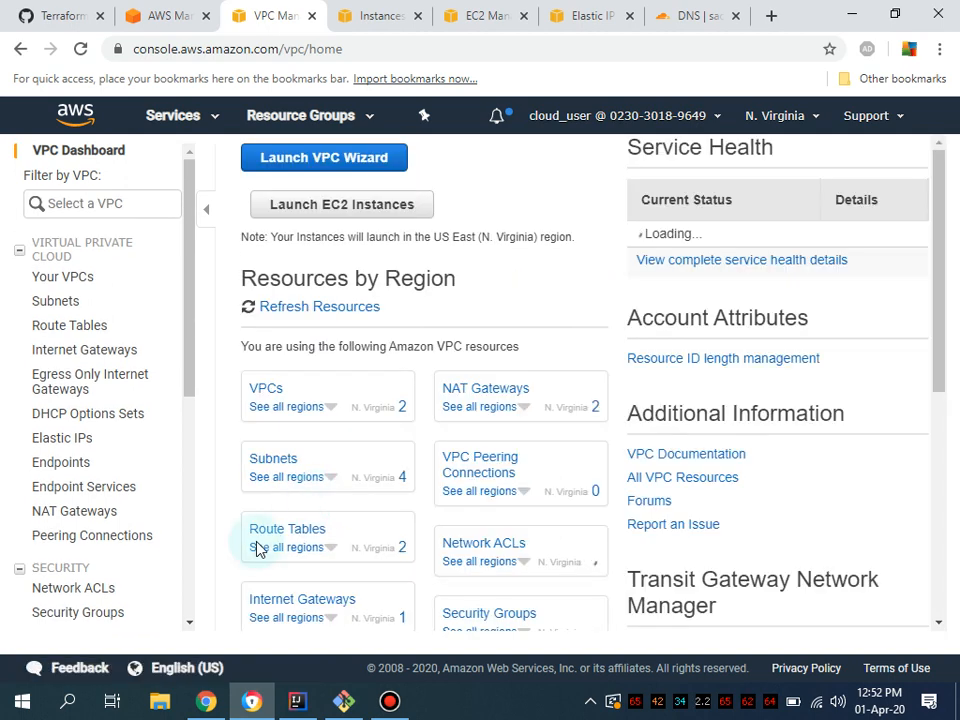
click(64, 276)
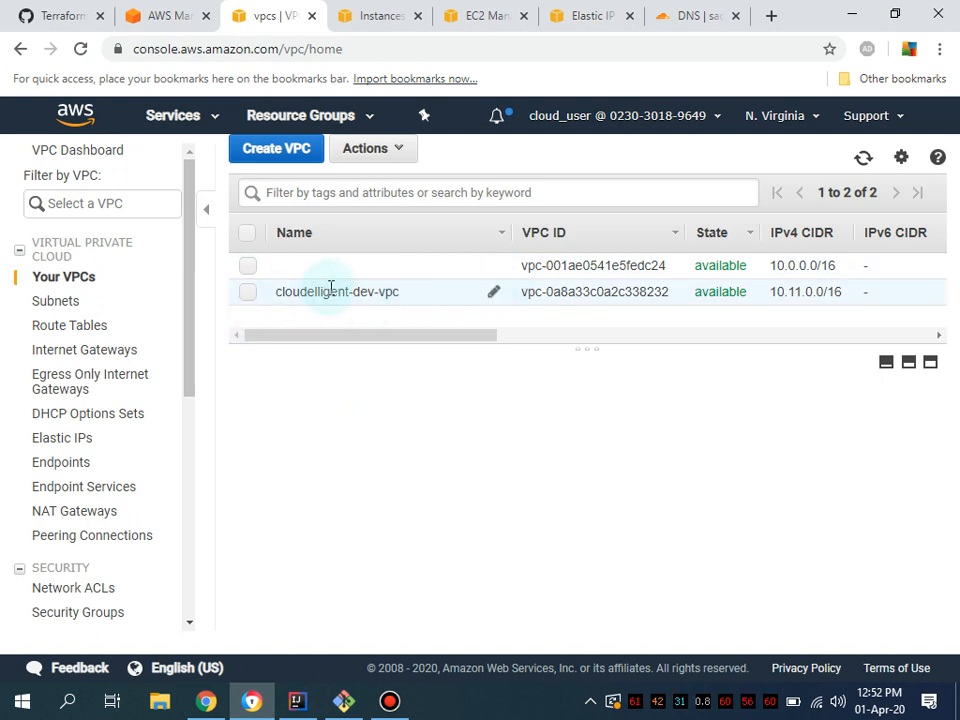
mouse_move(304, 610)
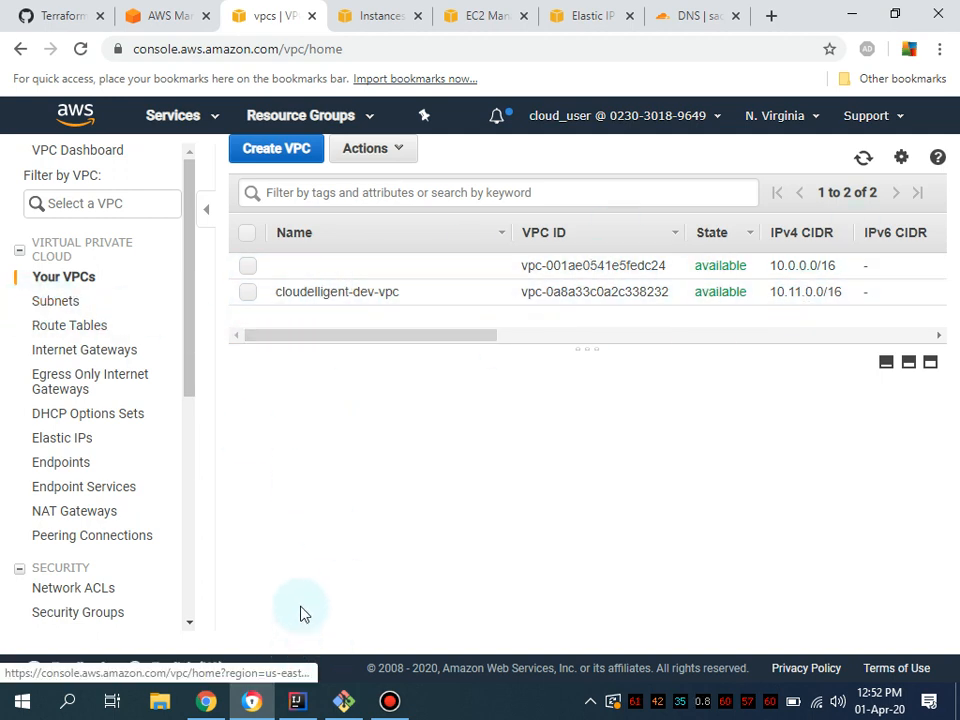
click(70, 324)
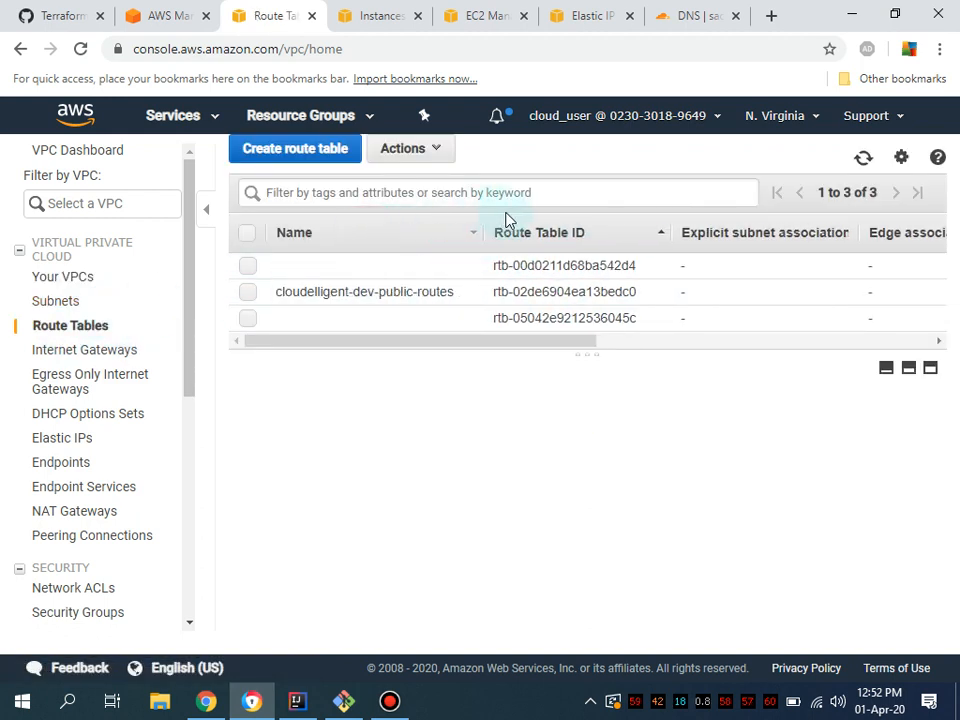
mouse_move(56, 300)
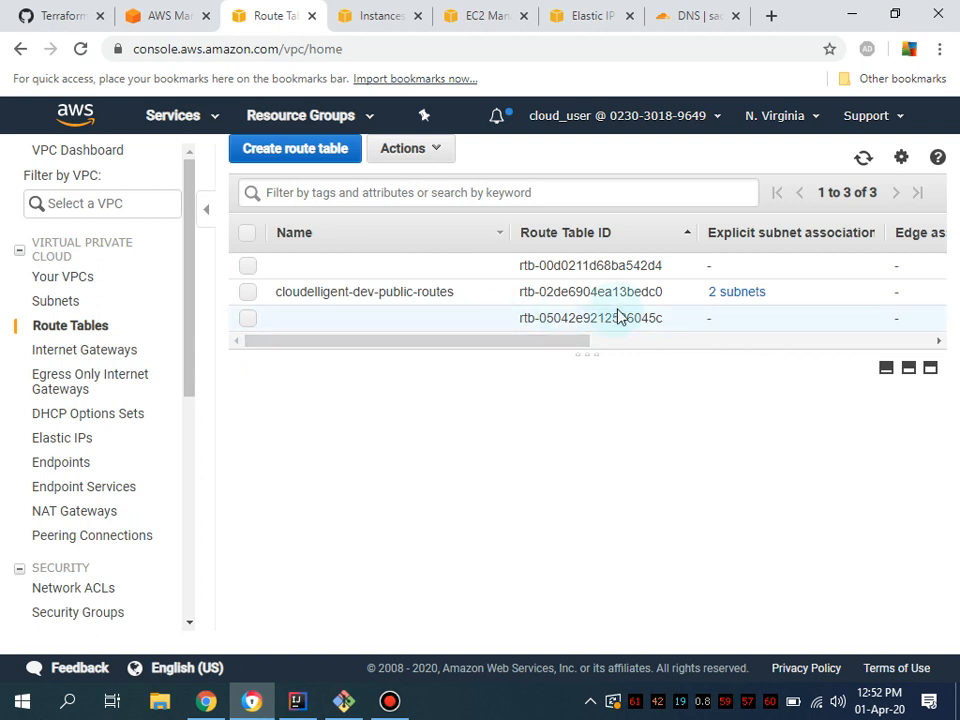
mouse_move(56, 300)
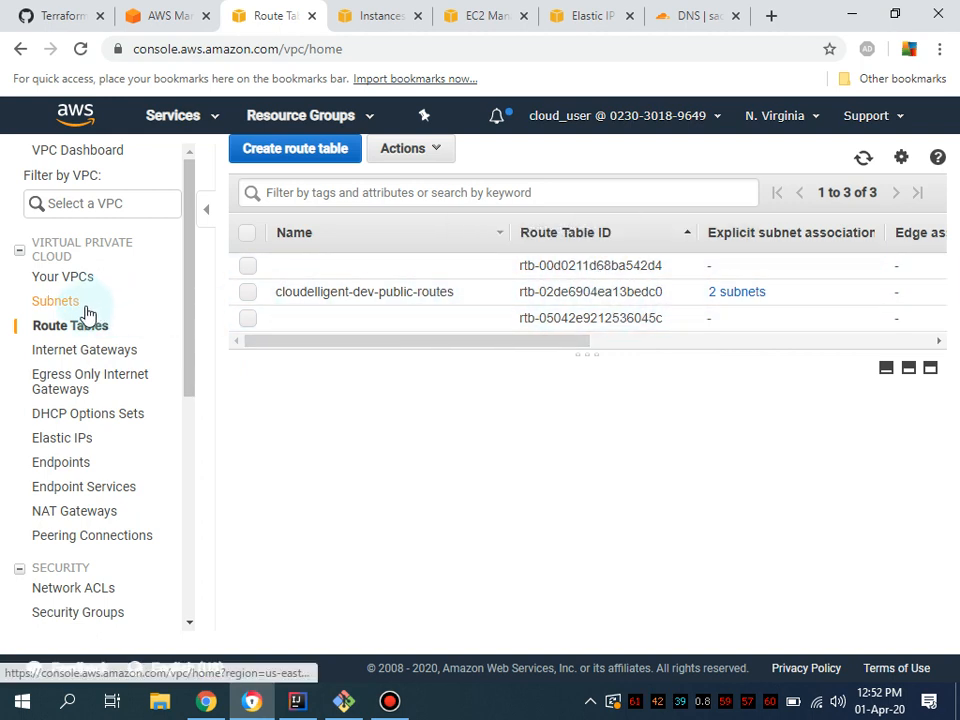
Review the dev subnets and the attached internet gateway, widening its Name column
click(56, 300)
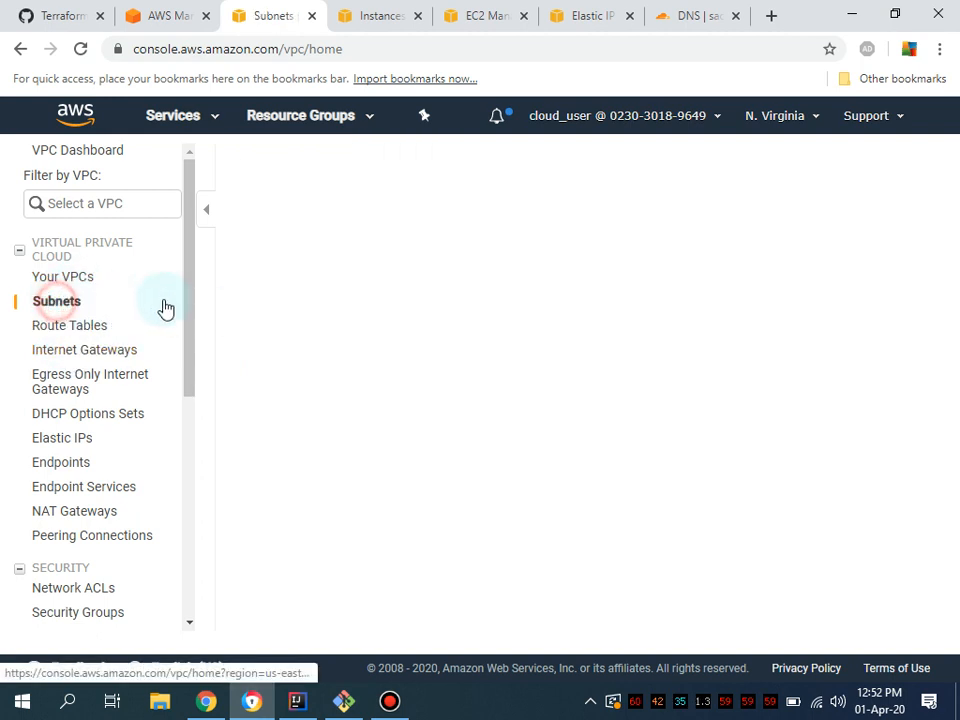
click(56, 300)
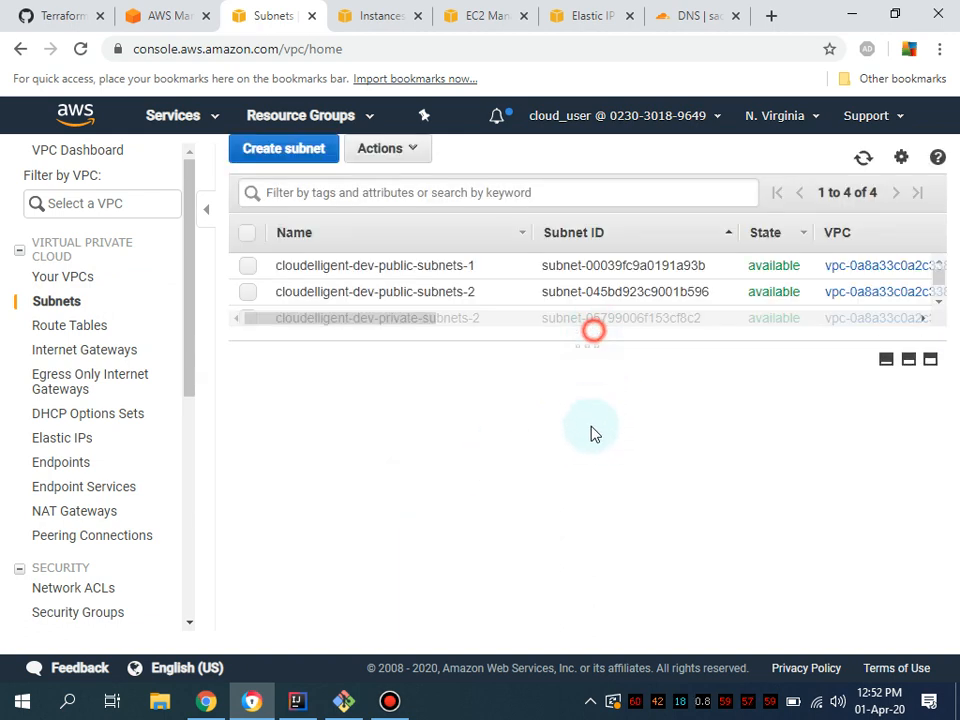
click(84, 350)
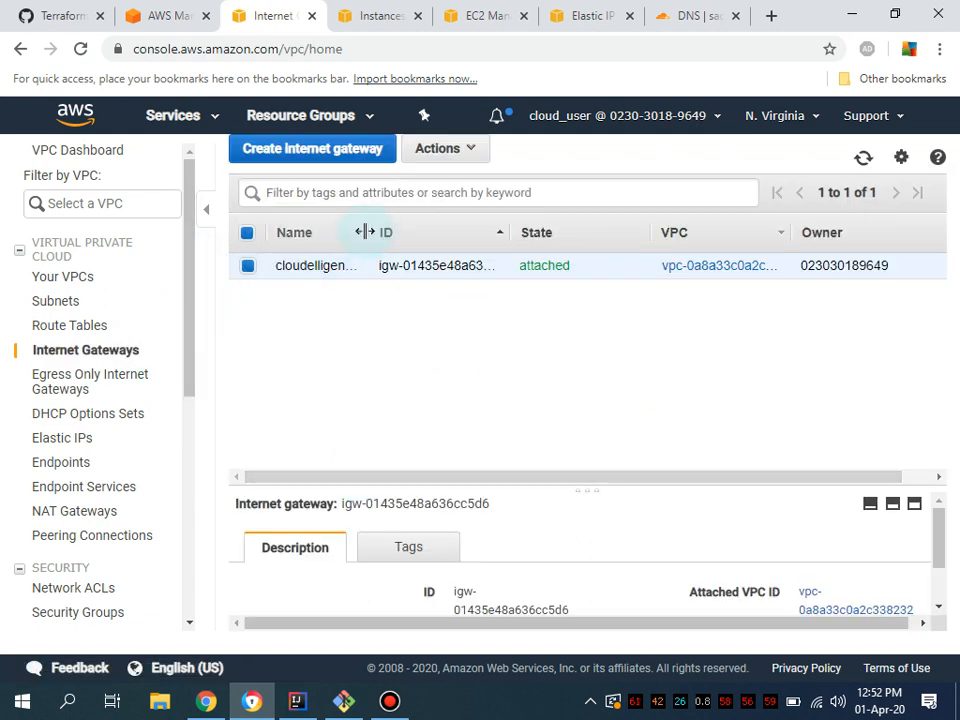
drag(364, 232, 480, 232)
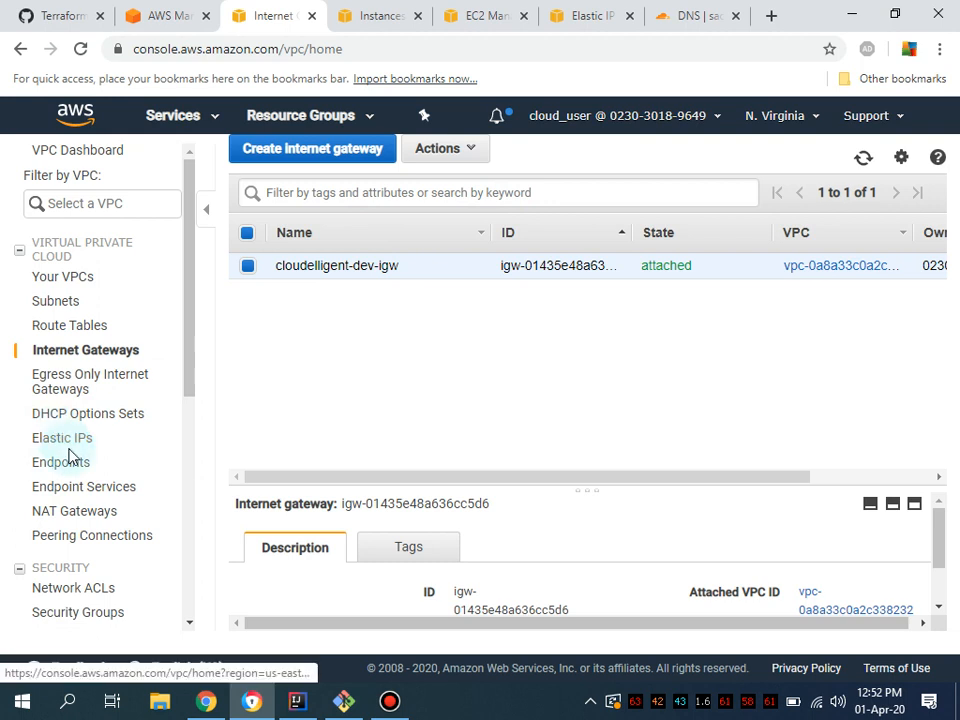
View the NAT gateway's Elastic IP 52.201.193.216, then return to the Terraform terminal
click(62, 436)
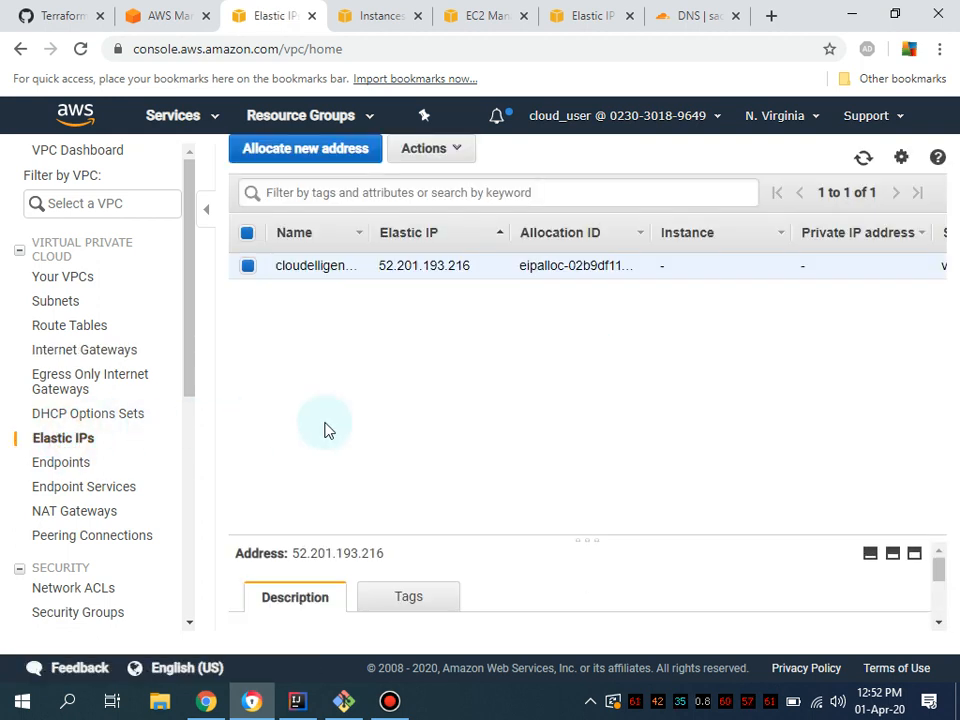
click(316, 264)
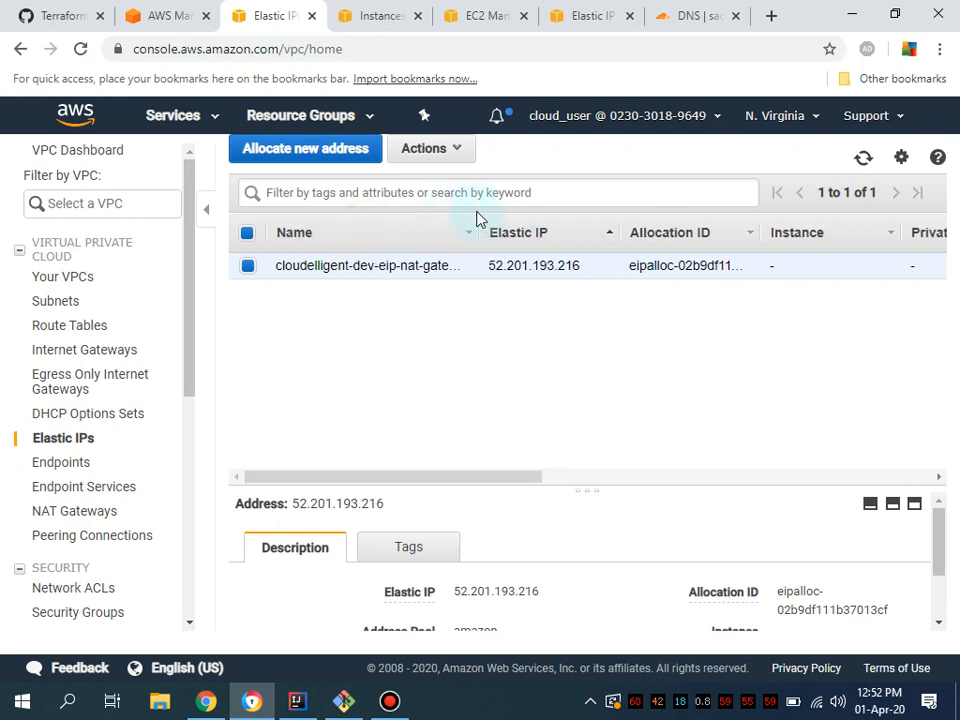
click(344, 700)
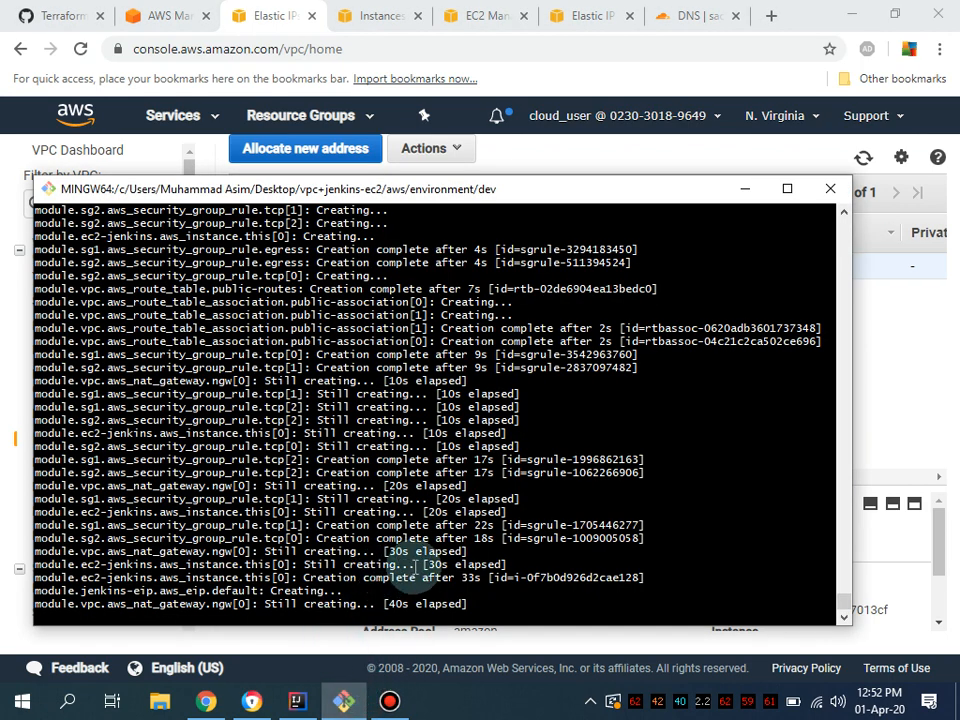
mouse_move(690, 176)
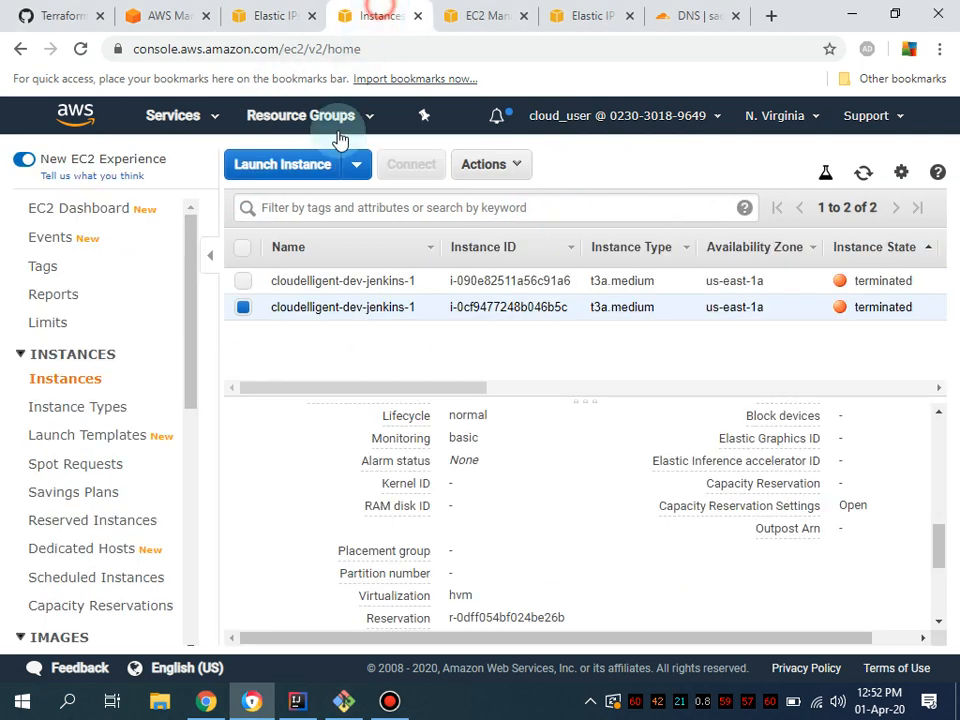
scroll(down, 3)
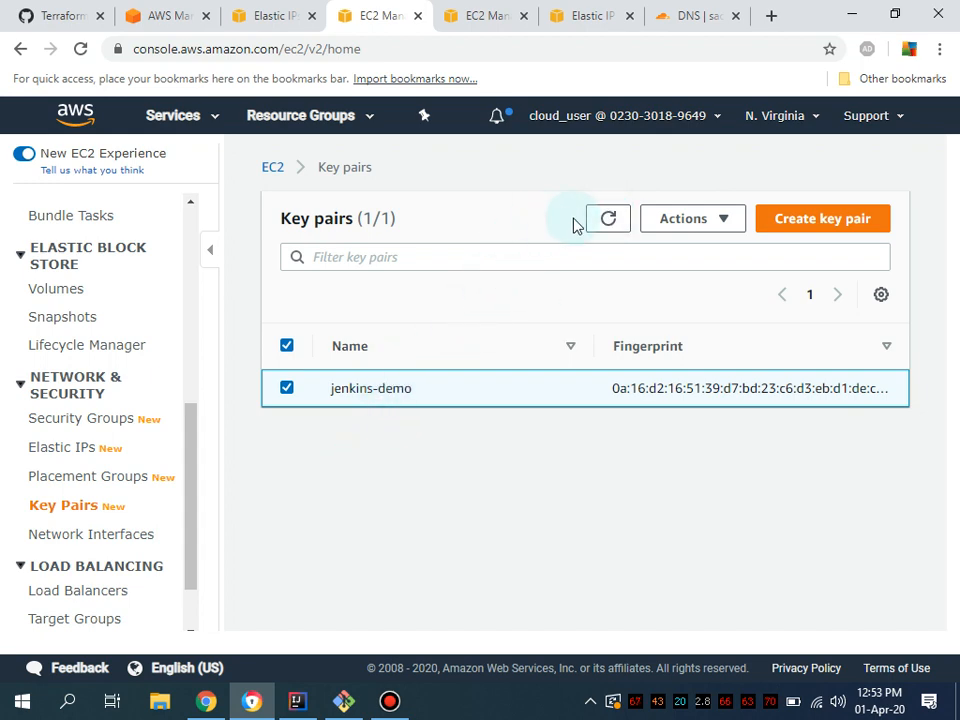
mouse_move(278, 282)
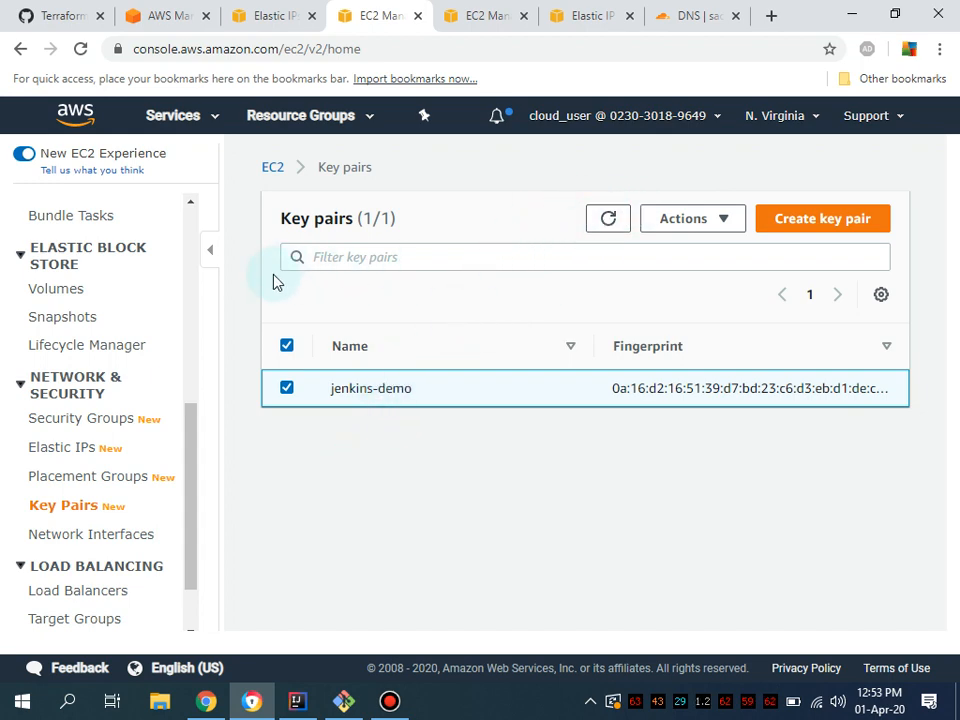
click(344, 700)
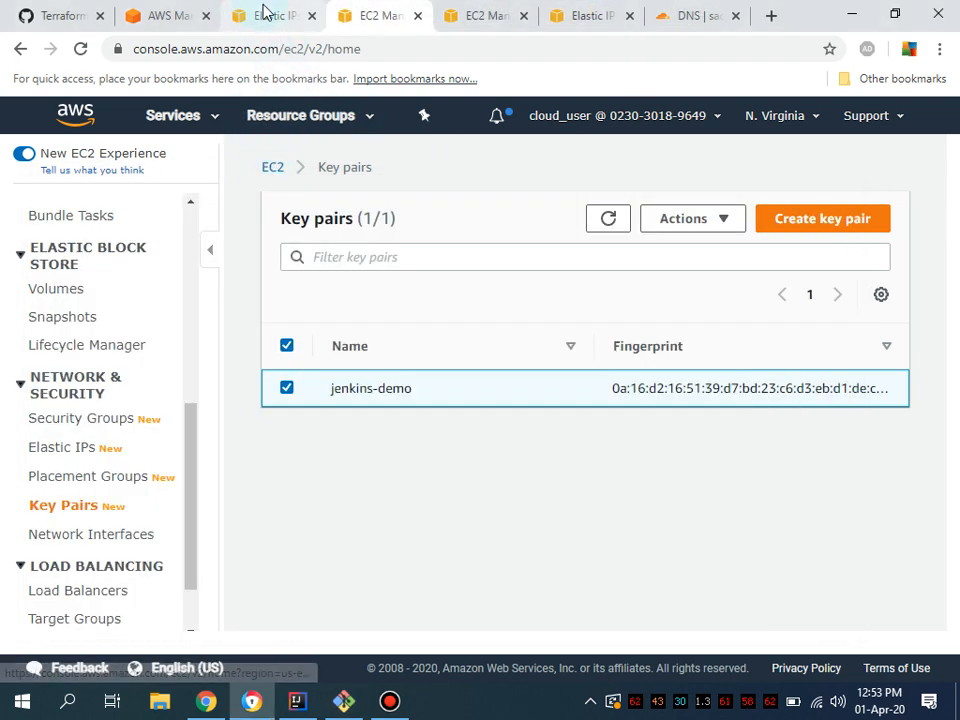
click(270, 16)
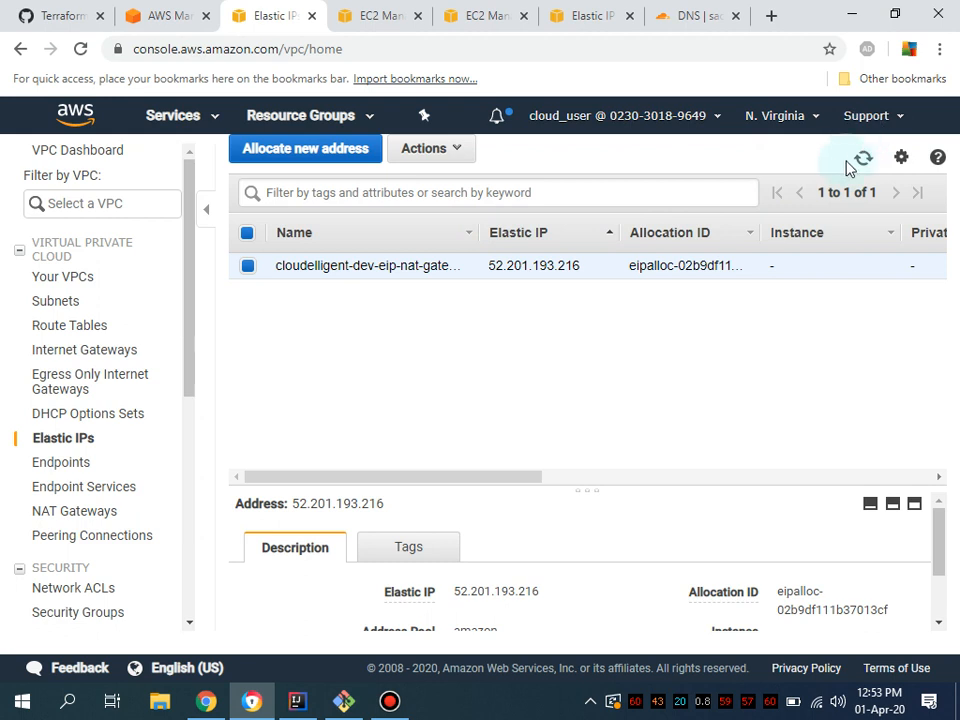
Refresh Elastic IPs to show the jenkins address 18.232.207.3 and check the key pair and security group tabs
click(862, 156)
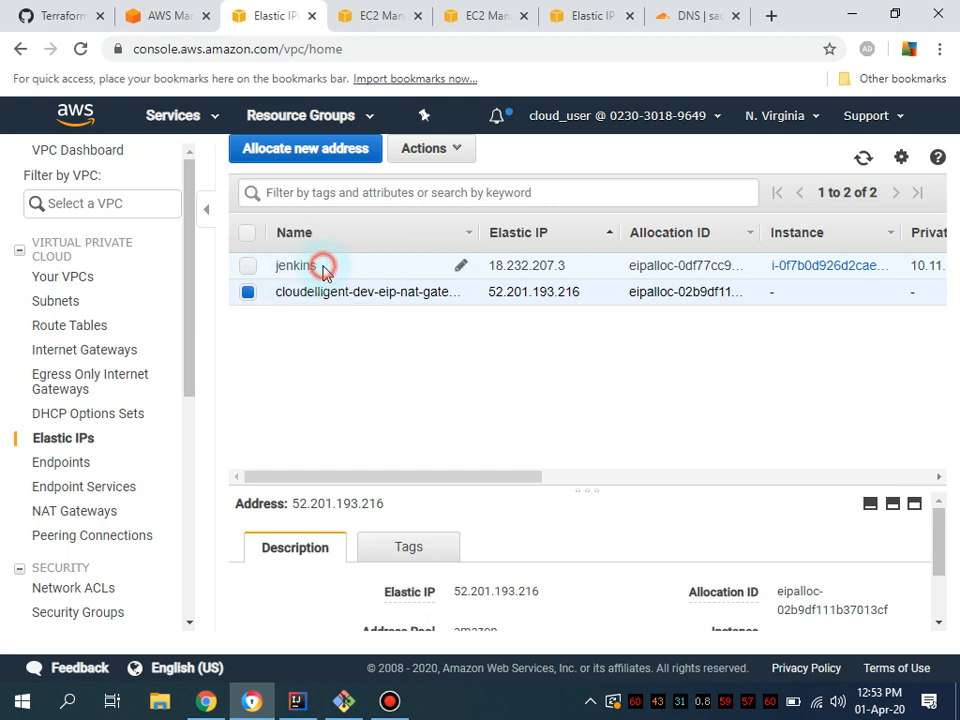
click(296, 264)
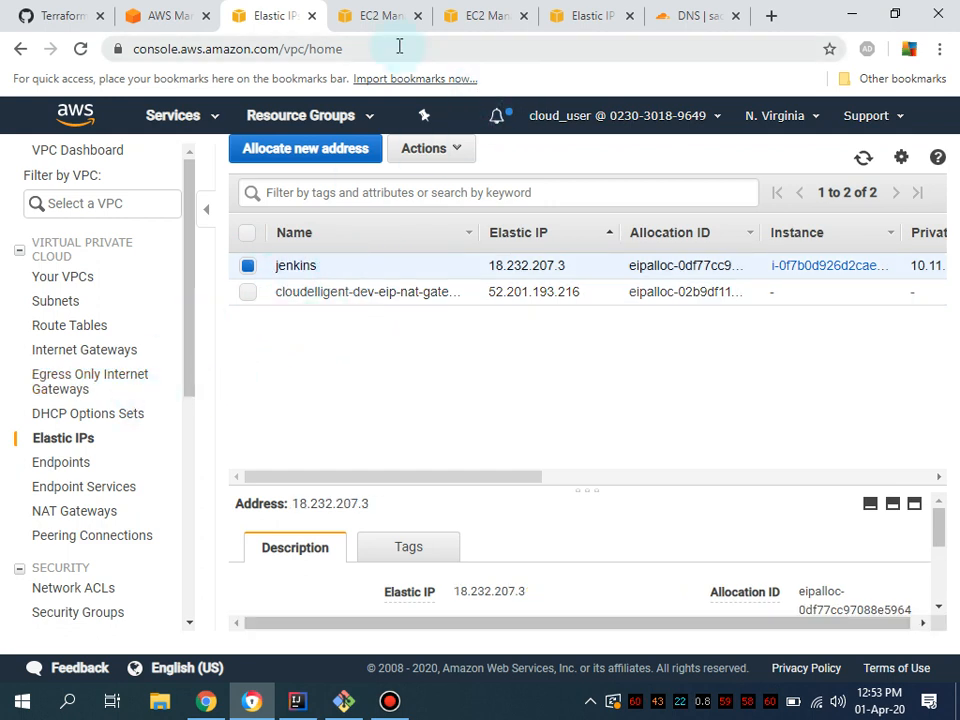
click(378, 16)
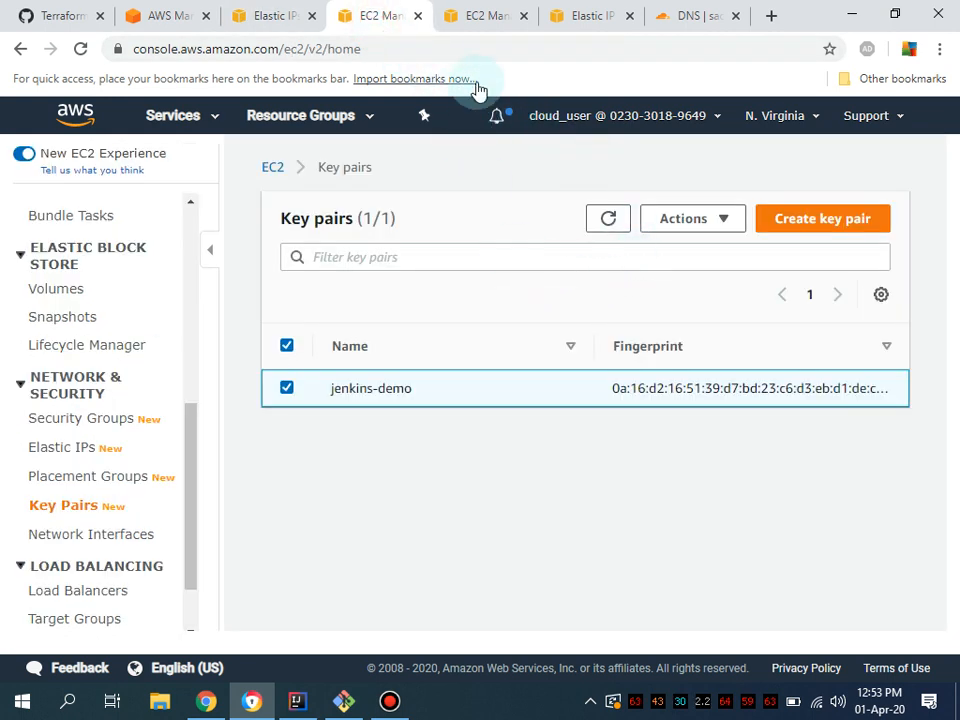
click(486, 16)
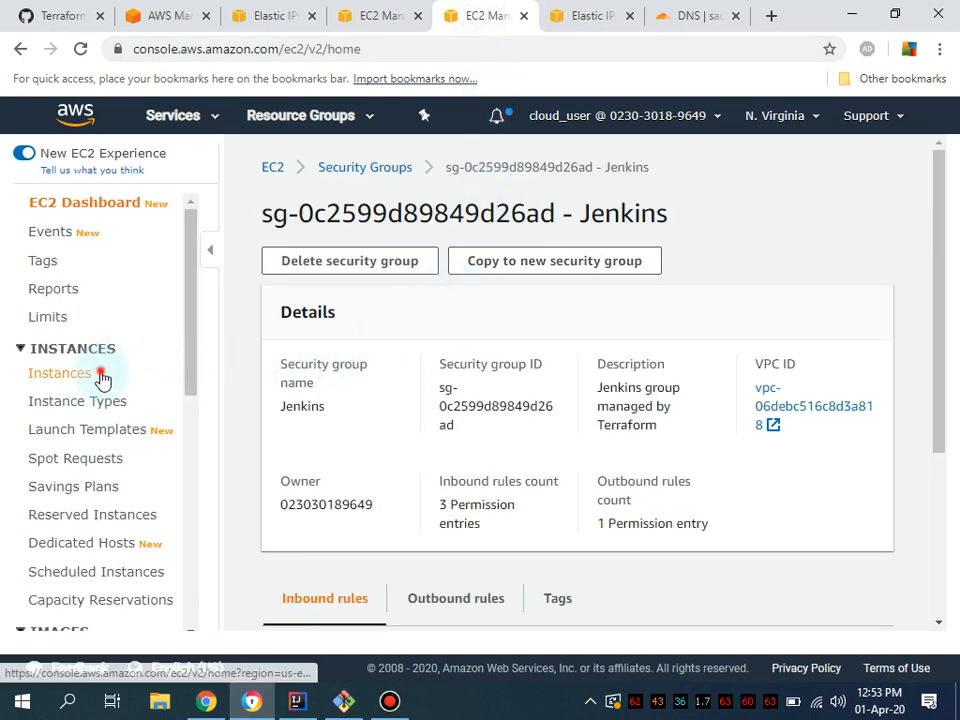
Select the running cloudelligent-dev-jenkins-1 instance and open its Jenkins security group in a new tab
click(64, 378)
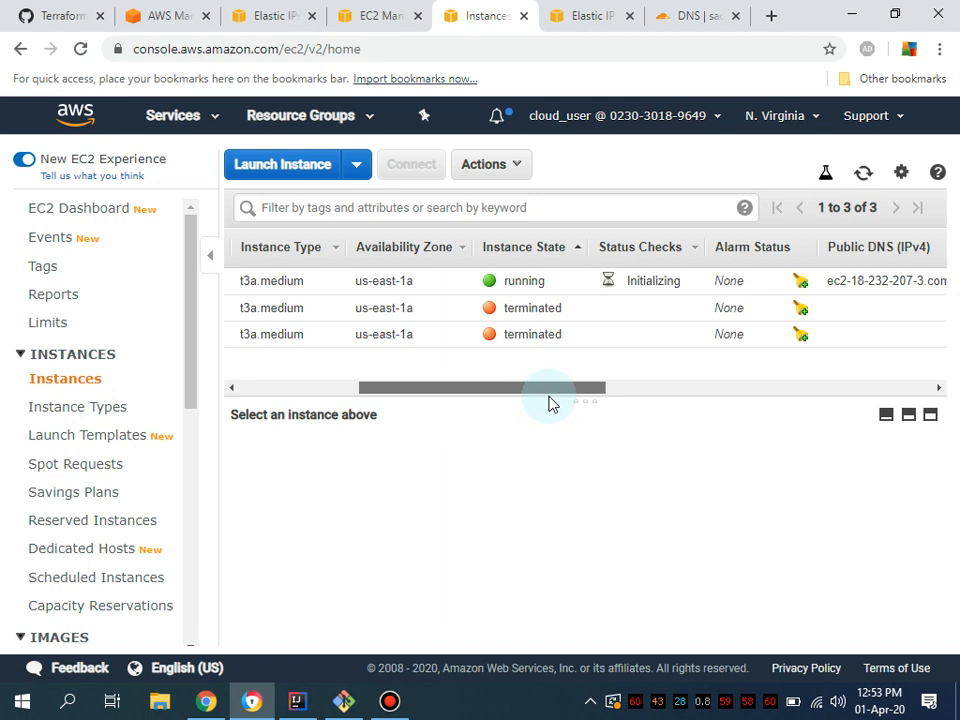
scroll(left, 3)
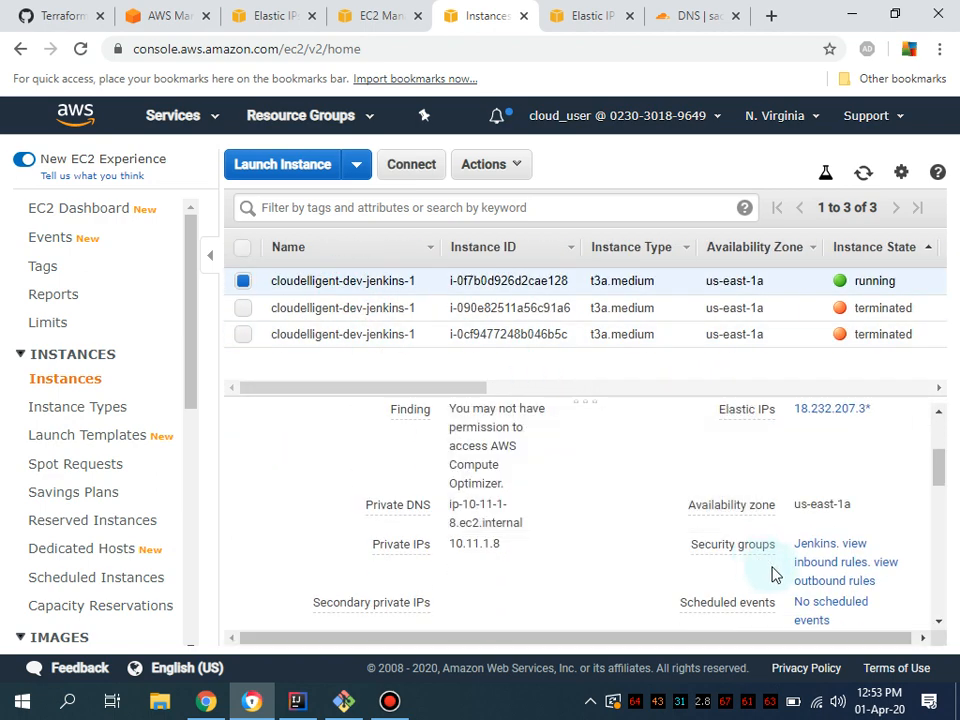
right_click(830, 560)
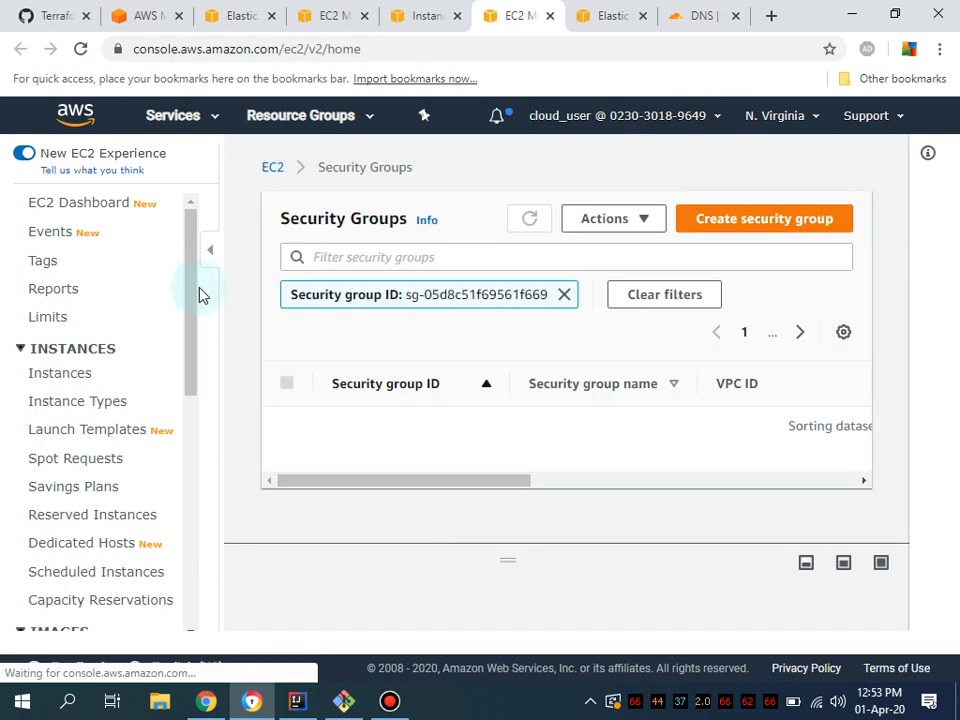
Review the Jenkins security group's inbound rules for ports 80, 22 and 443 from 0.0.0.0/0, then return to Instances
click(400, 424)
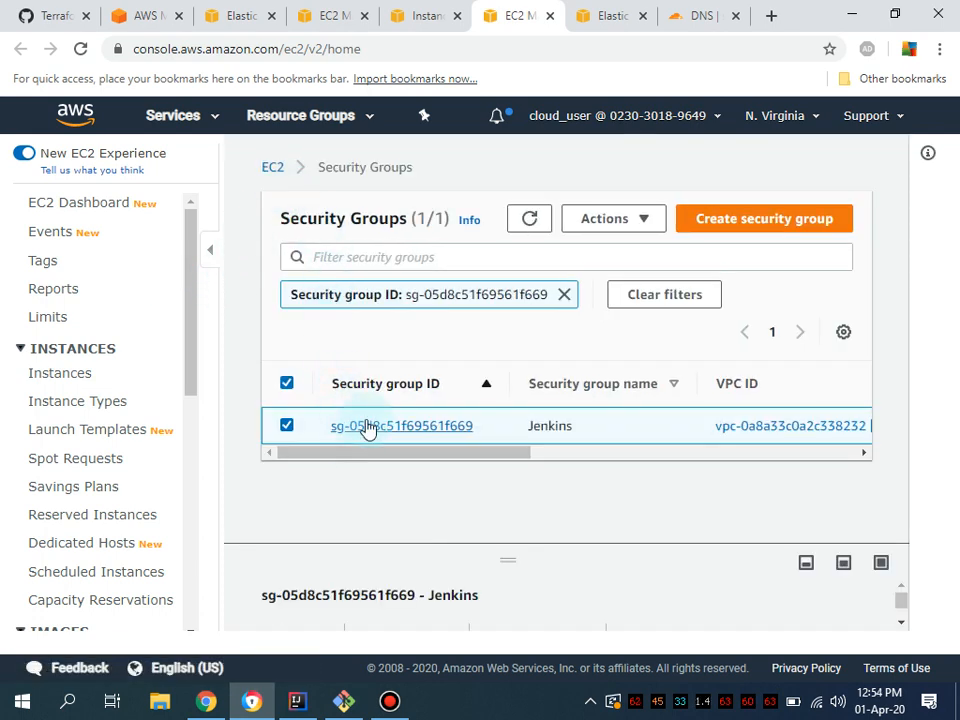
click(400, 424)
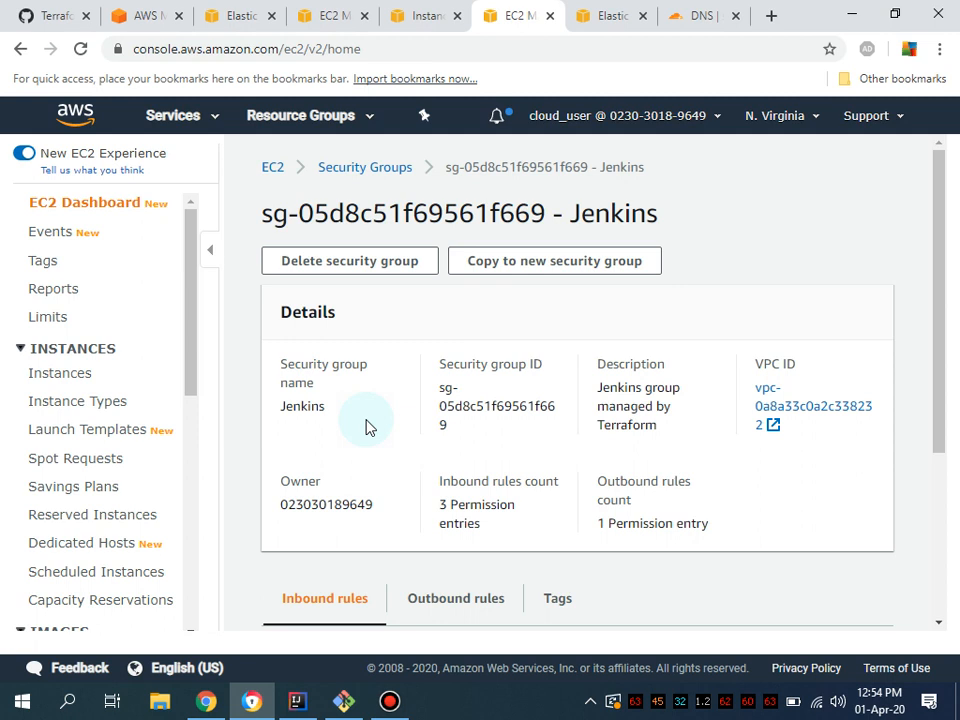
scroll(down, 3)
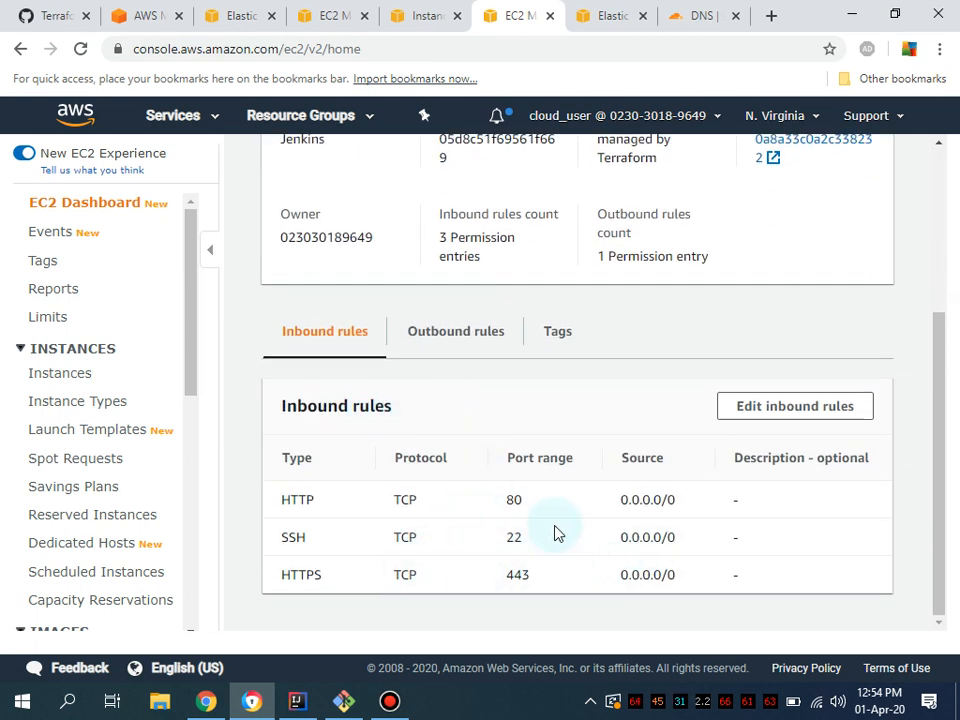
mouse_move(648, 536)
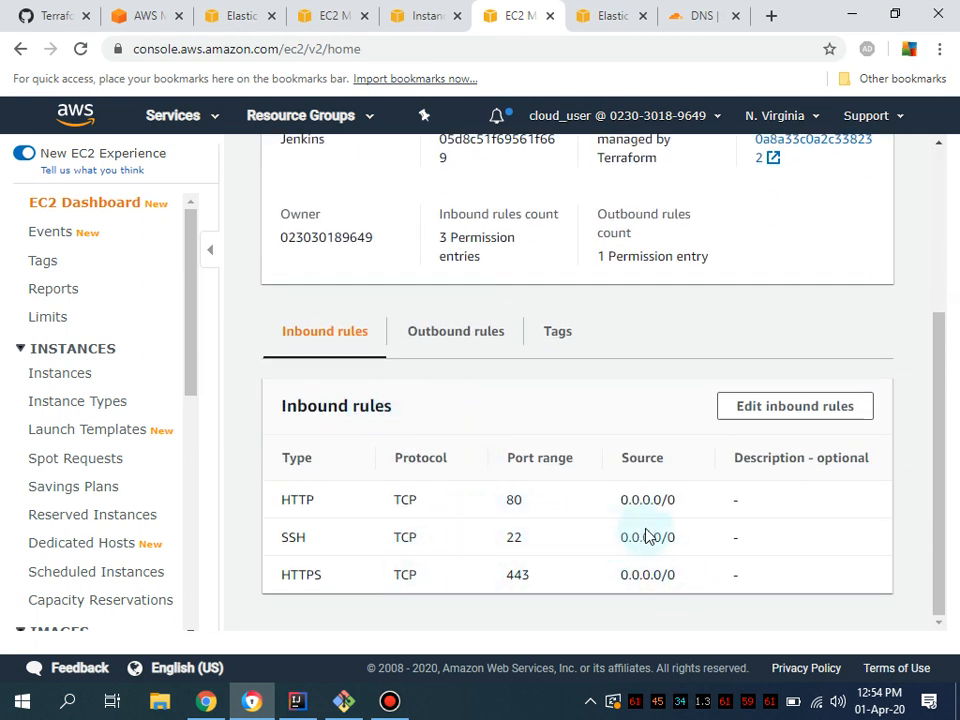
mouse_move(678, 552)
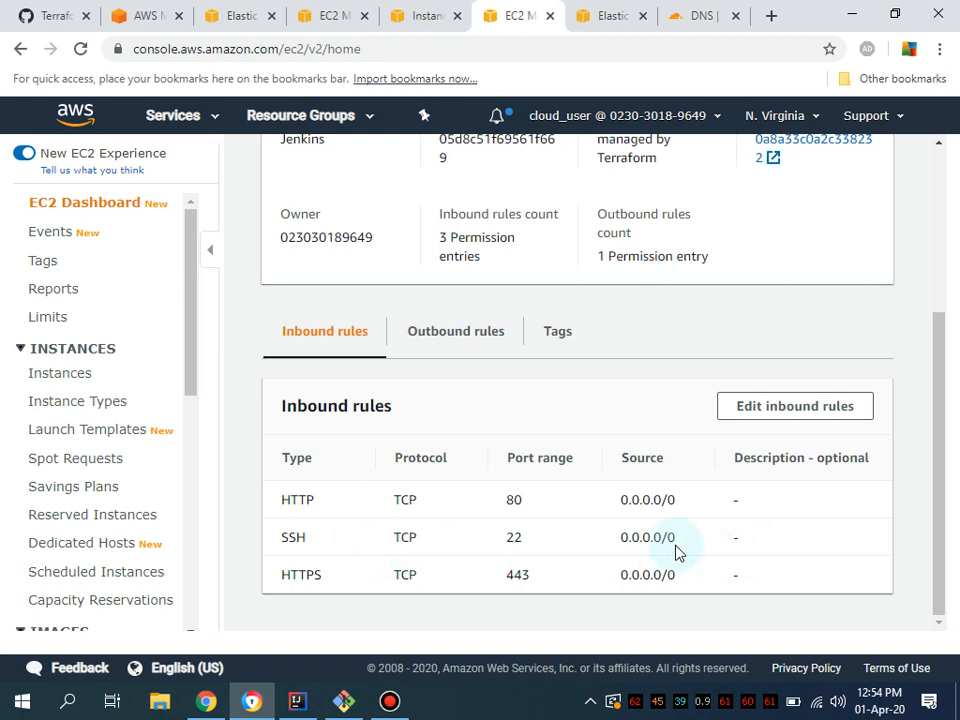
mouse_move(518, 556)
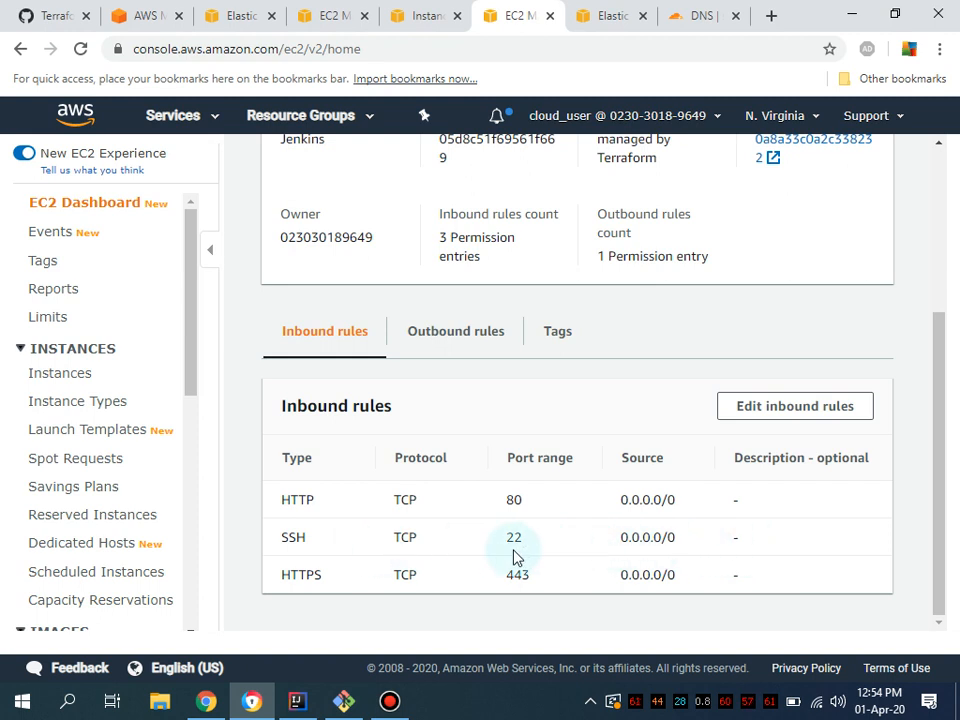
scroll(up, 3)
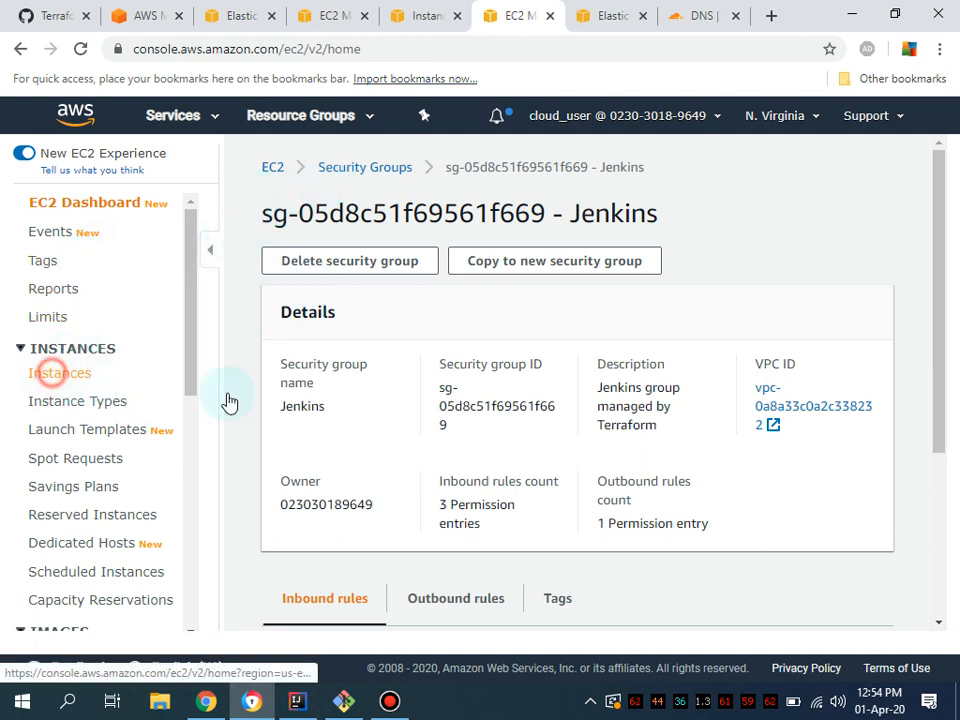
click(60, 372)
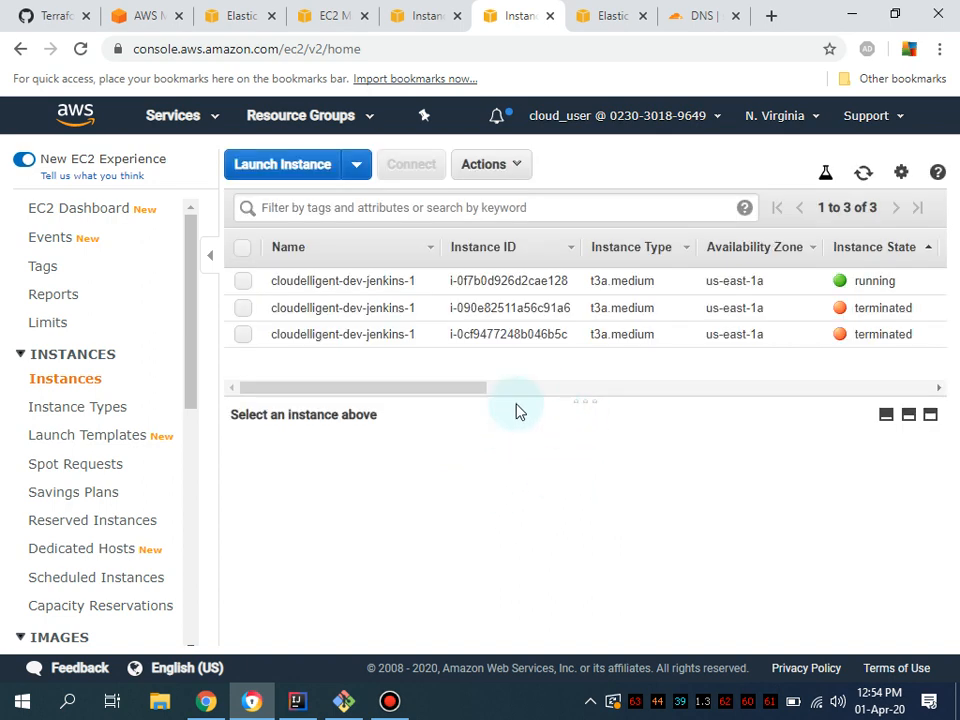
mouse_move(740, 476)
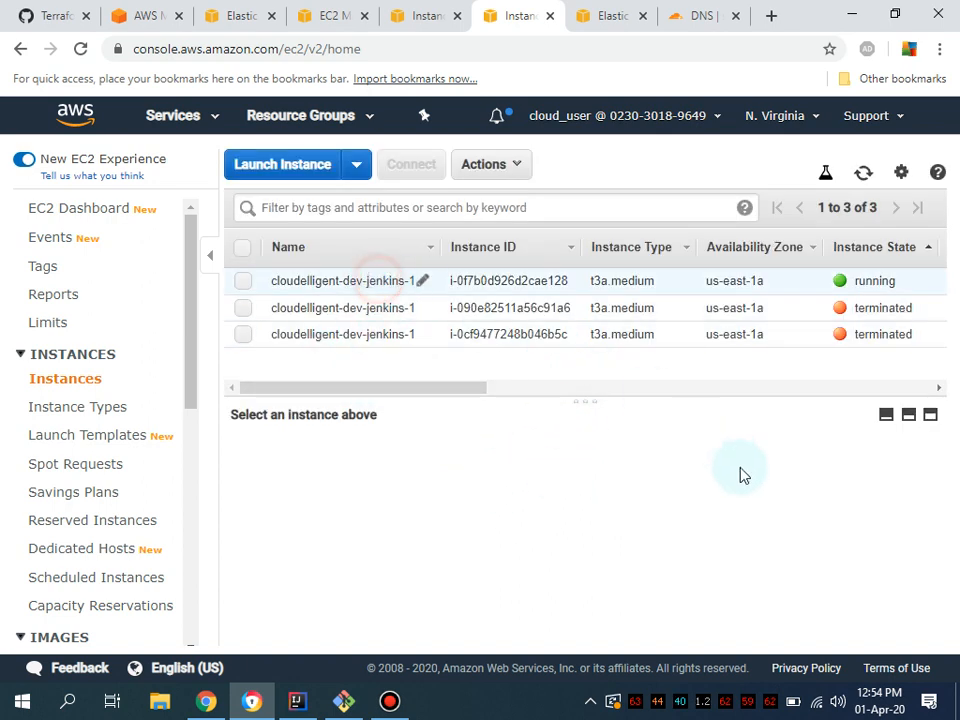
Copy the running Jenkins instance's public IPv4 address 18.232.207.3
click(244, 280)
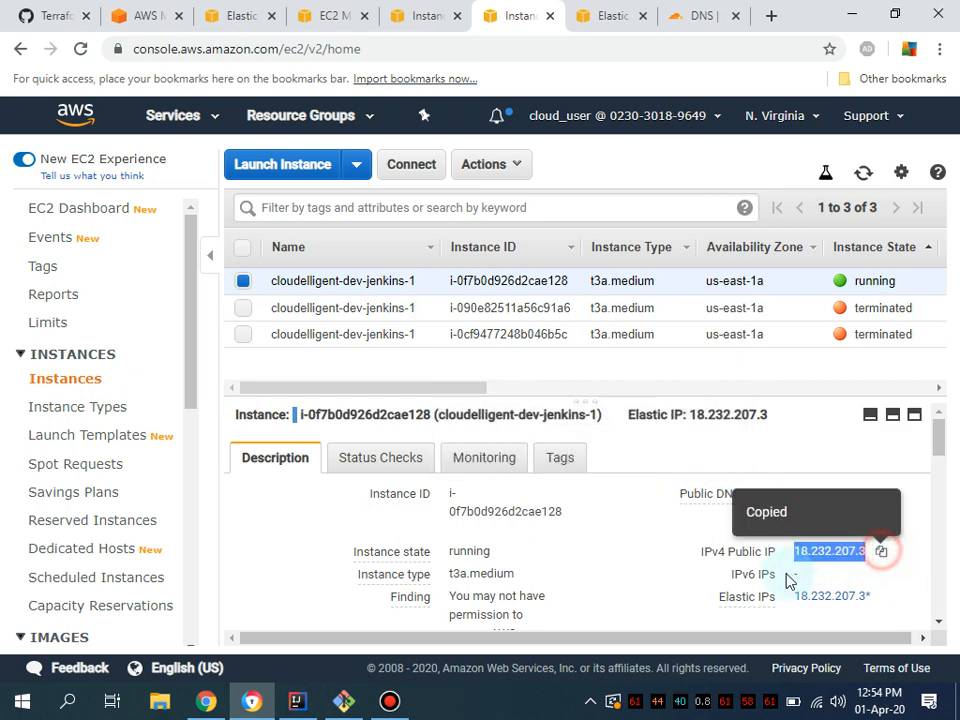
click(700, 16)
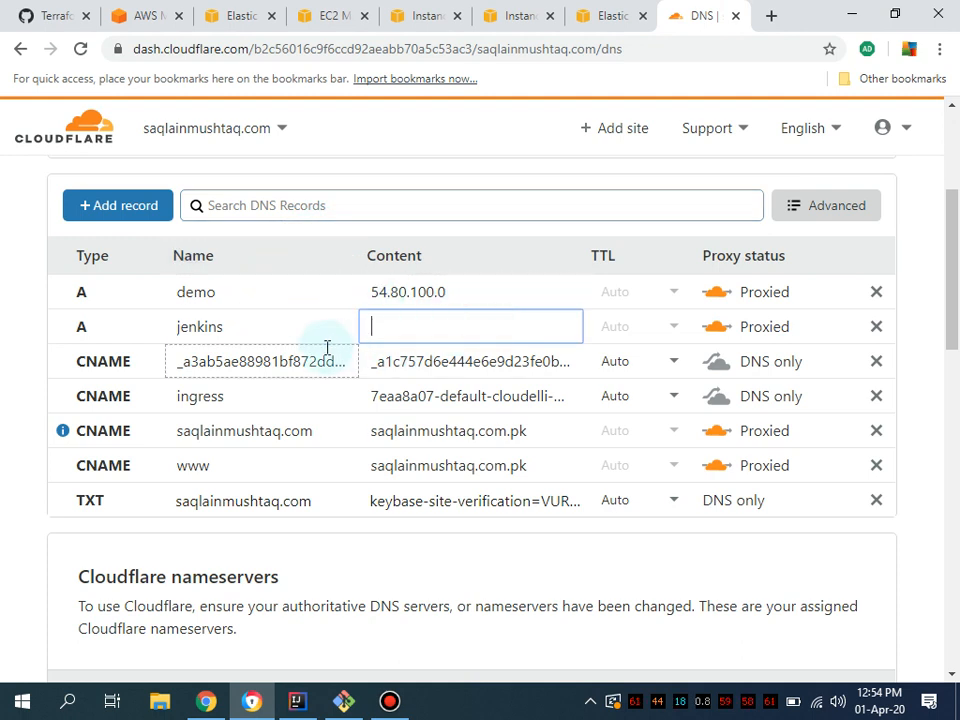
Set the Cloudflare jenkins A record content to 18.232.207.3
text(18.232.207.3)
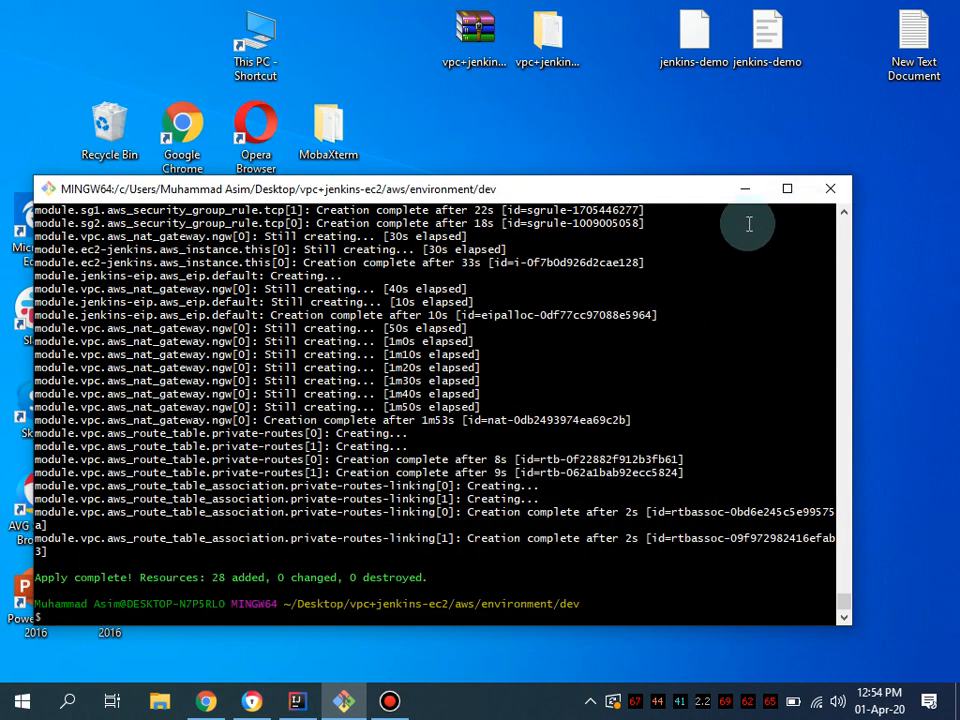
Minimize Git Bash and launch MobaXterm_Personal_20.0 from its desktop folder
click(828, 188)
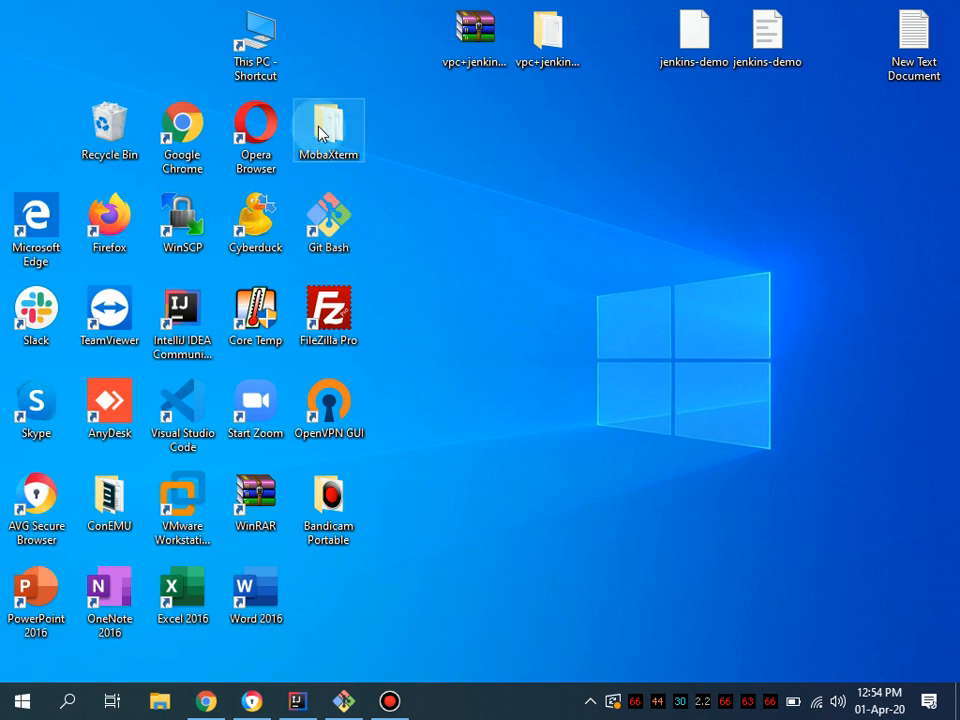
double_click(328, 130)
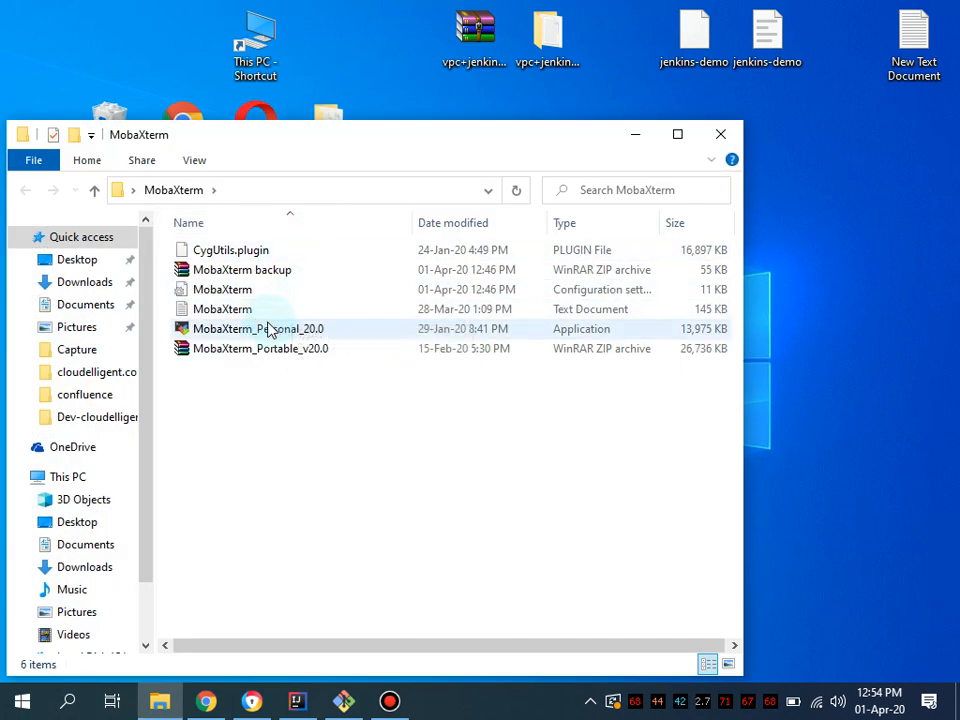
click(256, 328)
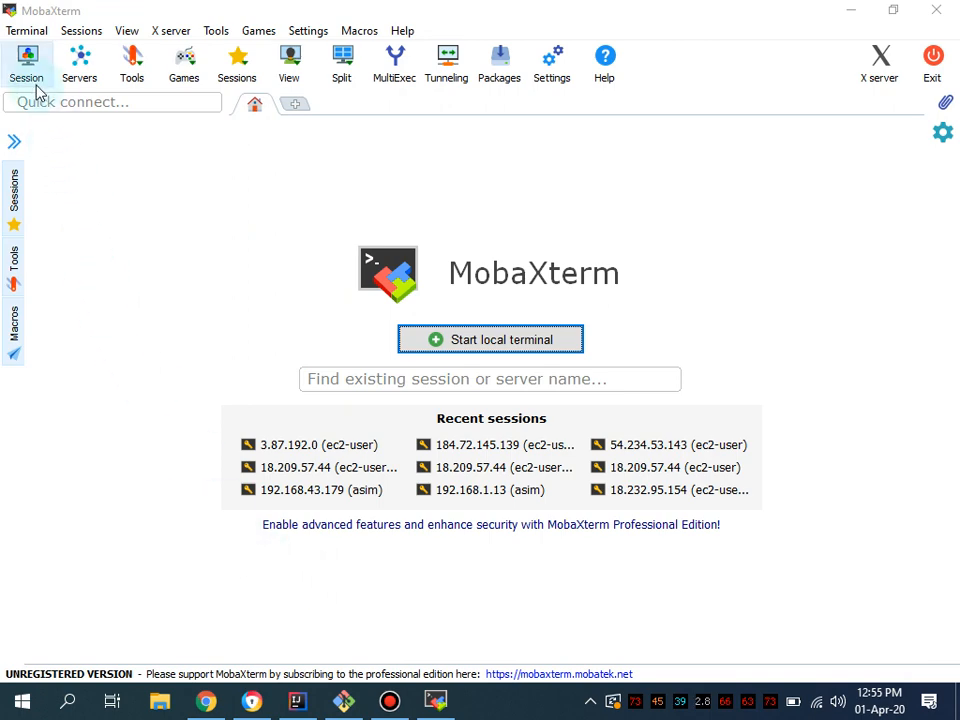
Start a new SSH session to 18.232.207.3 on port 22 with username ec2-user
click(28, 62)
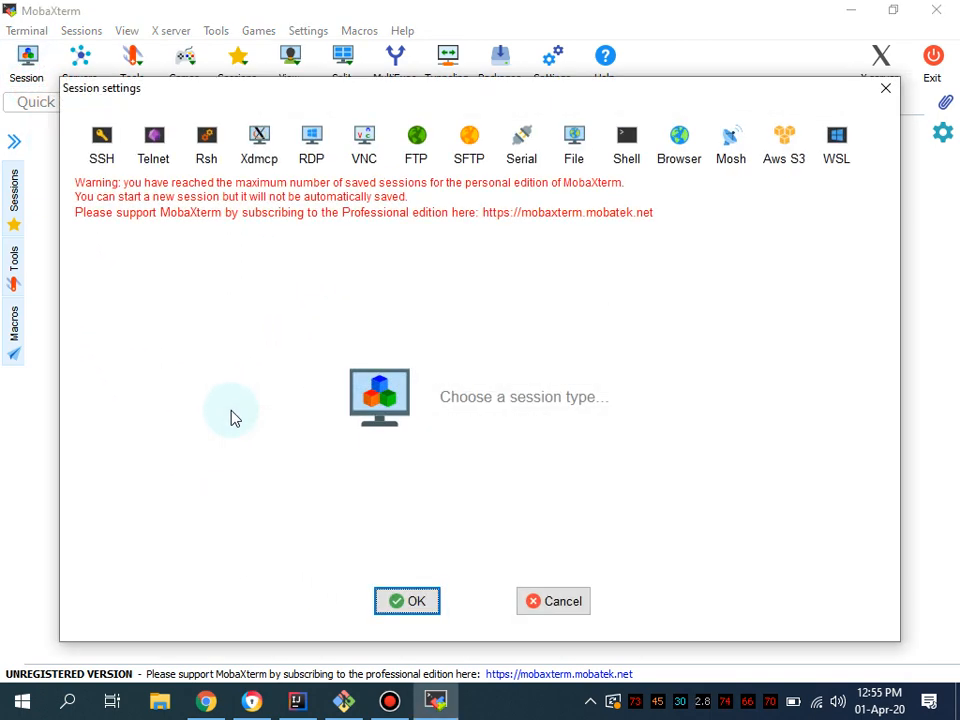
click(100, 144)
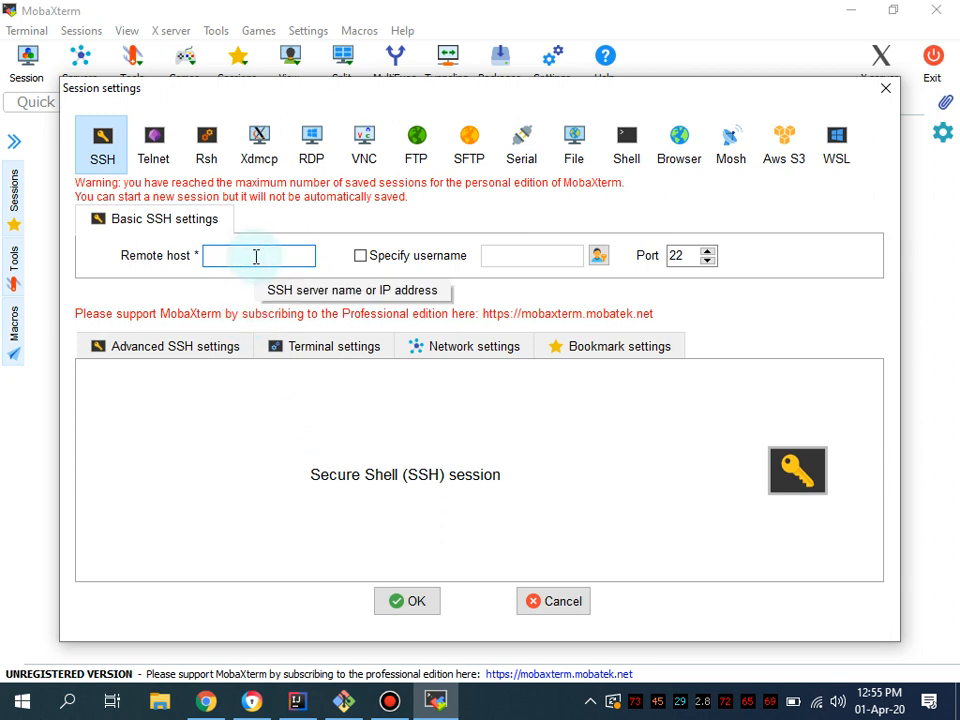
click(360, 256)
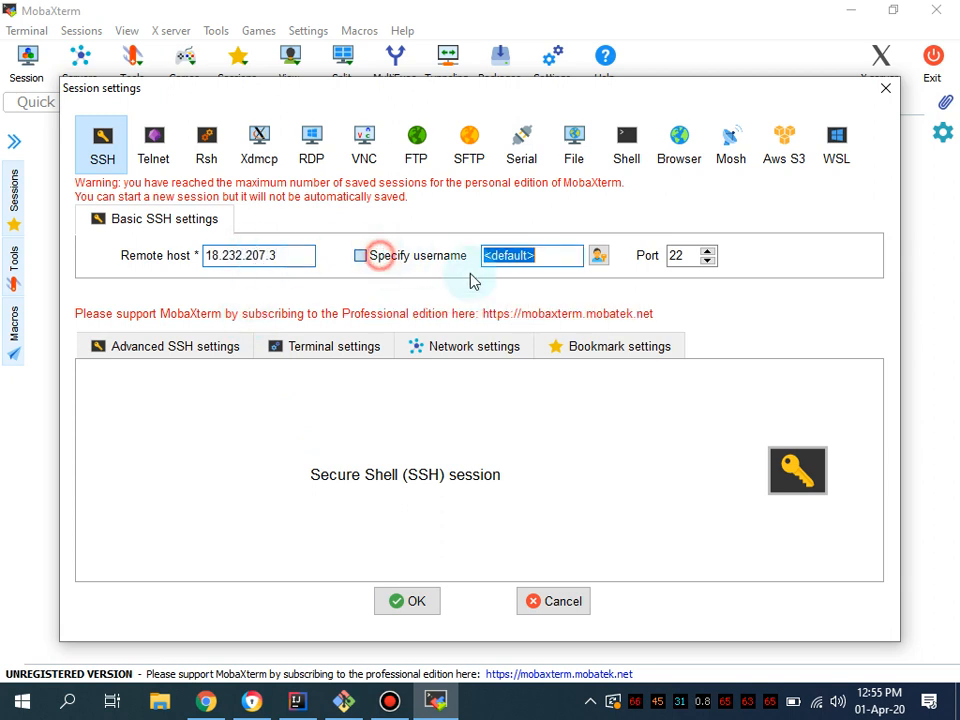
click(360, 256)
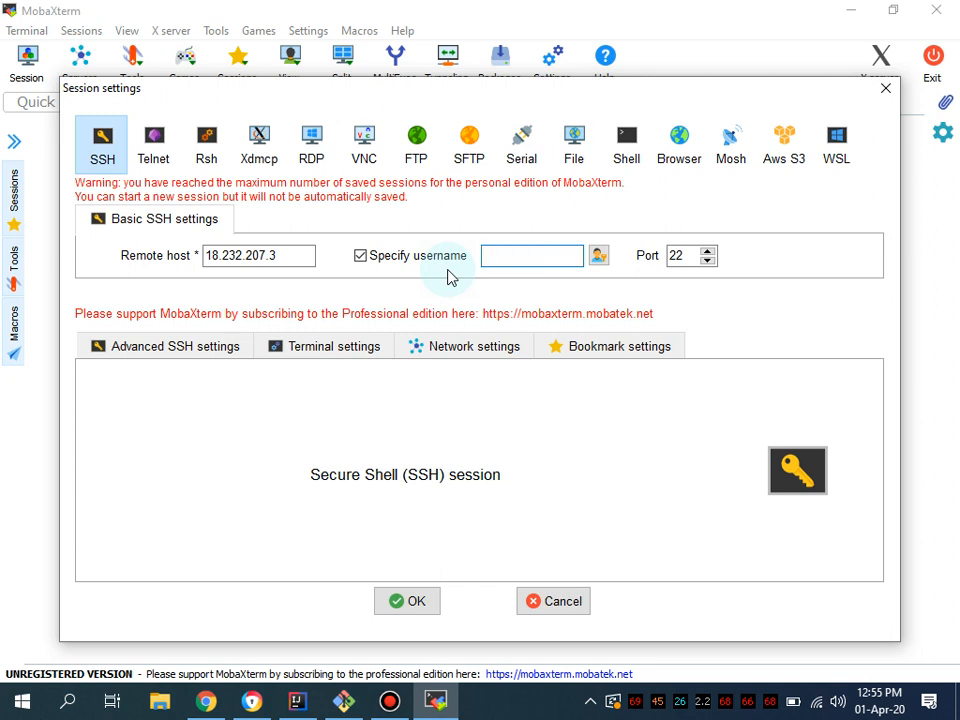
text(ec2-u)
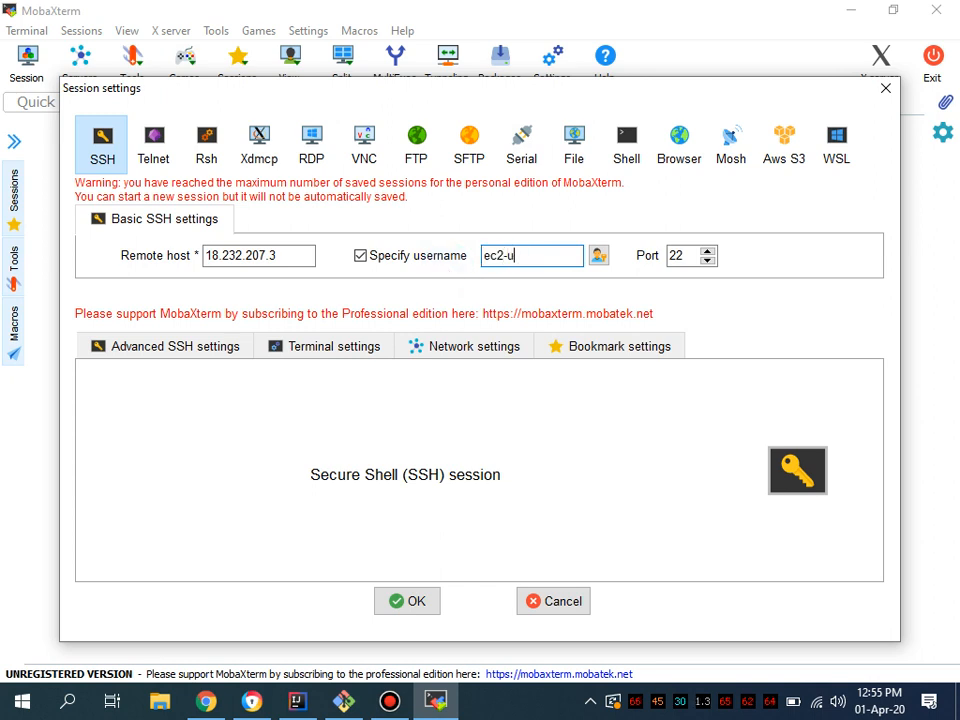
Enable private key authentication in Advanced SSH settings and select the jenkins-demo key file
click(164, 344)
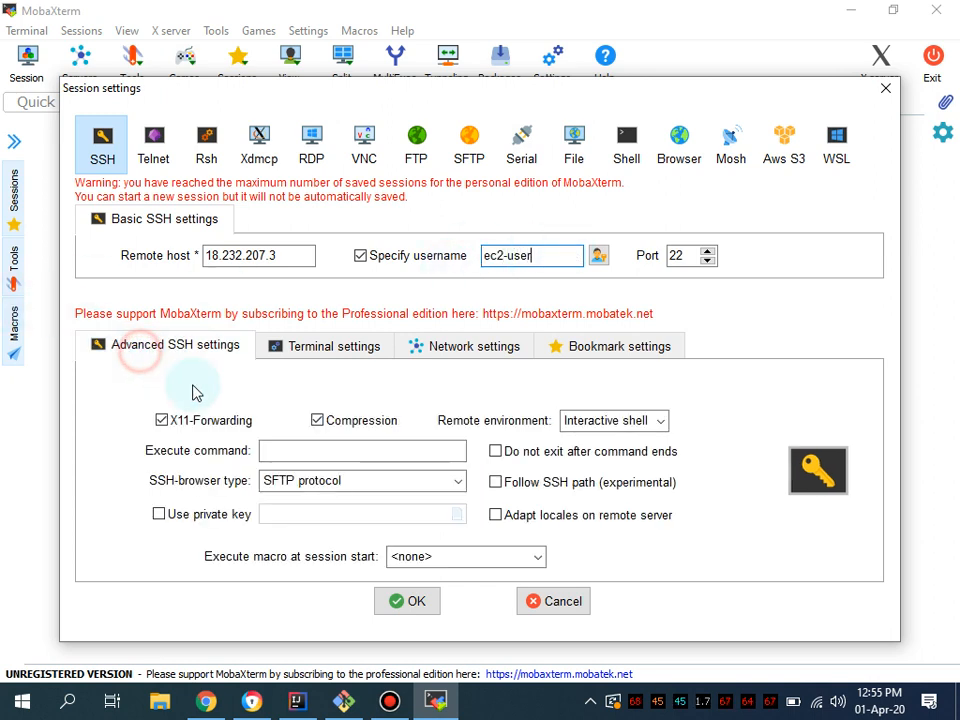
click(160, 512)
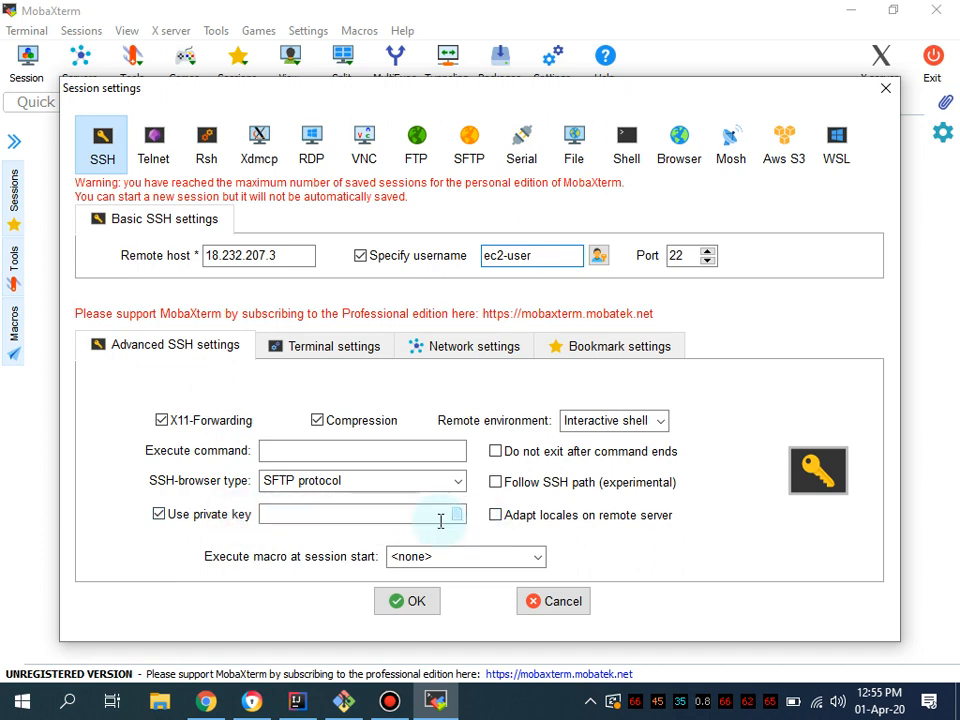
click(456, 512)
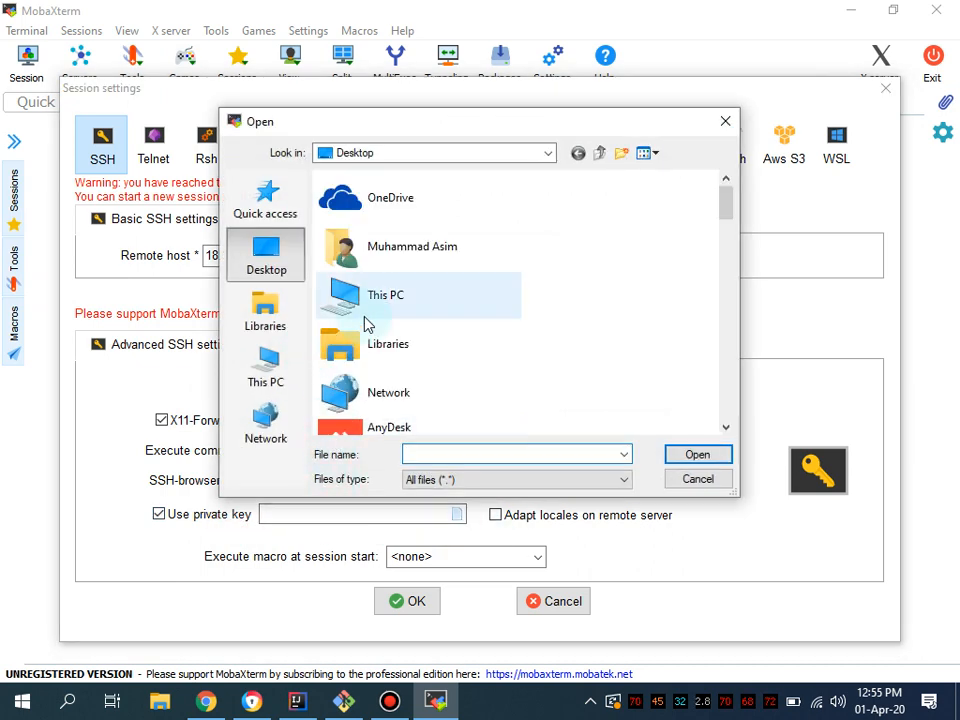
scroll(down, 3)
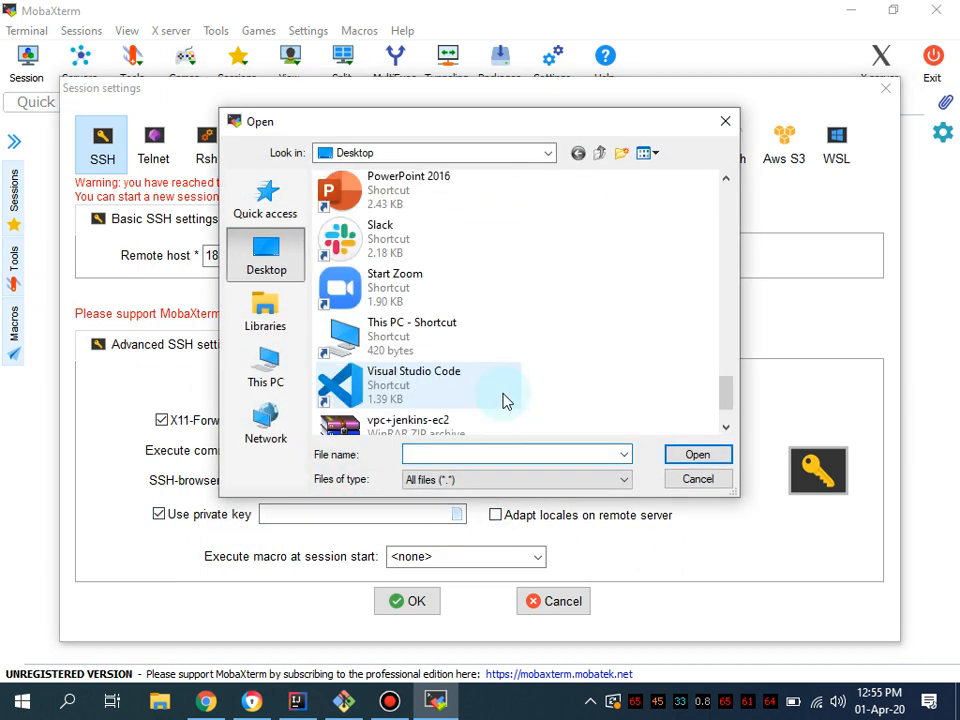
scroll(up, 3)
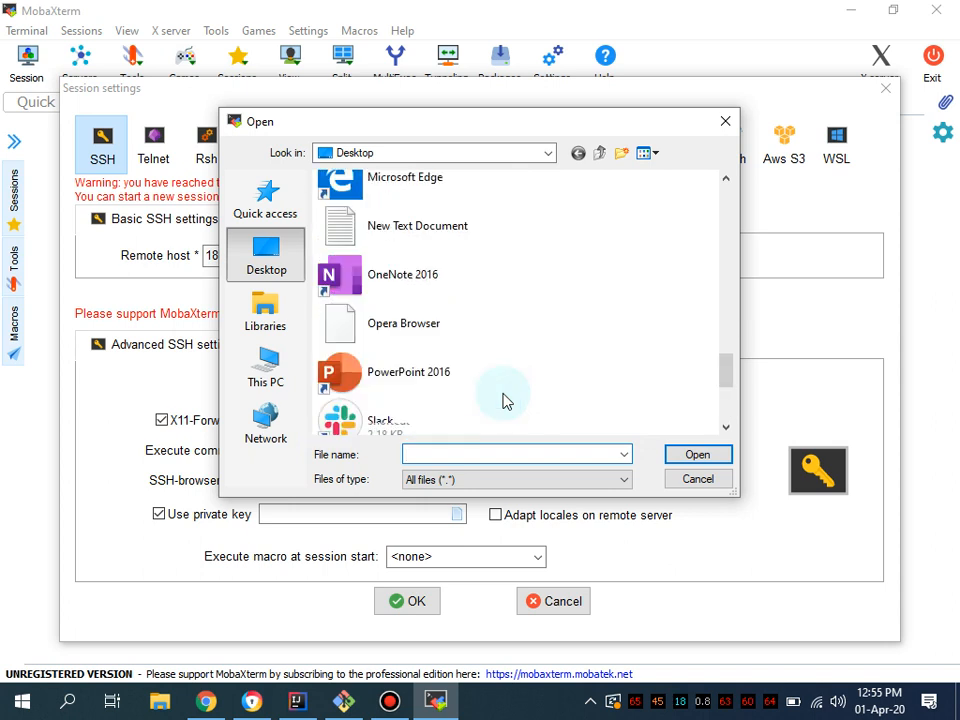
scroll(up, 3)
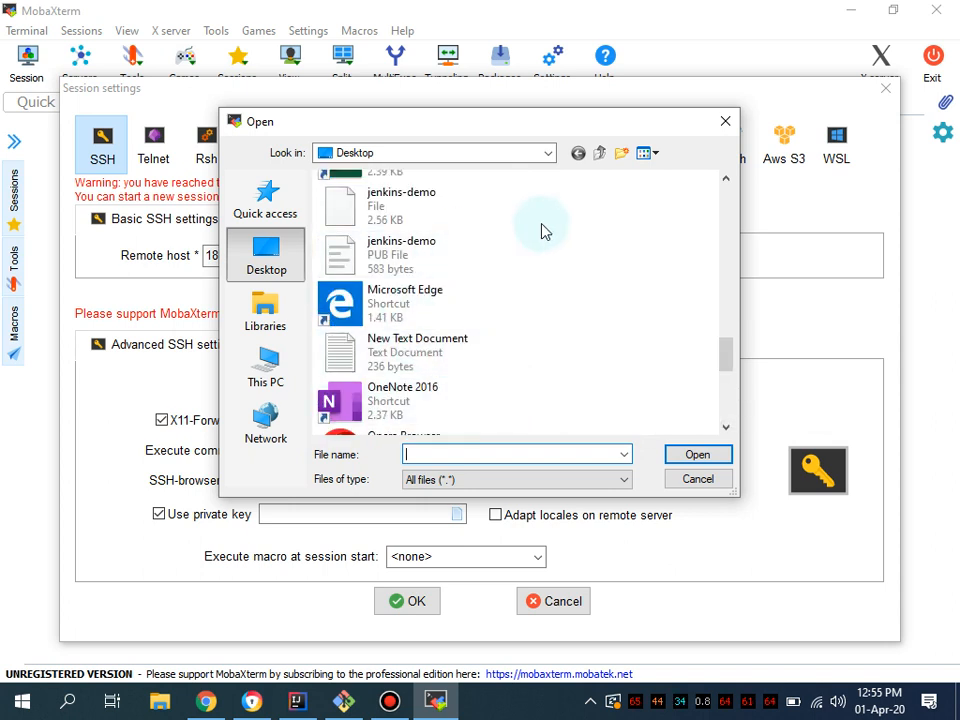
mouse_move(556, 228)
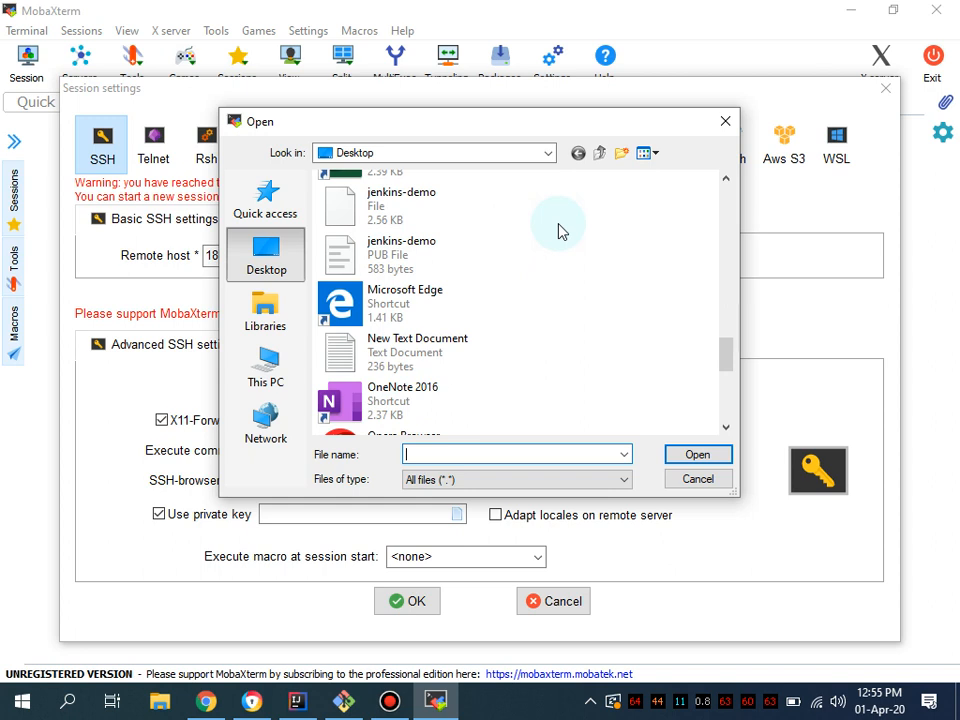
click(402, 204)
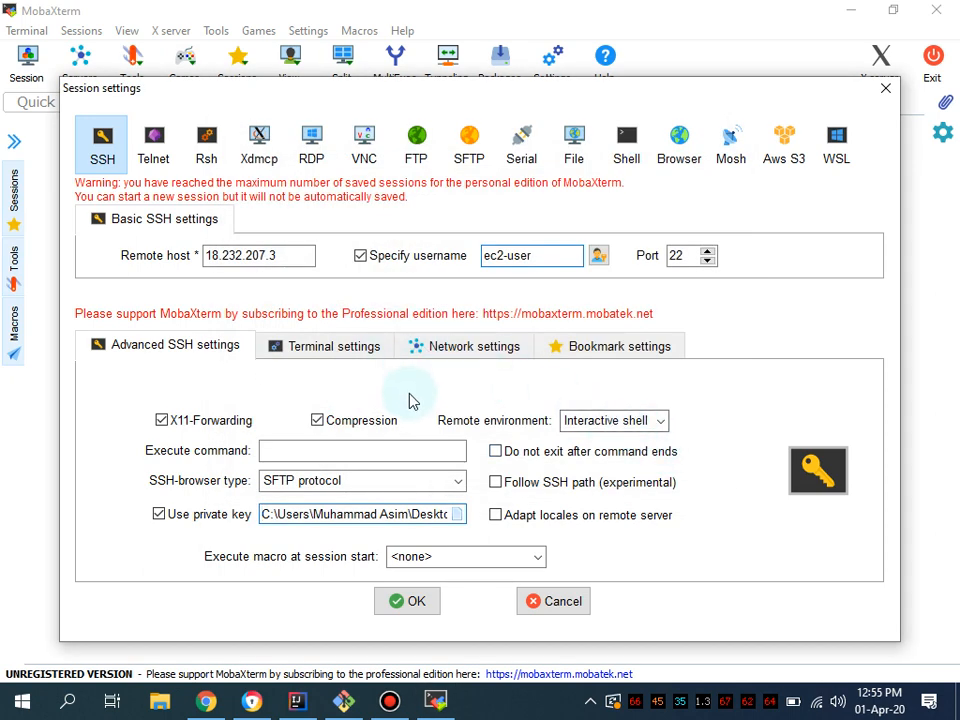
click(408, 600)
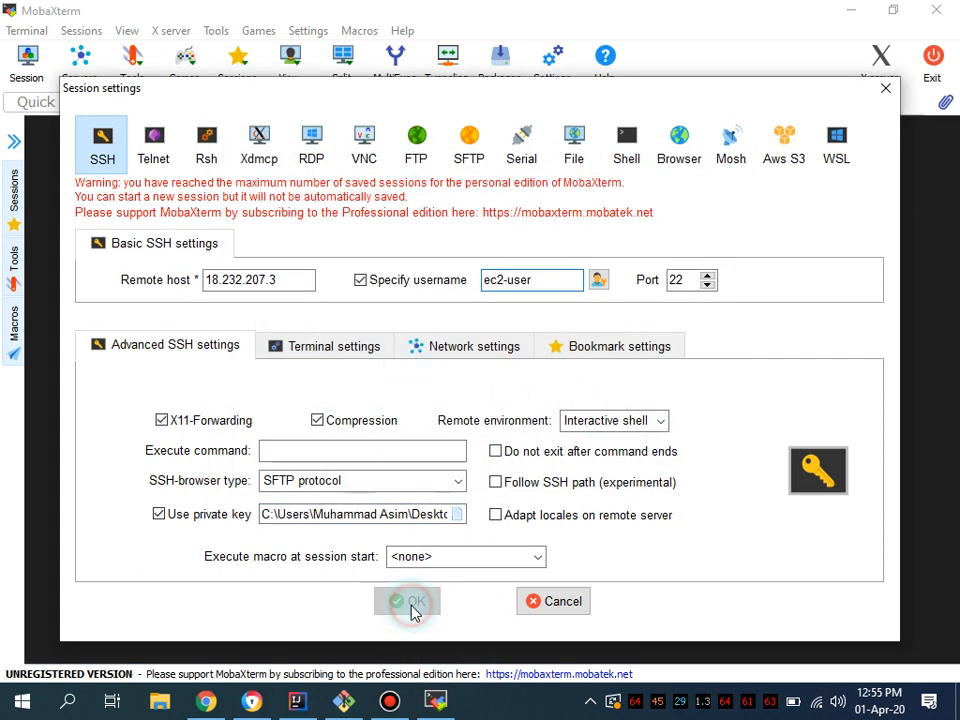
Connect to the EC2 instance as ec2-user and switch to a root shell with sudo -i
click(408, 600)
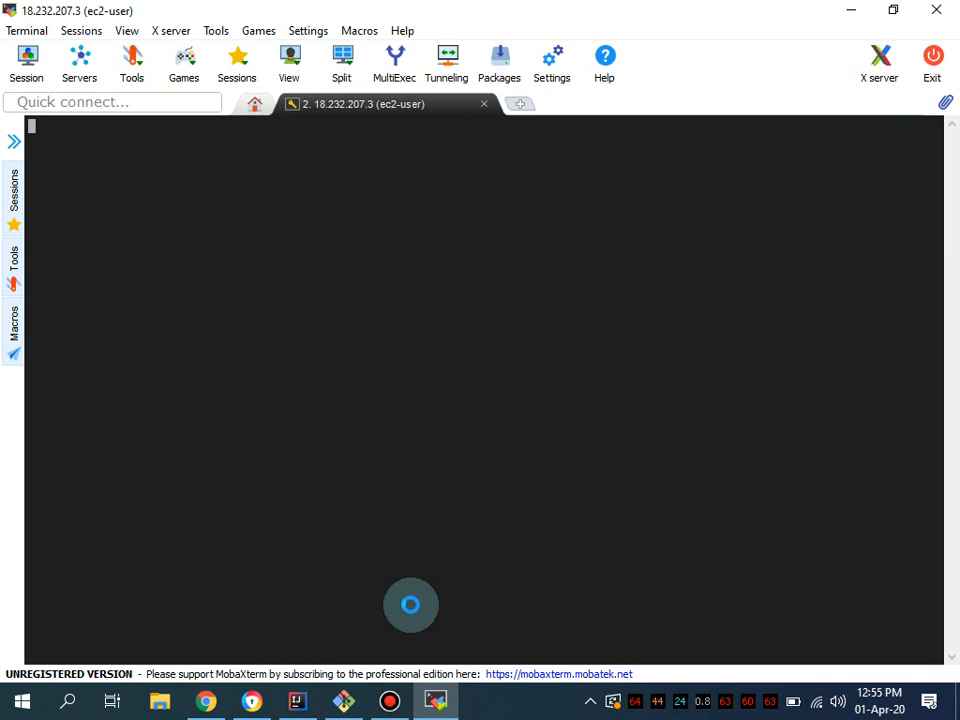
mouse_move(328, 508)
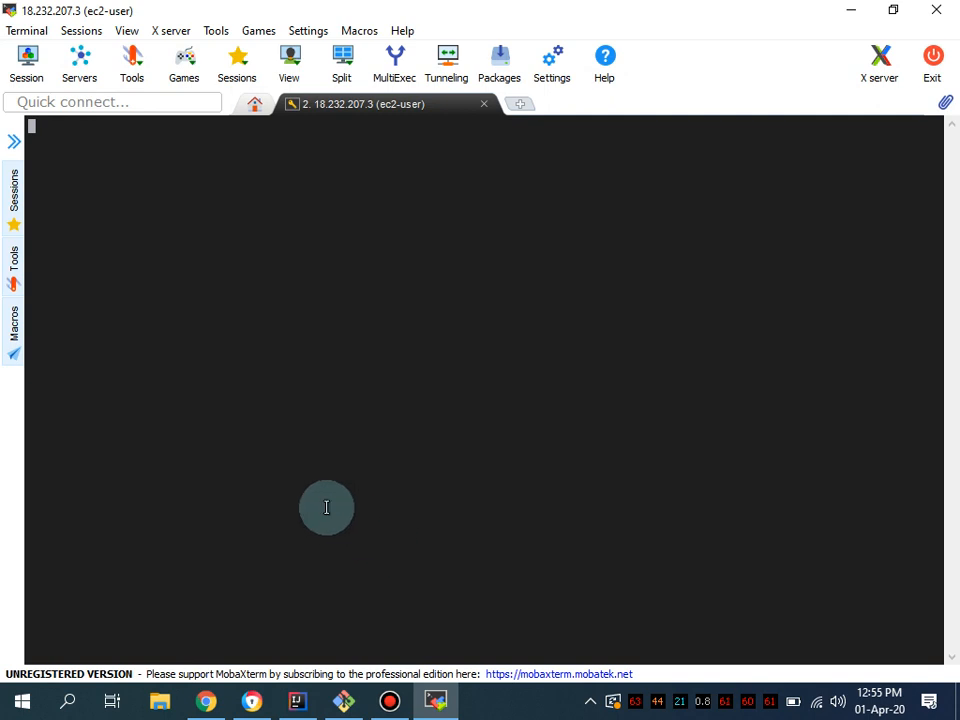
mouse_move(238, 500)
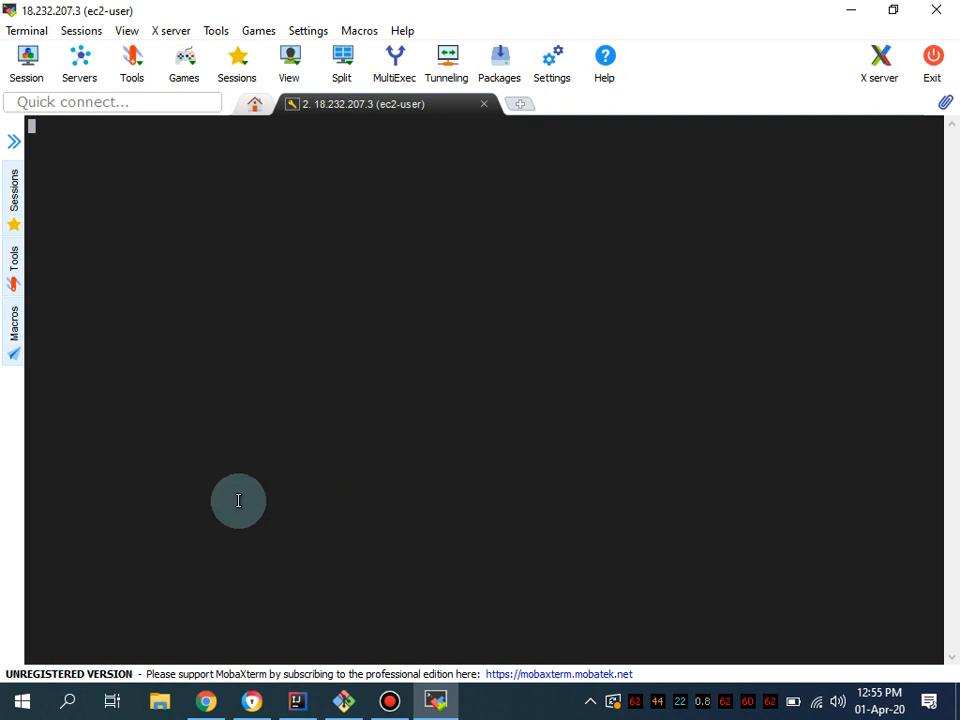
mouse_move(506, 248)
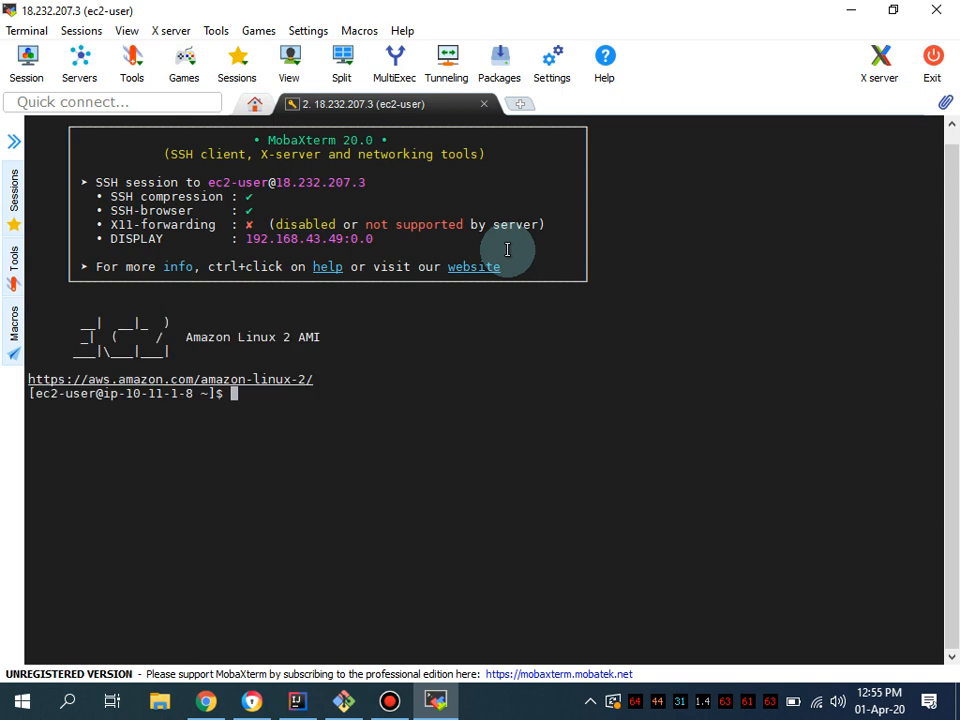
text(su)
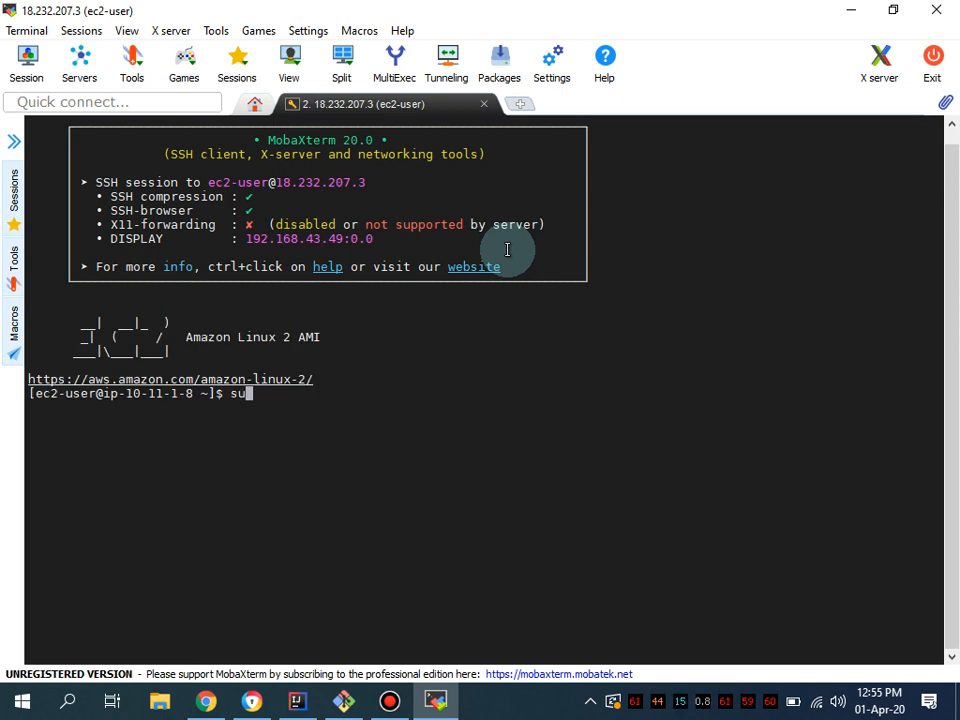
text(do -i)
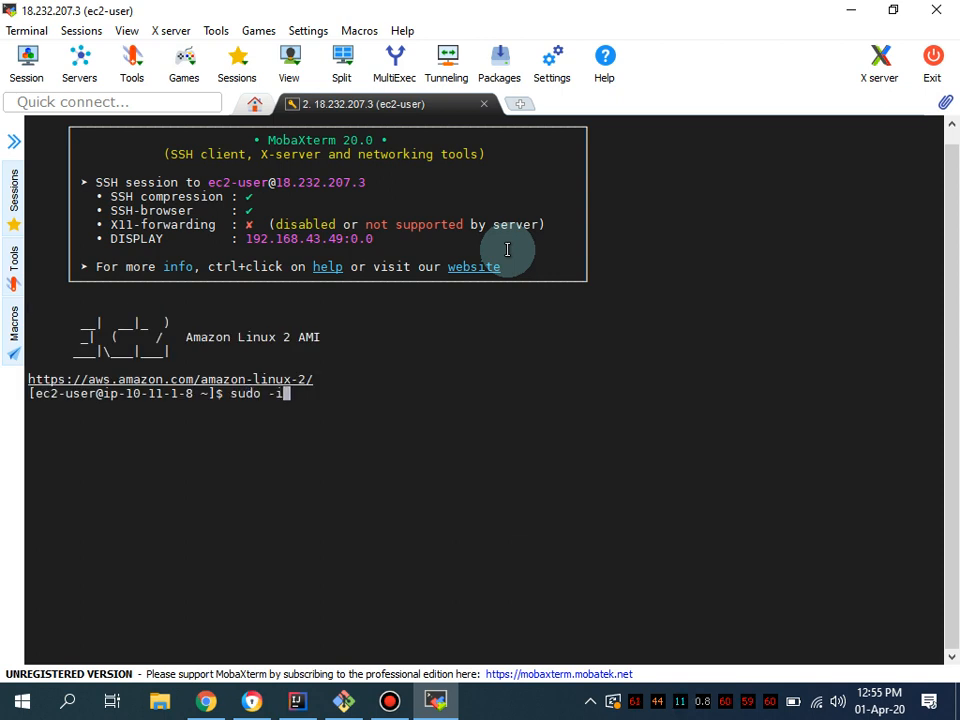
key(Return)
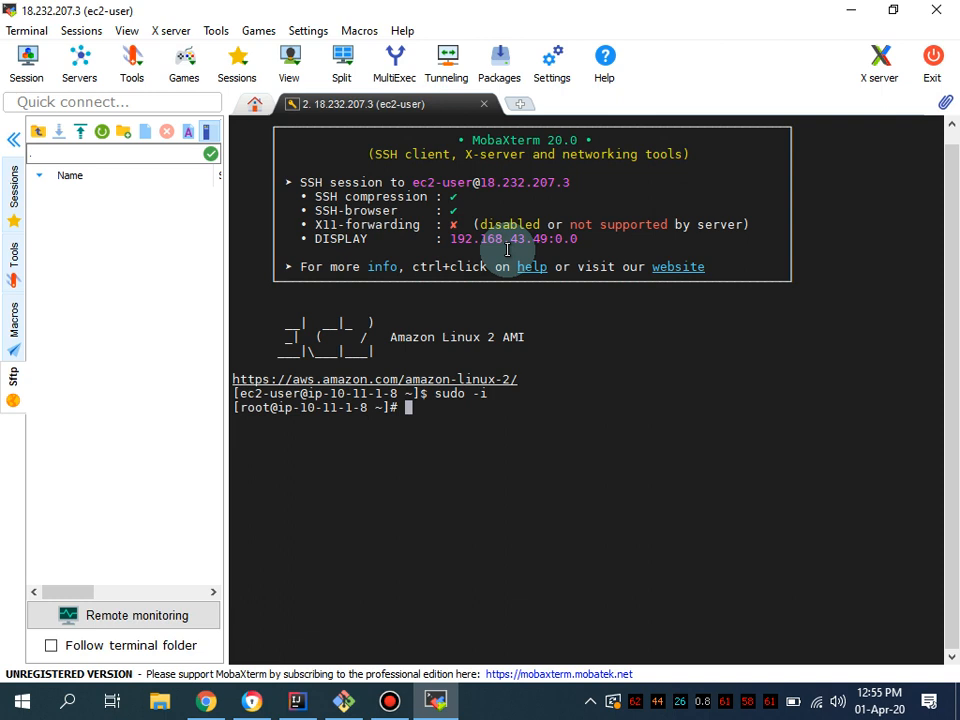
click(14, 140)
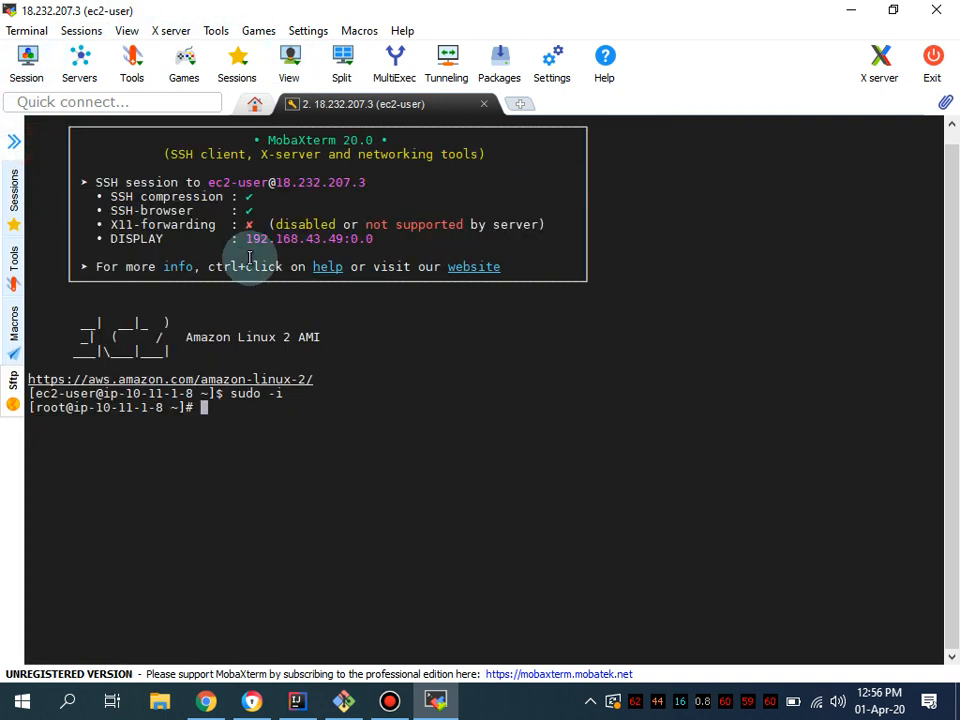
List all containers with docker ps -a, showing nginx and jenkins/jenkins:lts up
text(docker)
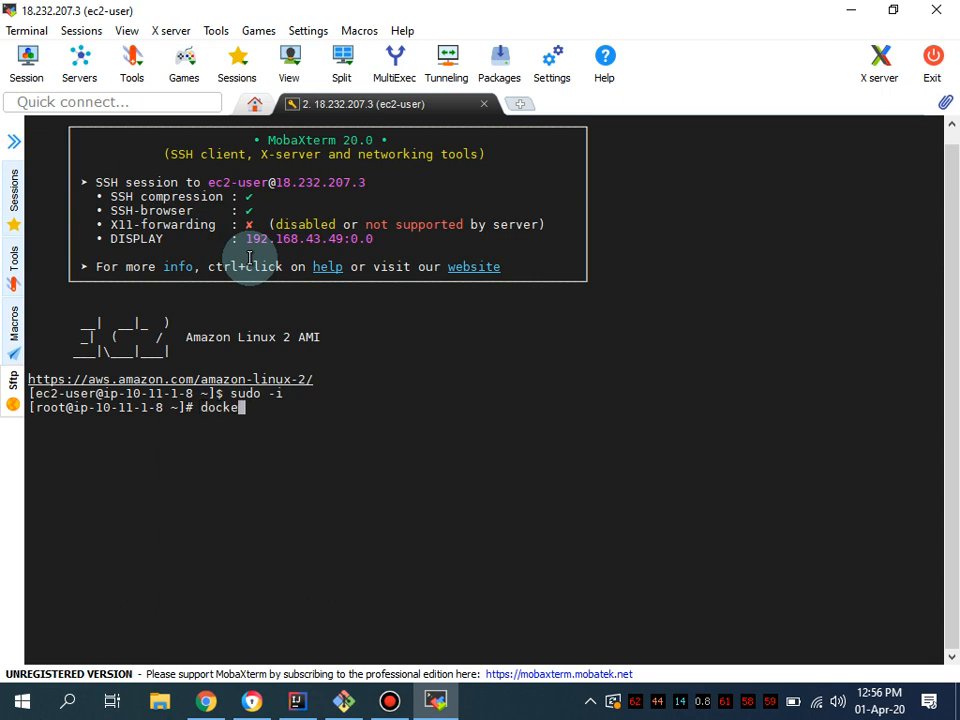
text(-s)
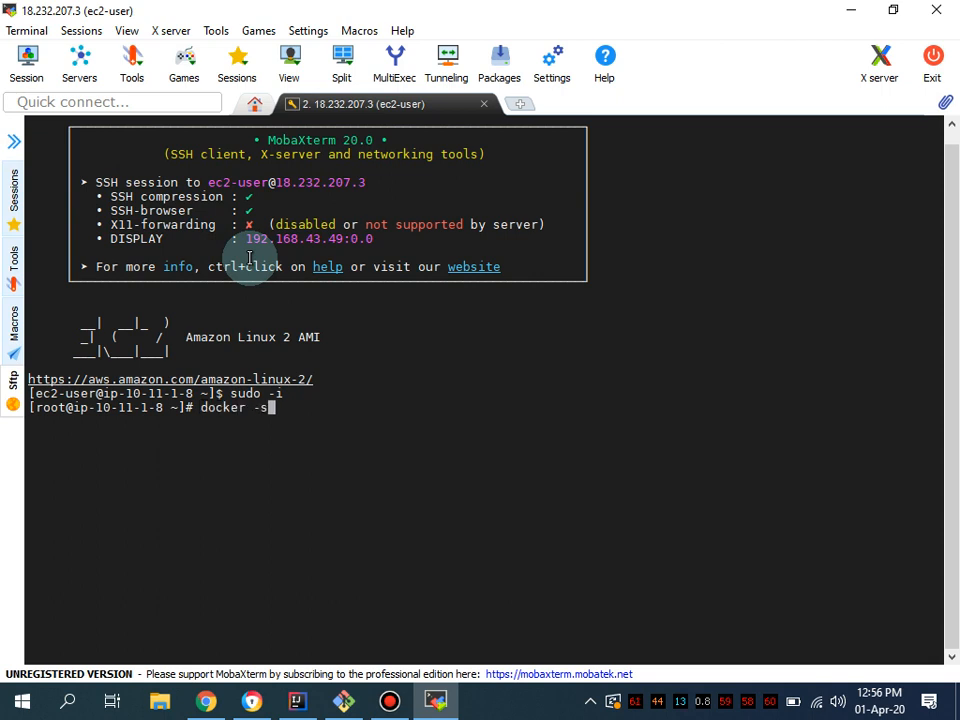
text(ps)
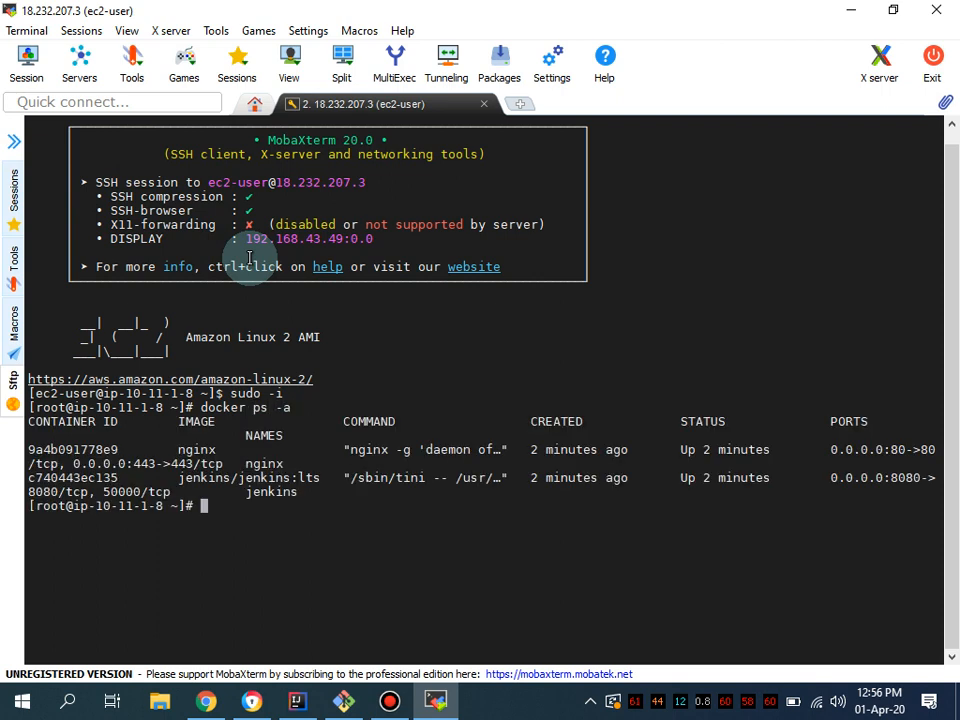
Begin a docker exec jenkins cat command to read a file inside the Jenkins container
text(docker)
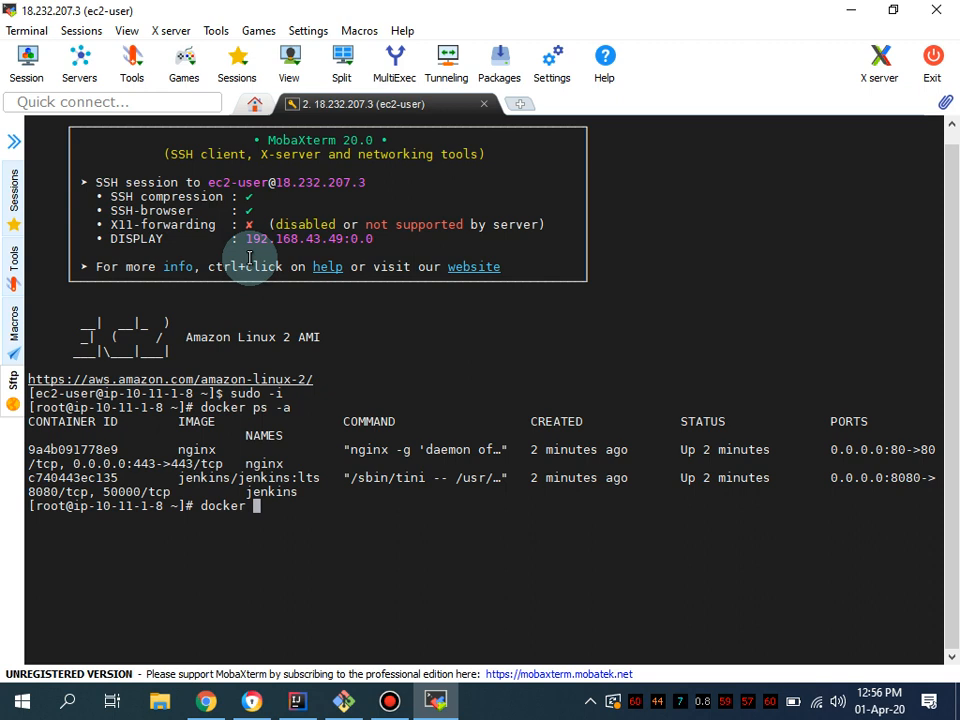
text(exec -it)
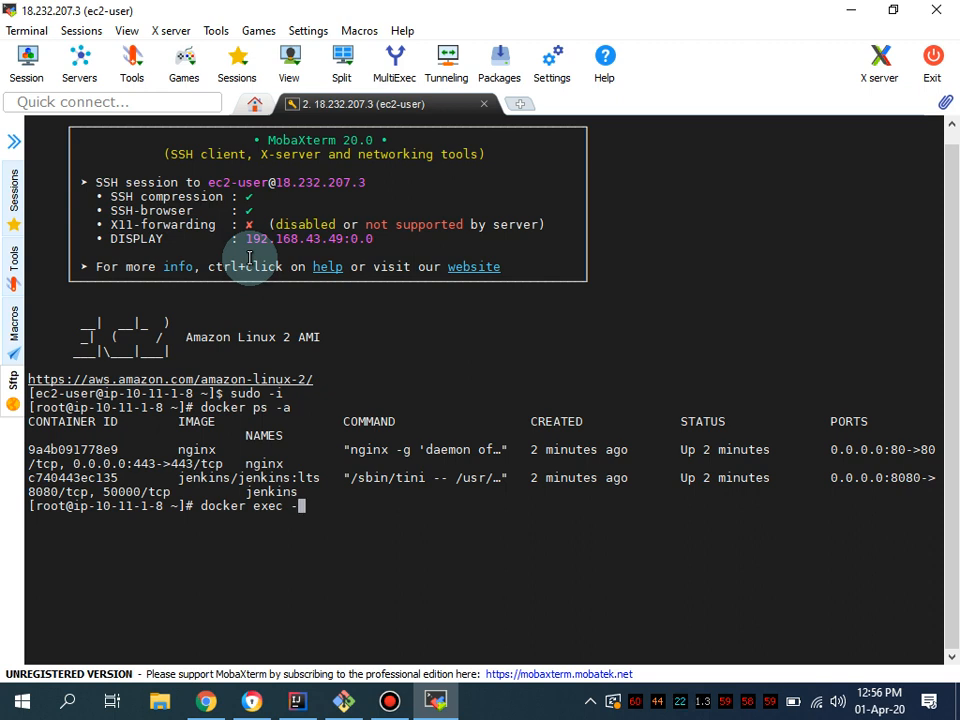
key(BackSpace)
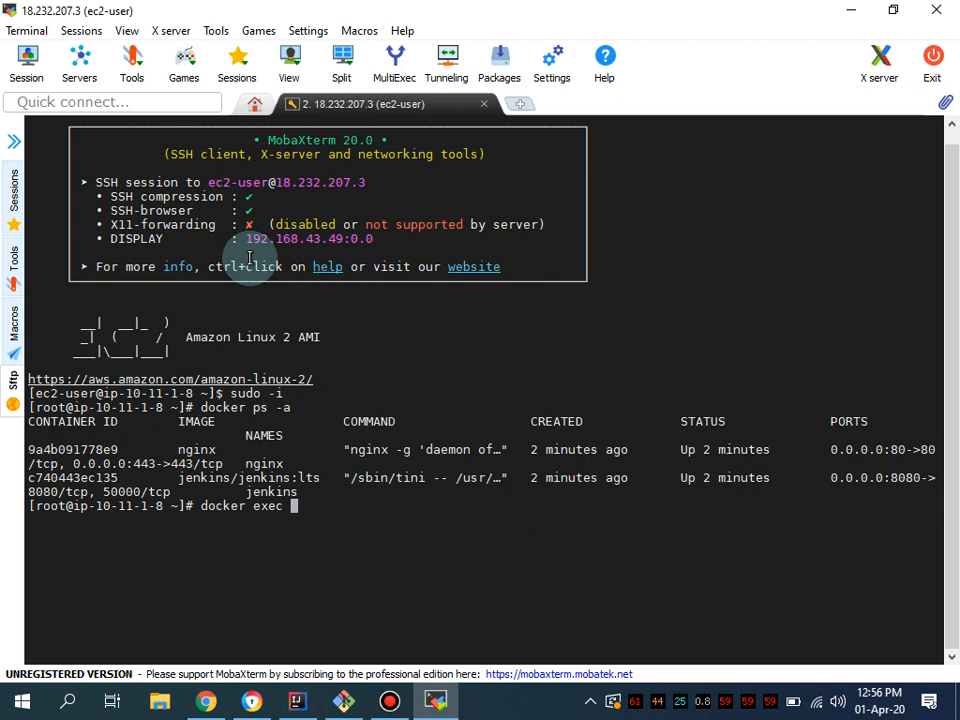
text(jenkins)
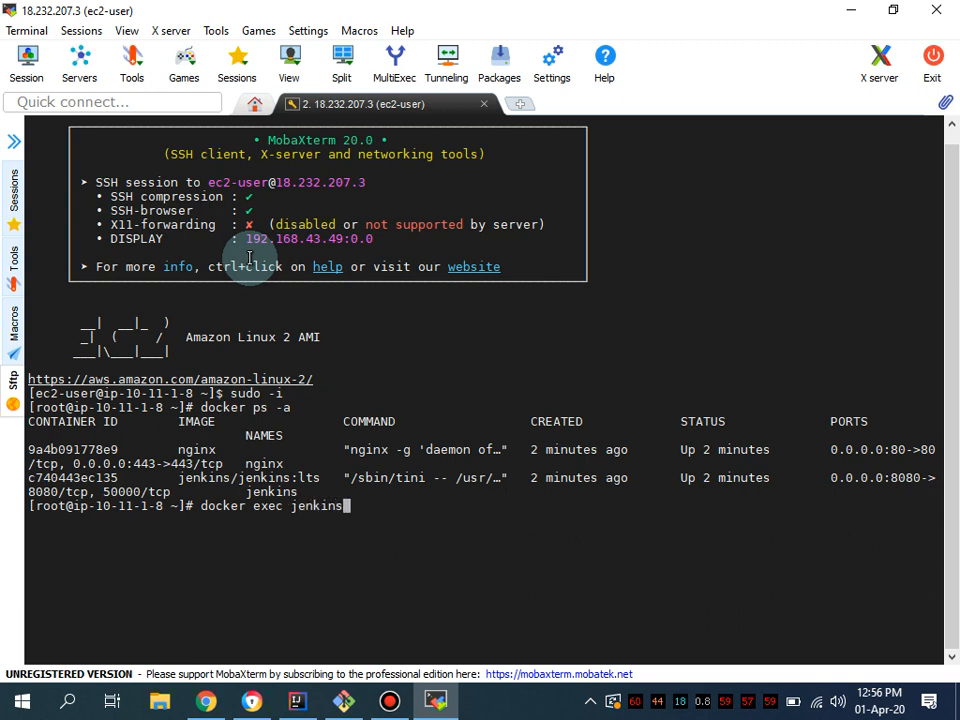
text(cat)
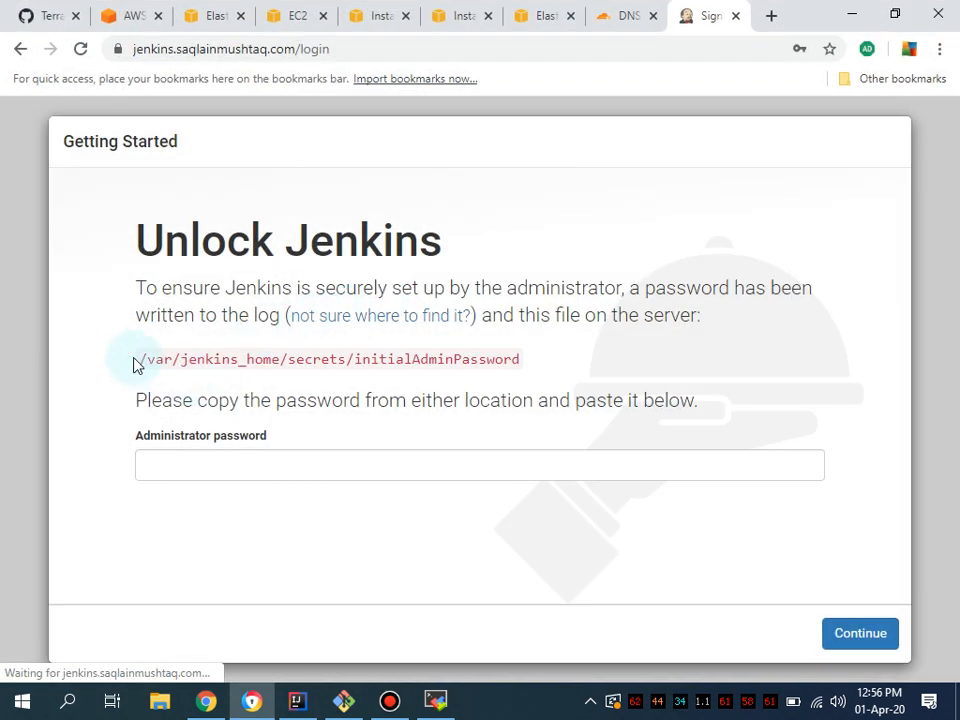
Copy the initialAdminPassword path and cat it via docker exec in the terminal
right_click(328, 360)
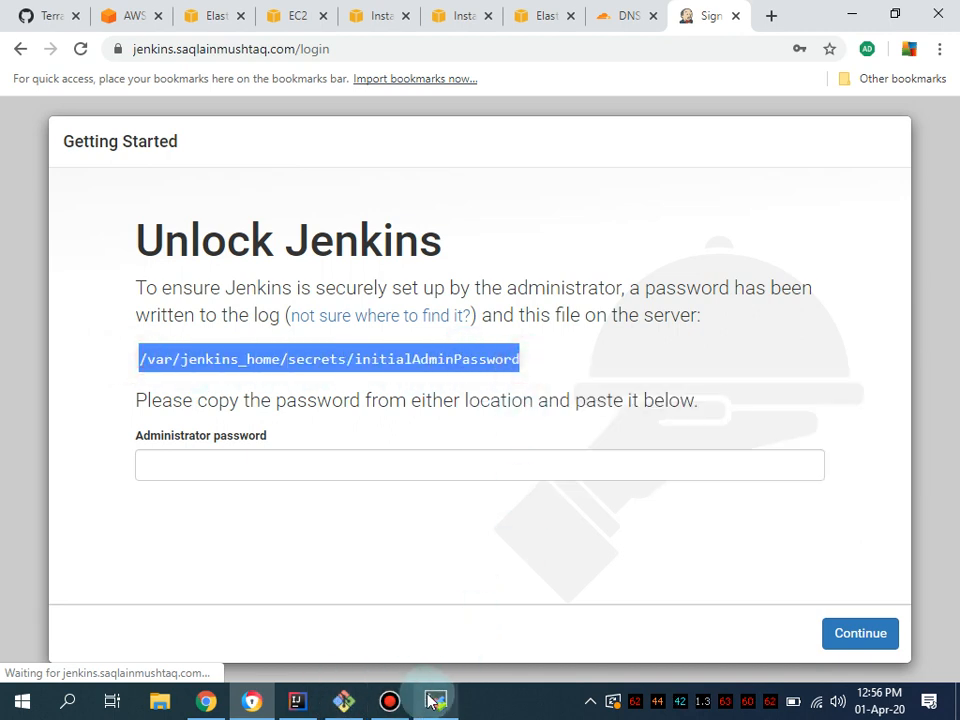
click(436, 700)
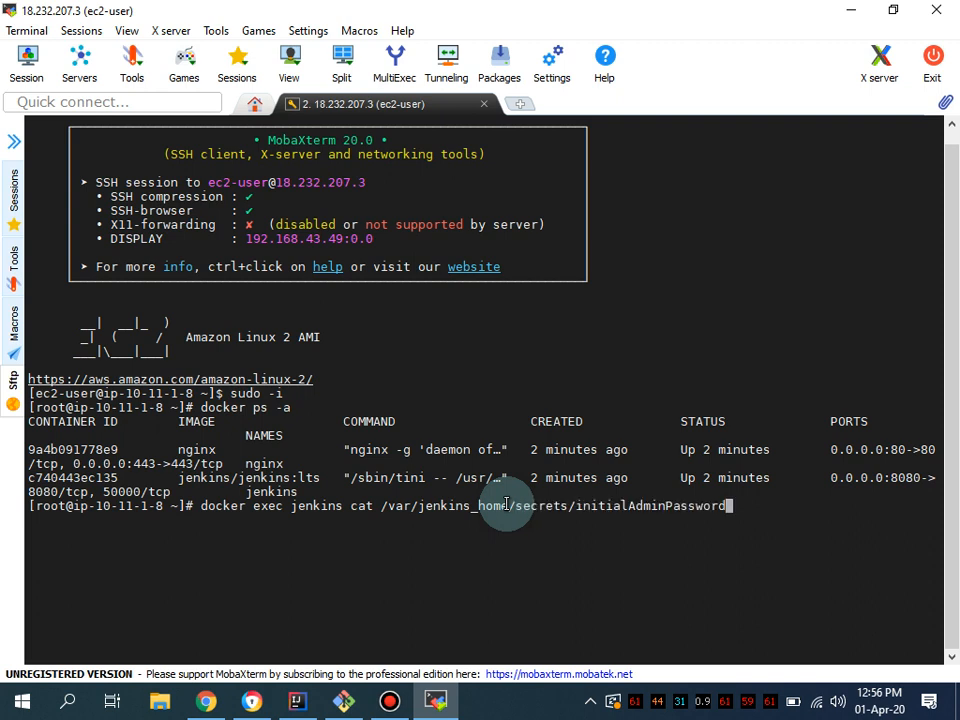
key(Return)
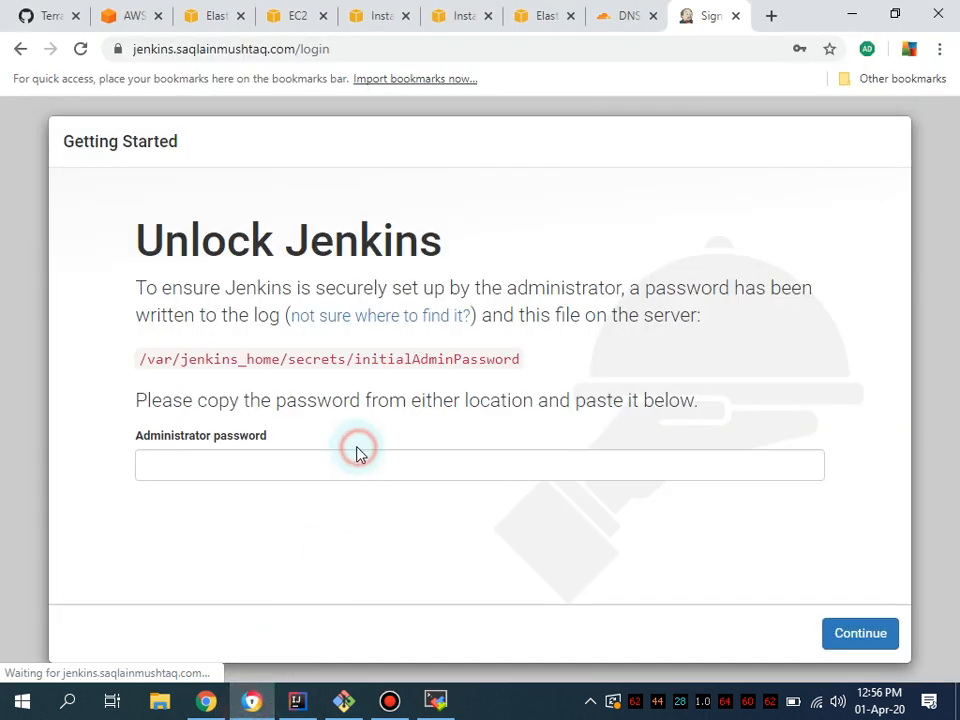
Enter the admin password on the Unlock Jenkins page and continue to Customize Jenkins
click(480, 464)
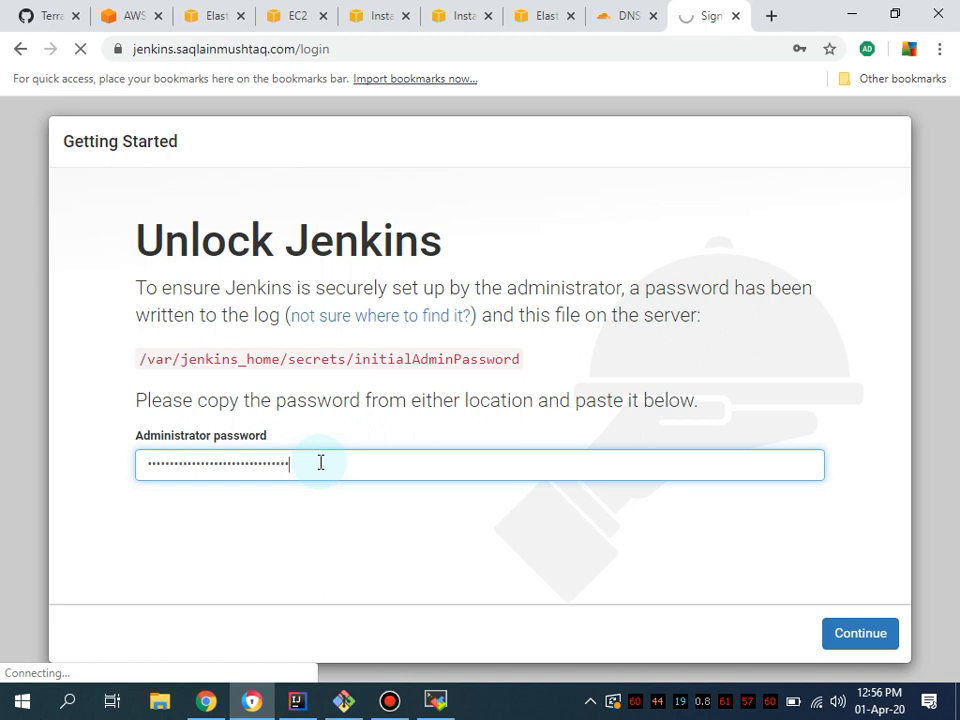
click(860, 632)
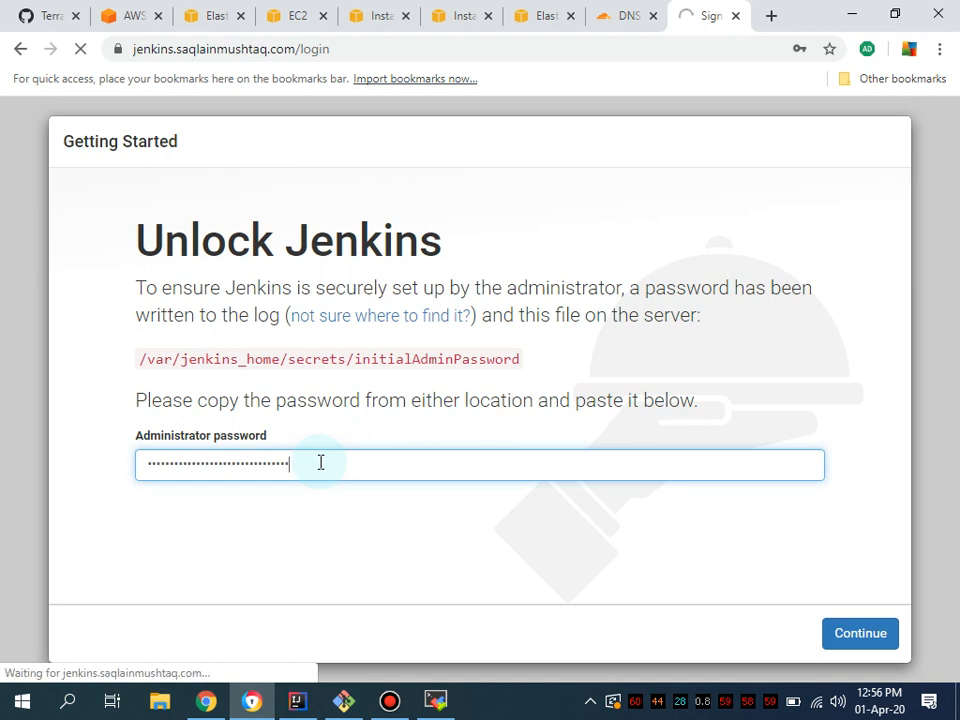
click(860, 632)
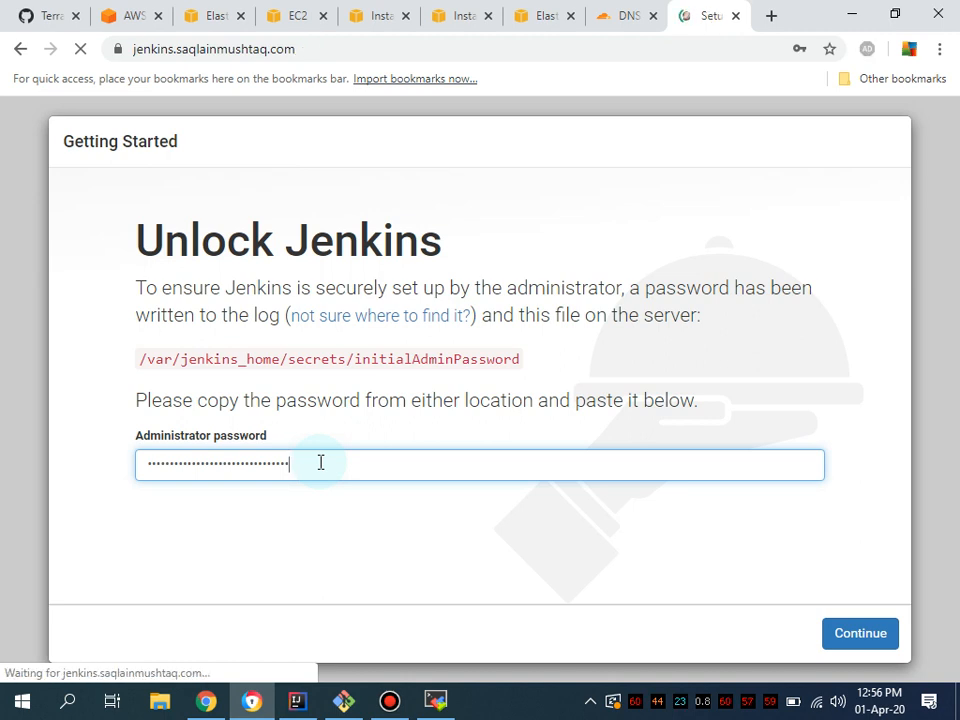
click(860, 632)
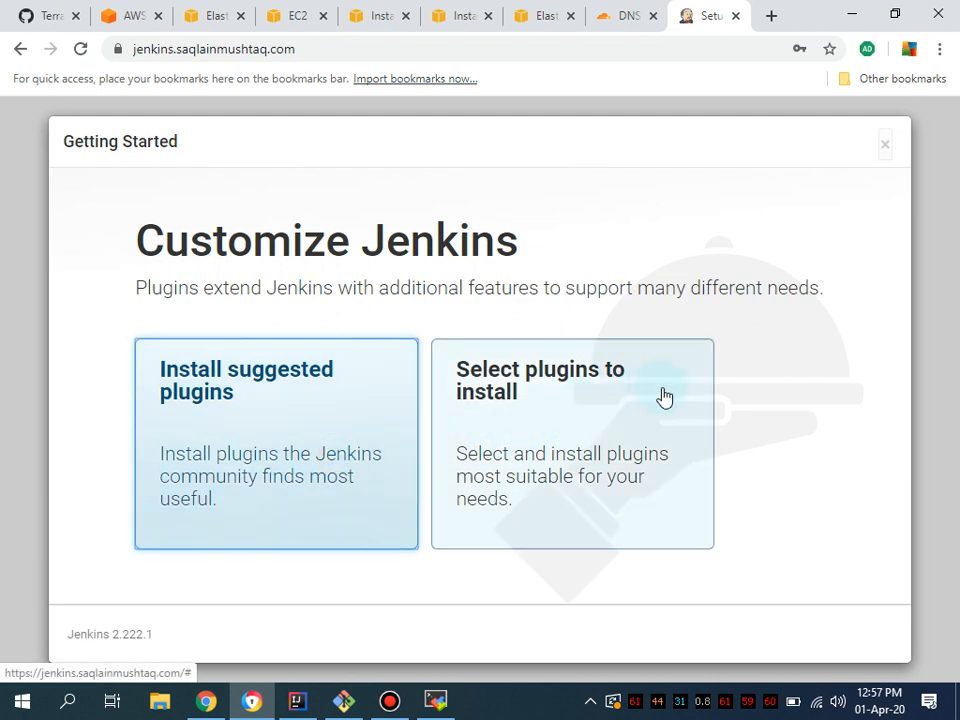
mouse_move(450, 444)
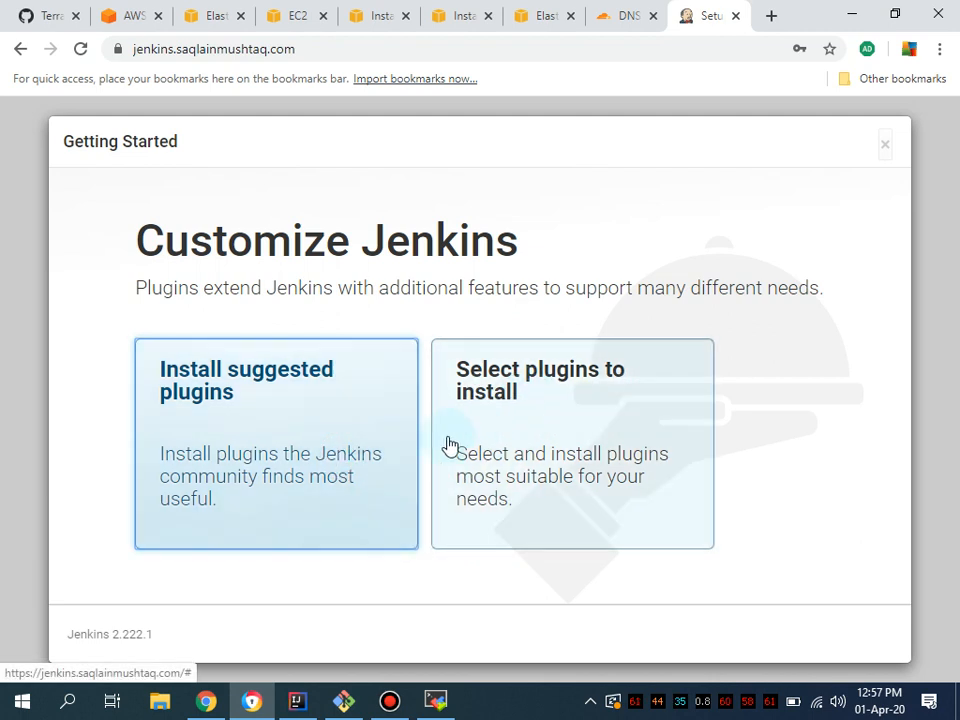
mouse_move(452, 428)
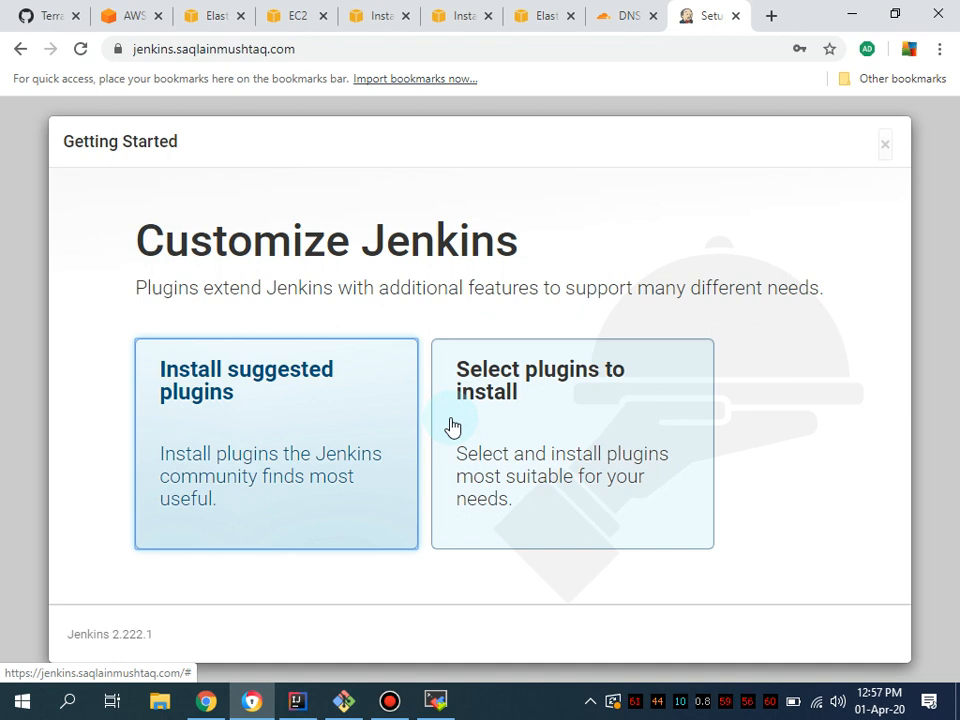
mouse_move(104, 376)
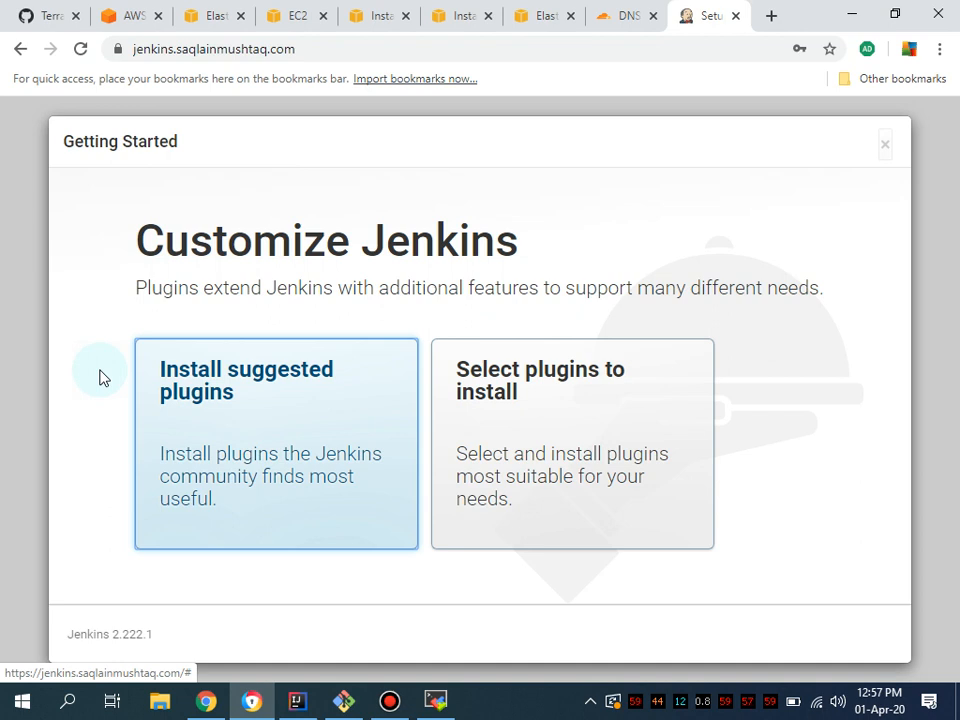
mouse_move(356, 444)
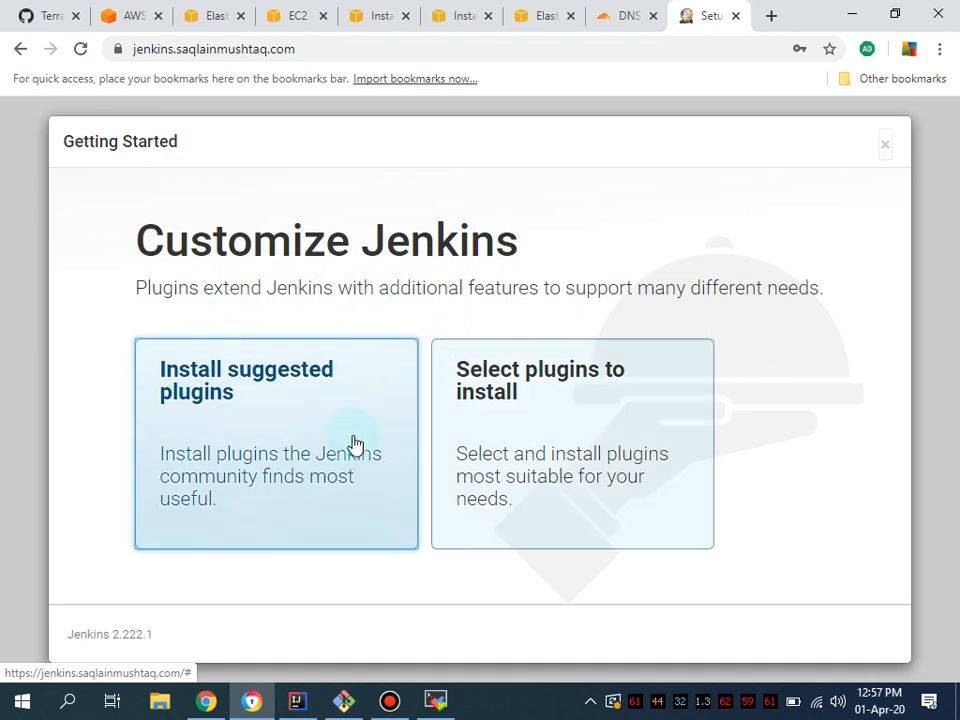
mouse_move(820, 470)
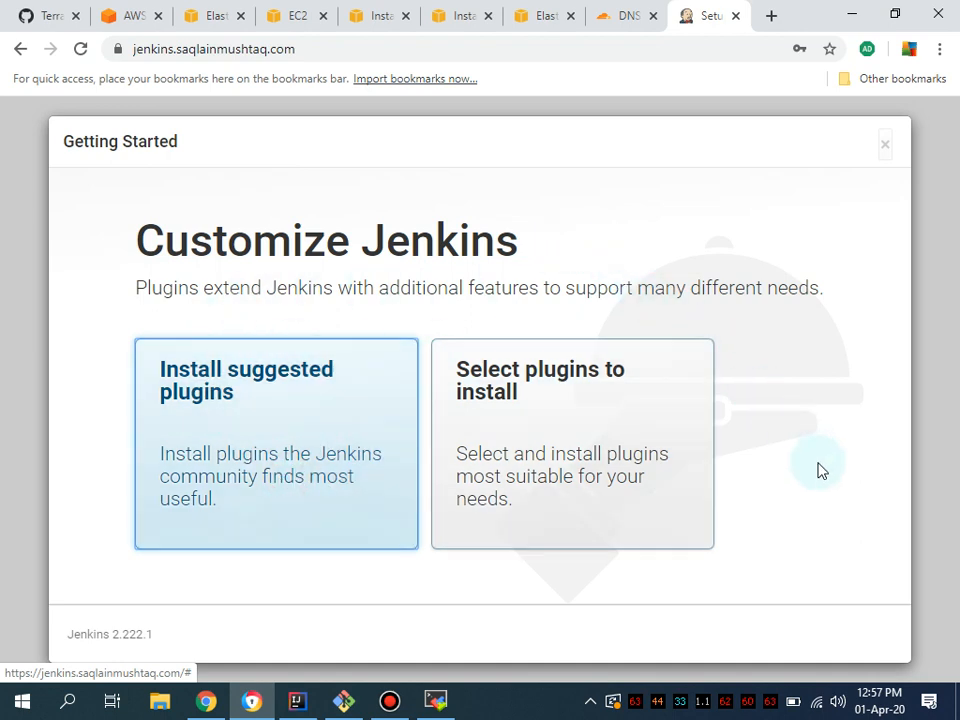
Choose Install suggested plugins on the Customize Jenkins page
click(276, 444)
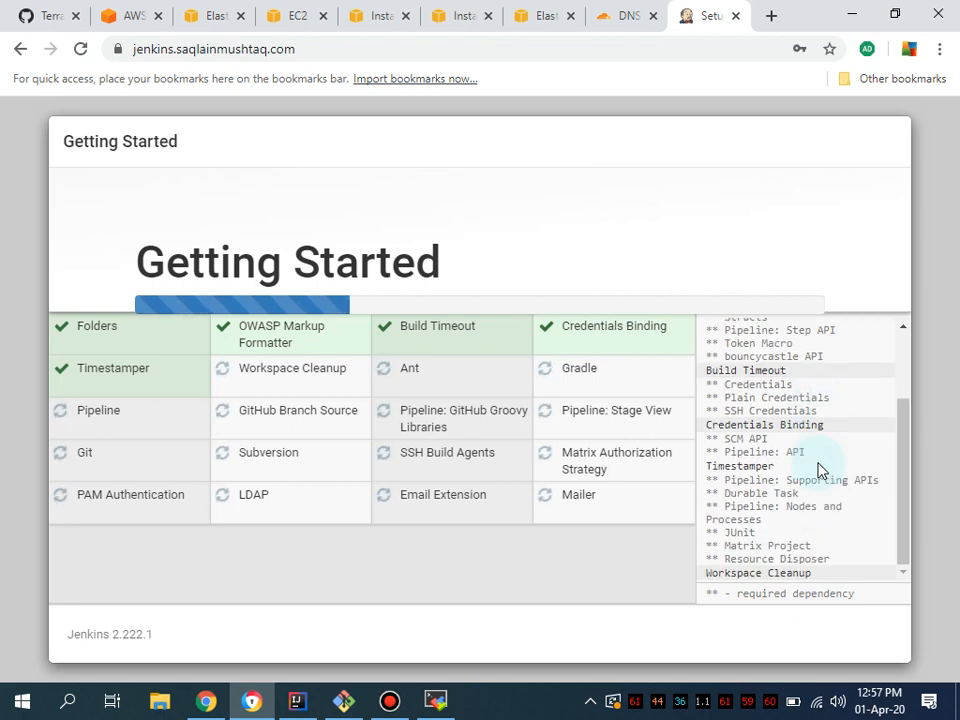
Scroll the dependency log while the suggested plugins install
scroll(down, 3)
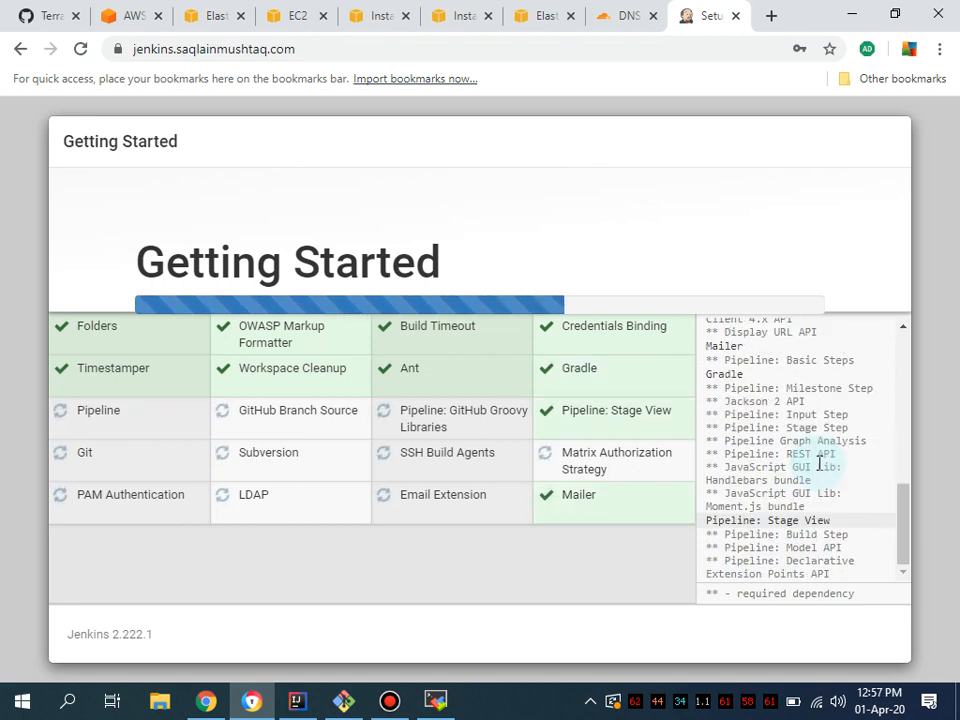
scroll(down, 3)
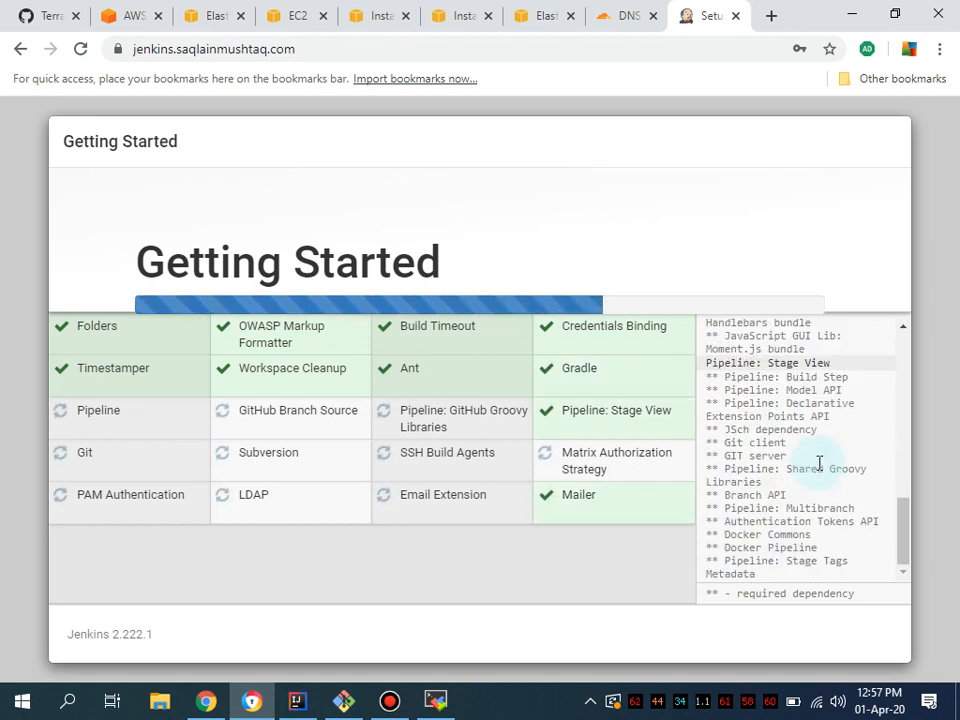